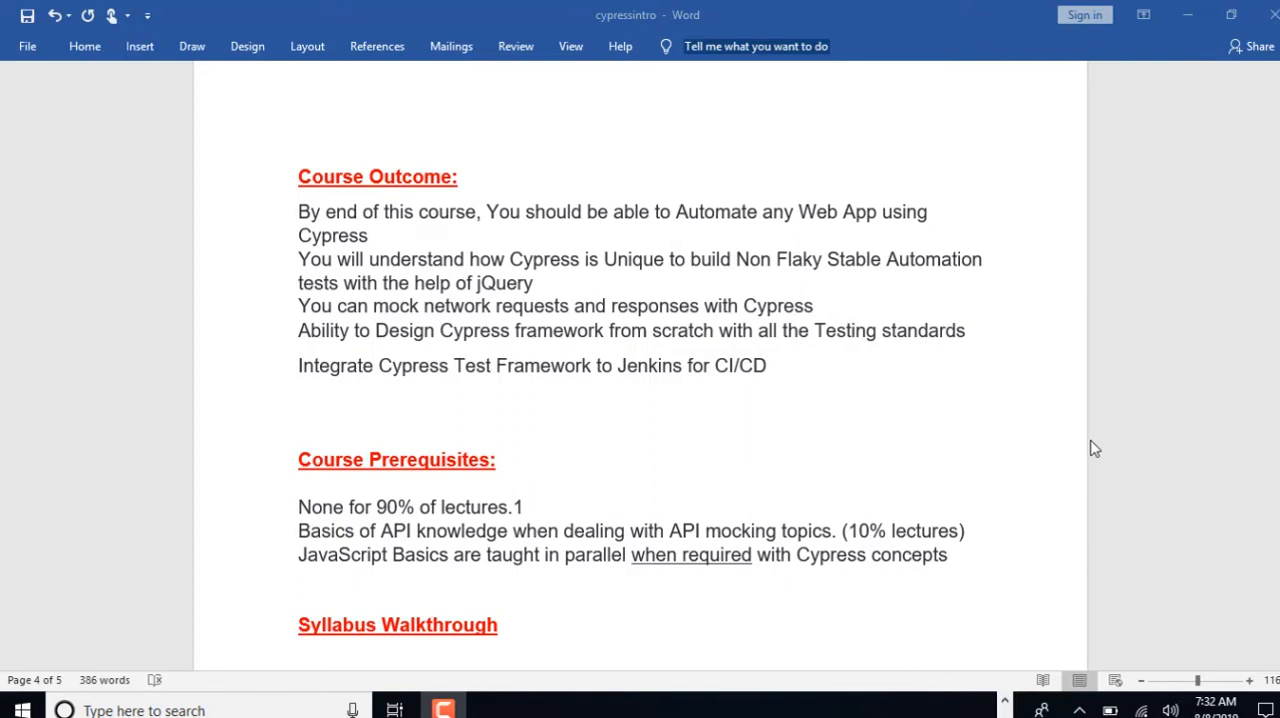
pyautogui.moveTo(584, 264)
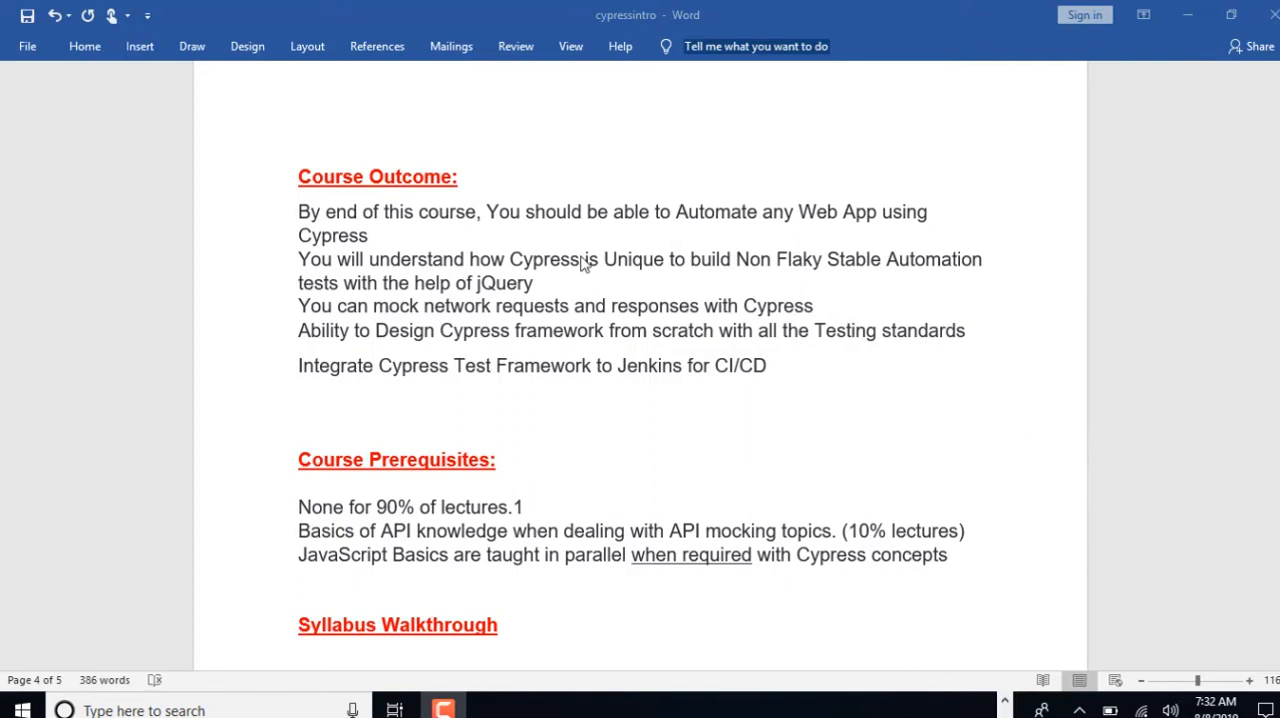
# - Highlight the words Unique, jQuery and Stable Automation in the Course Outcome list while explaining them
pyautogui.click(524, 508)
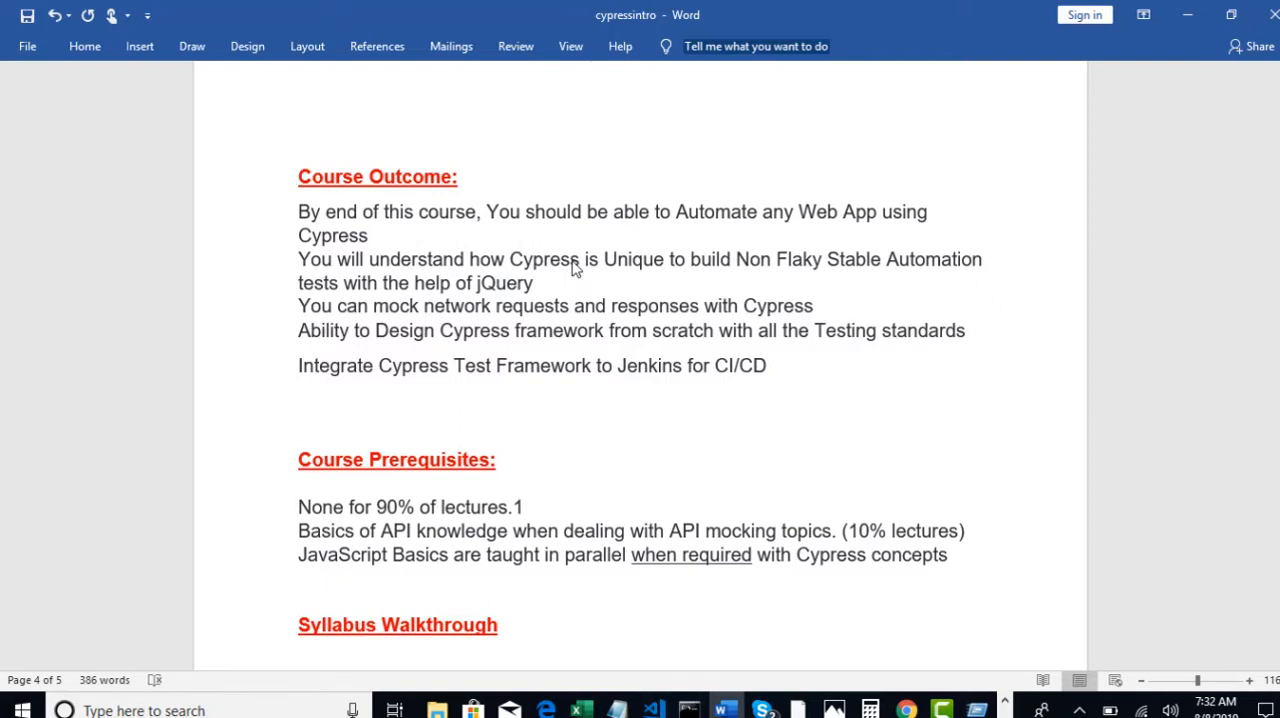
pyautogui.moveTo(608, 268)
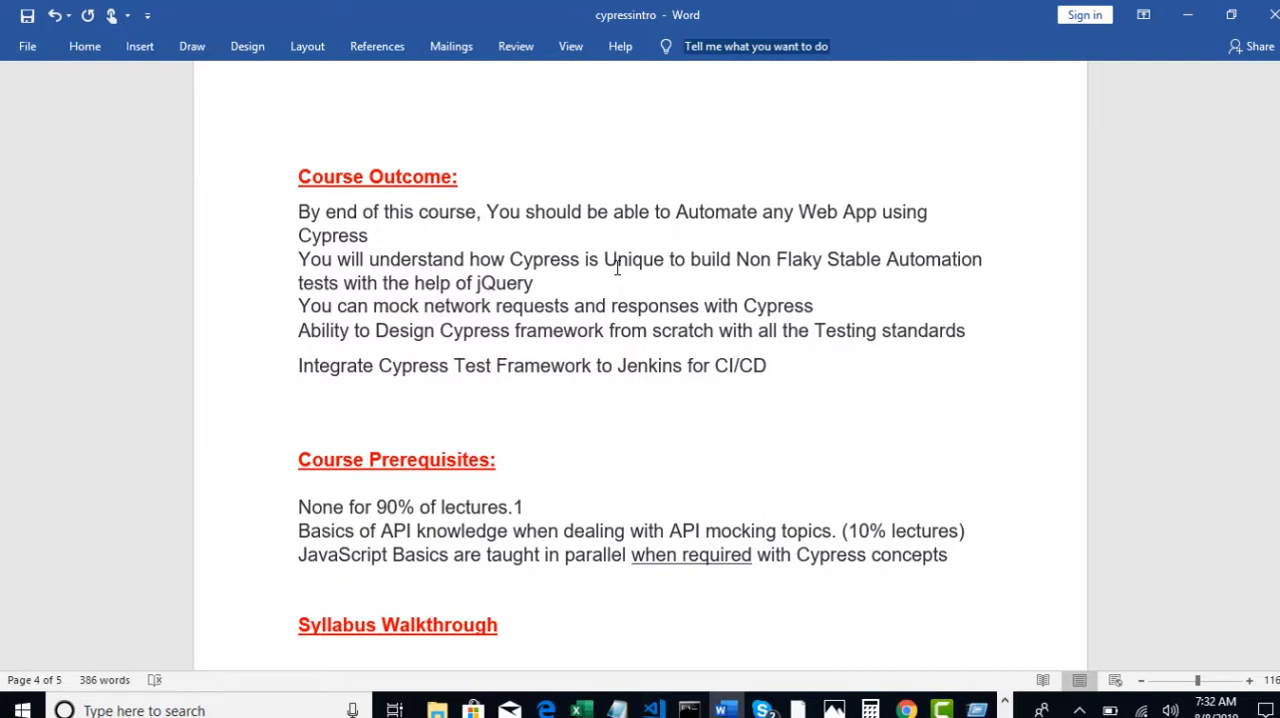
pyautogui.click(522, 508)
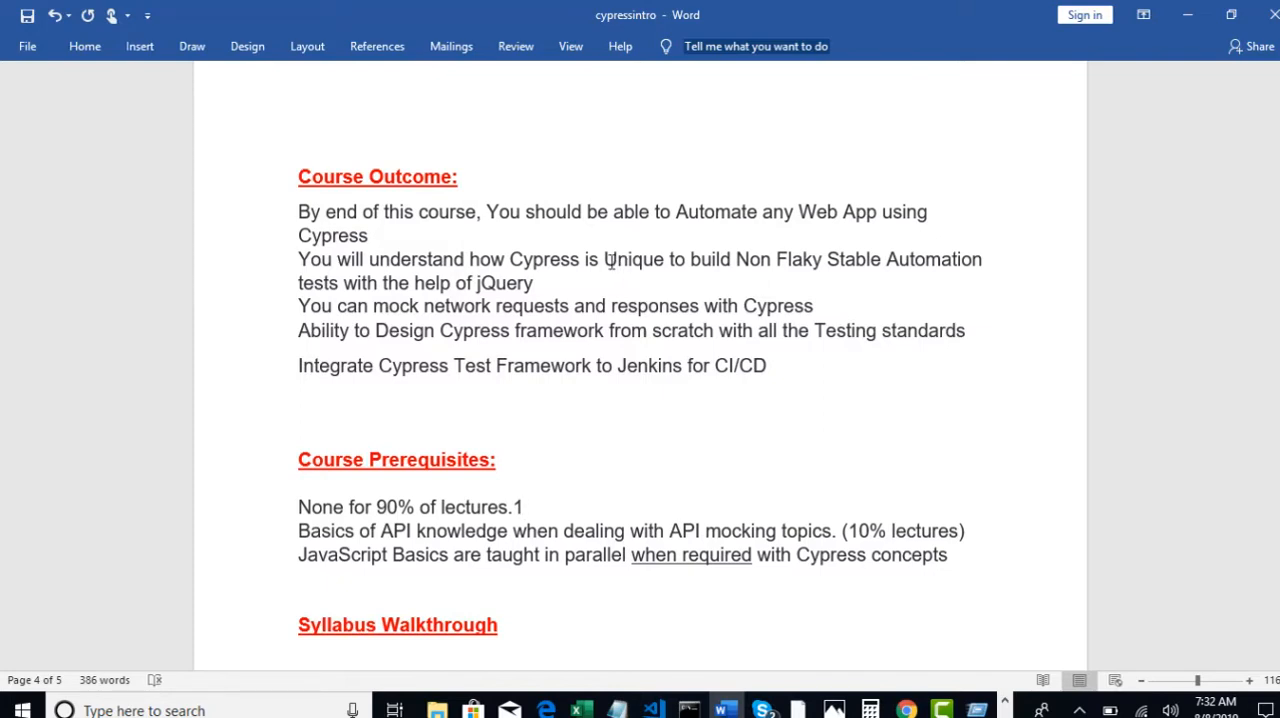
pyautogui.doubleClick(632, 260)
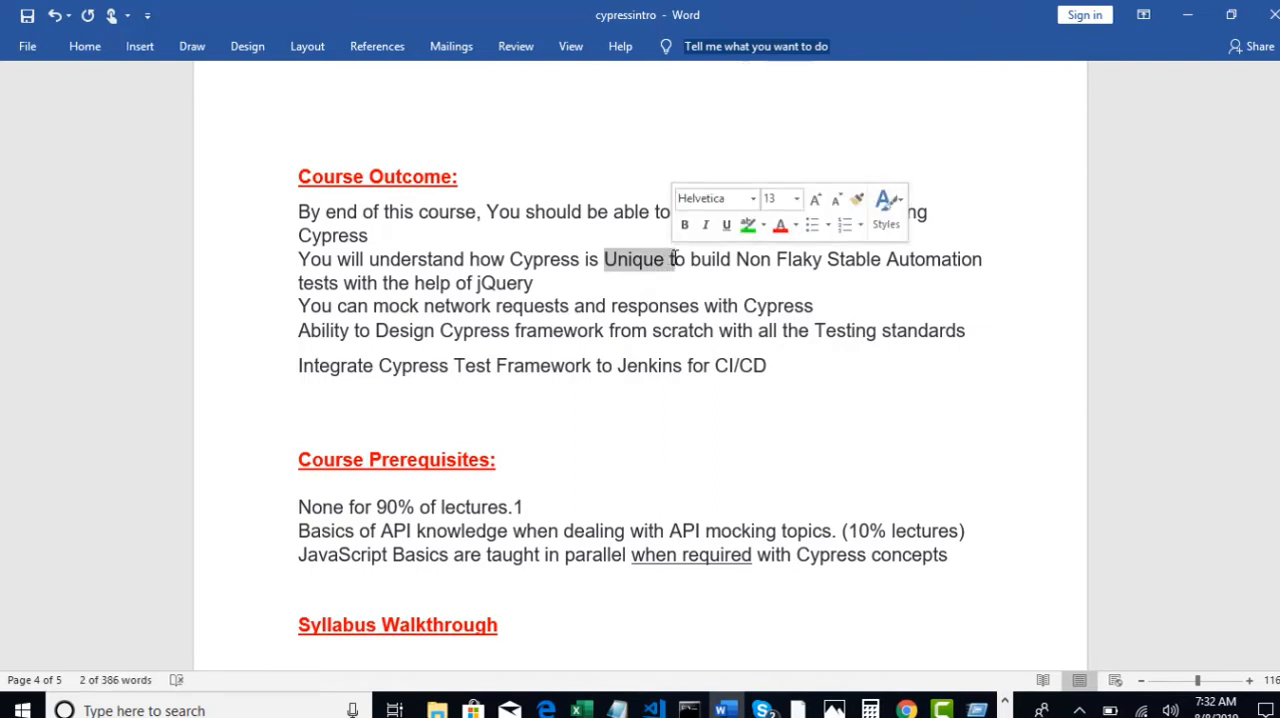
pyautogui.moveTo(672, 270)
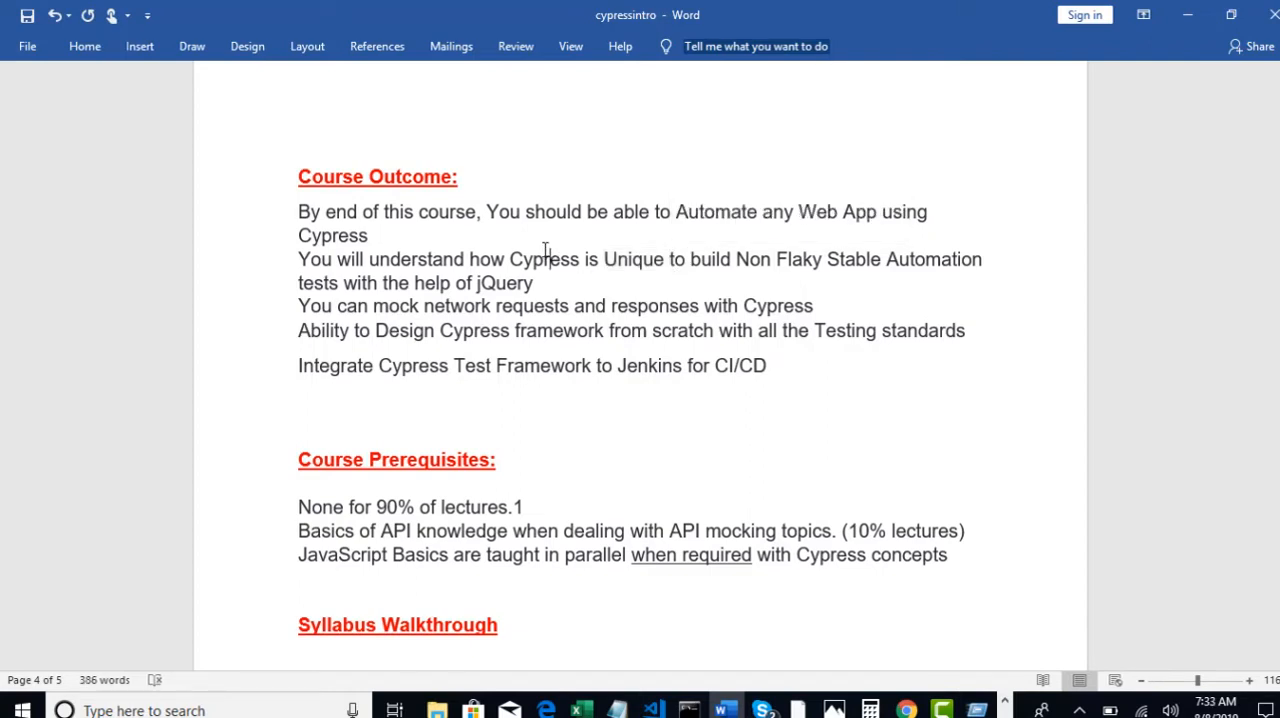
pyautogui.doubleClick(544, 260)
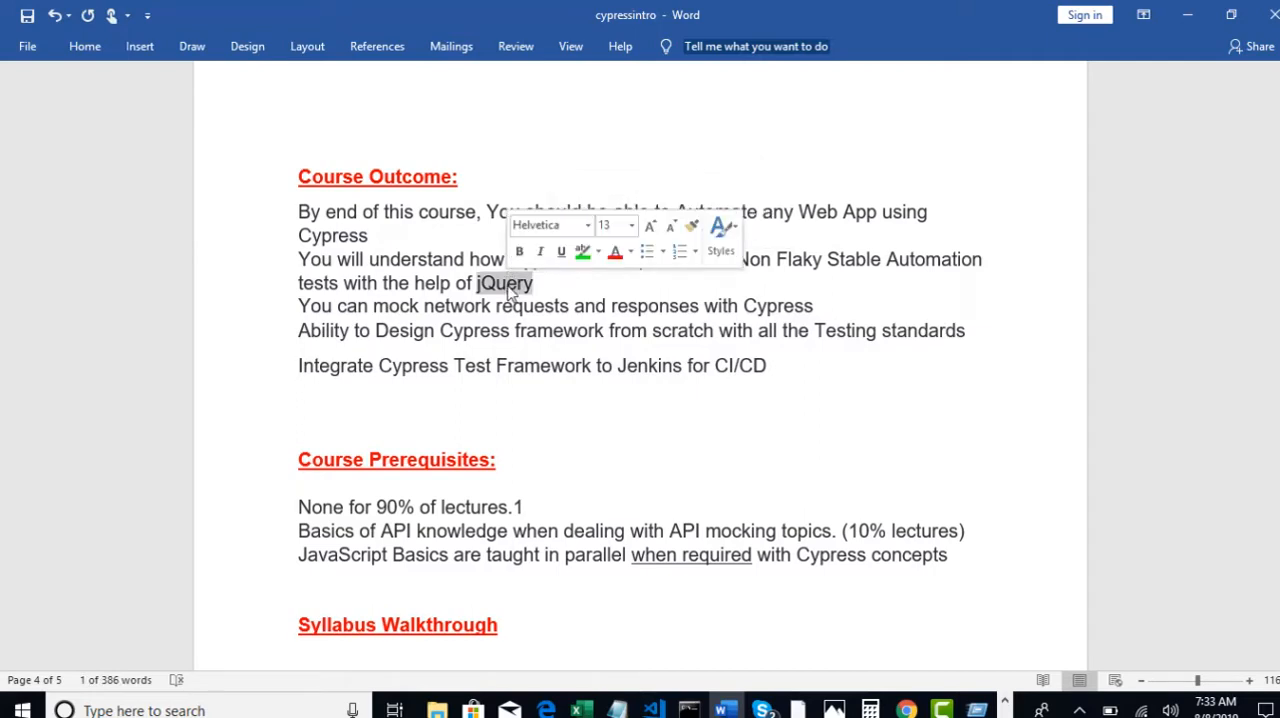
pyautogui.click(504, 284)
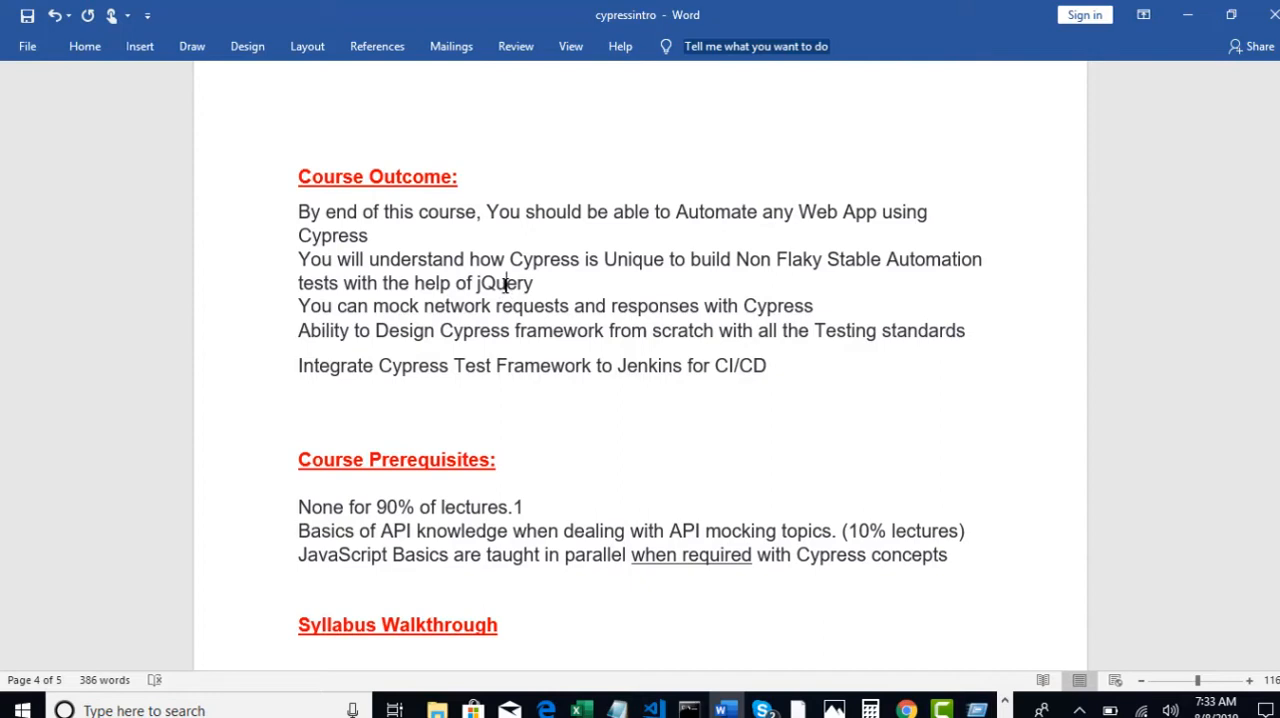
pyautogui.doubleClick(544, 260)
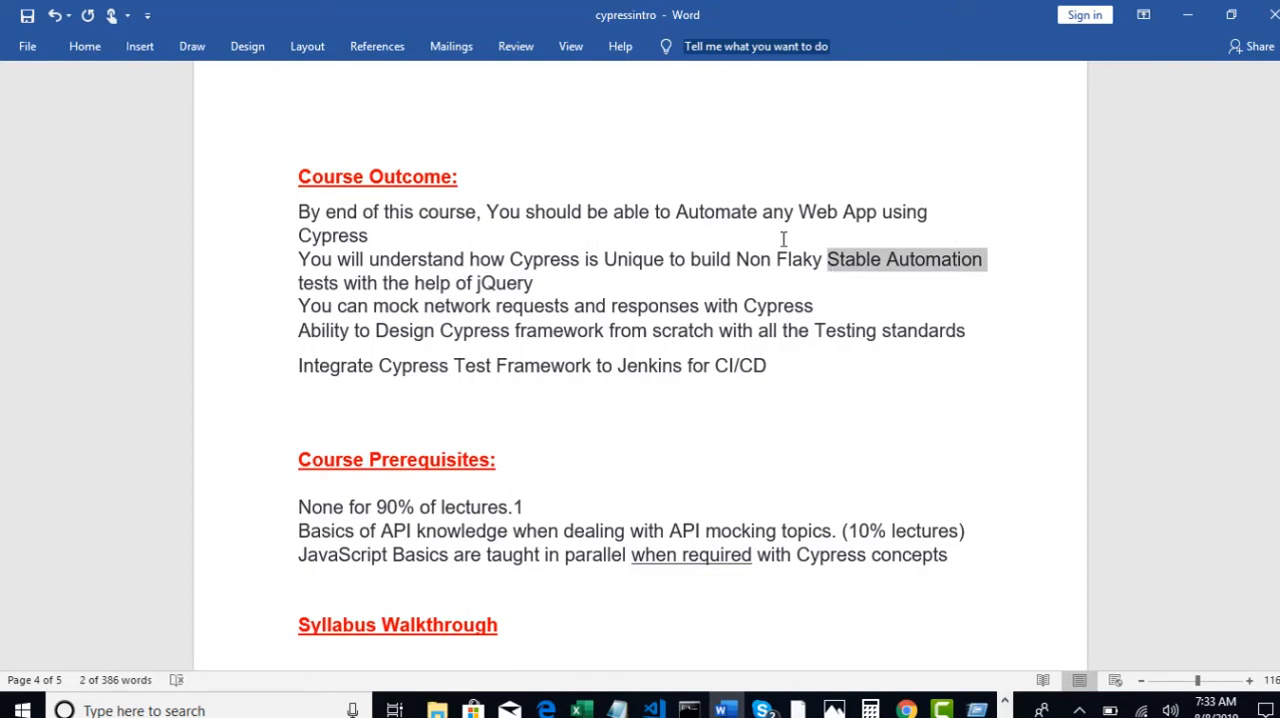
pyautogui.click(460, 316)
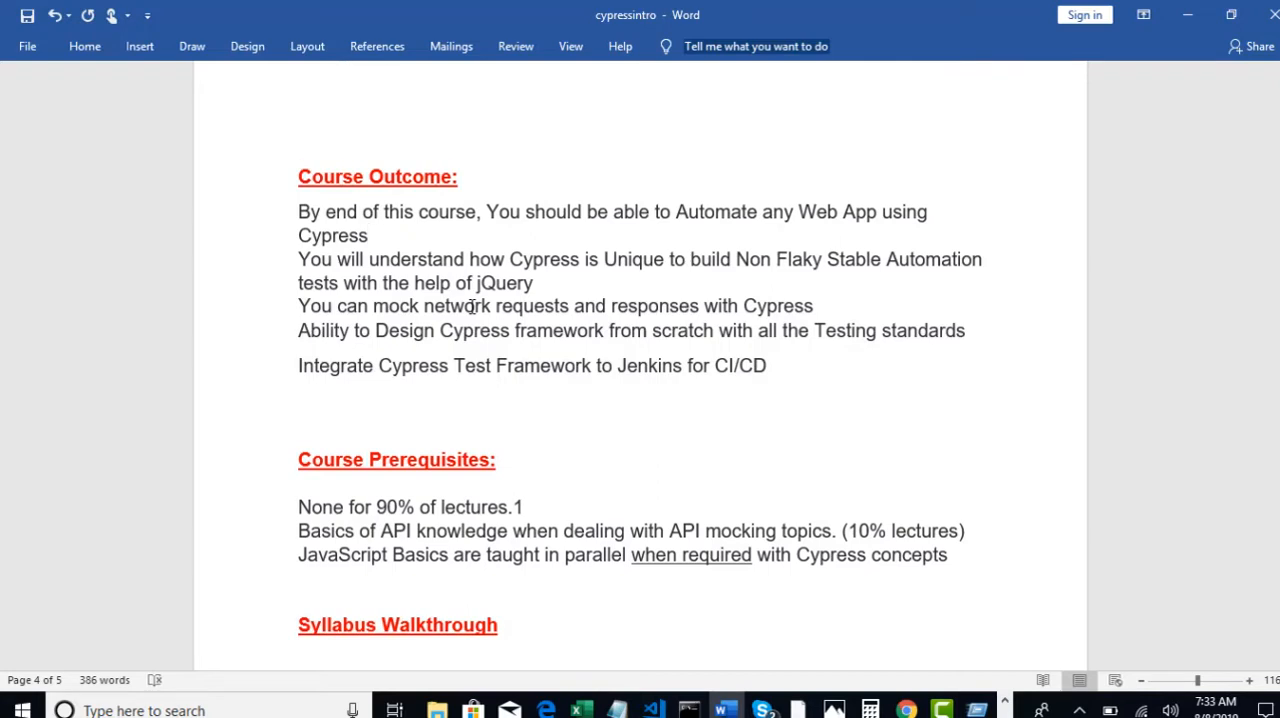
# - Highlight the phrase 'from scratch' in the outcome list, then clear the selection
pyautogui.click(368, 236)
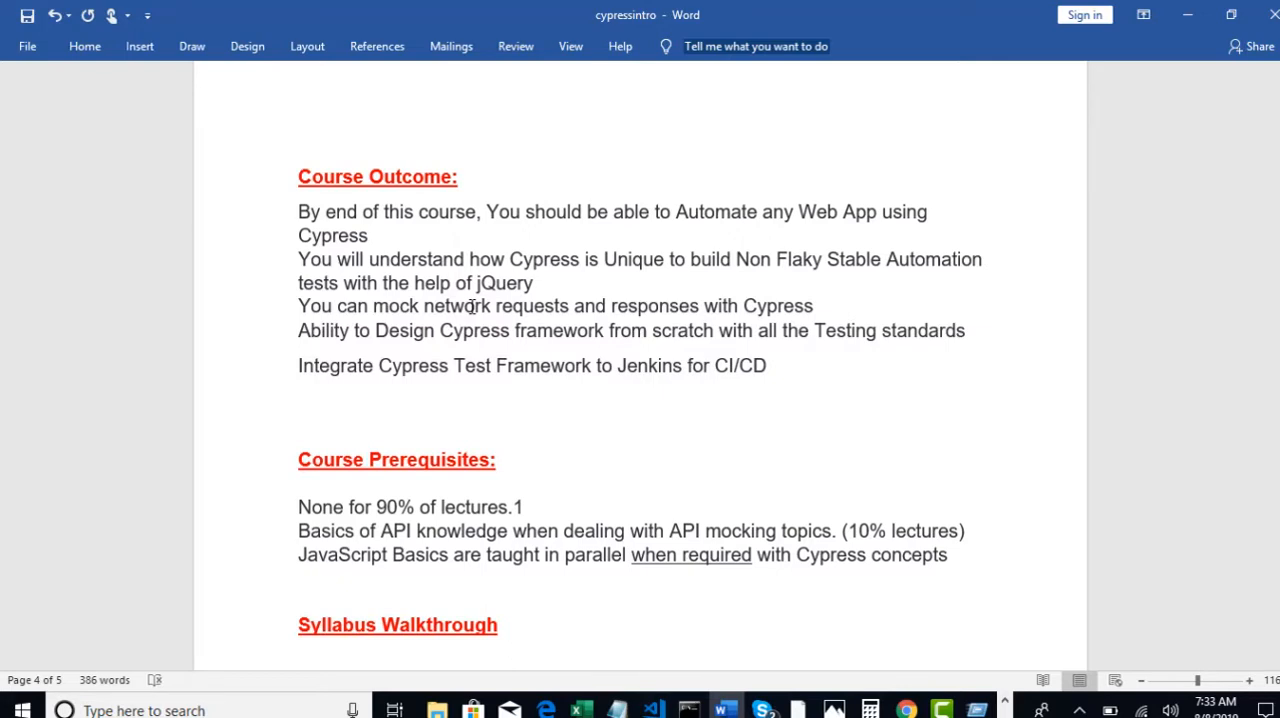
pyautogui.moveTo(810, 324)
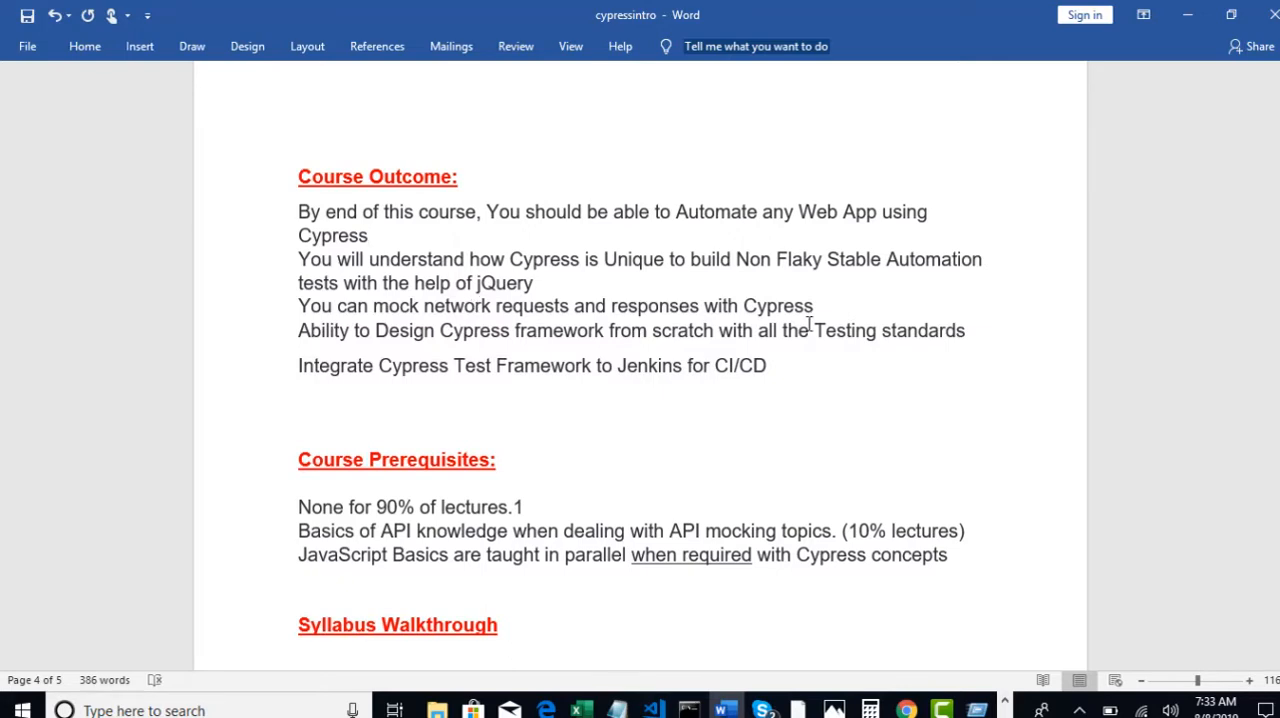
pyautogui.moveTo(844, 308)
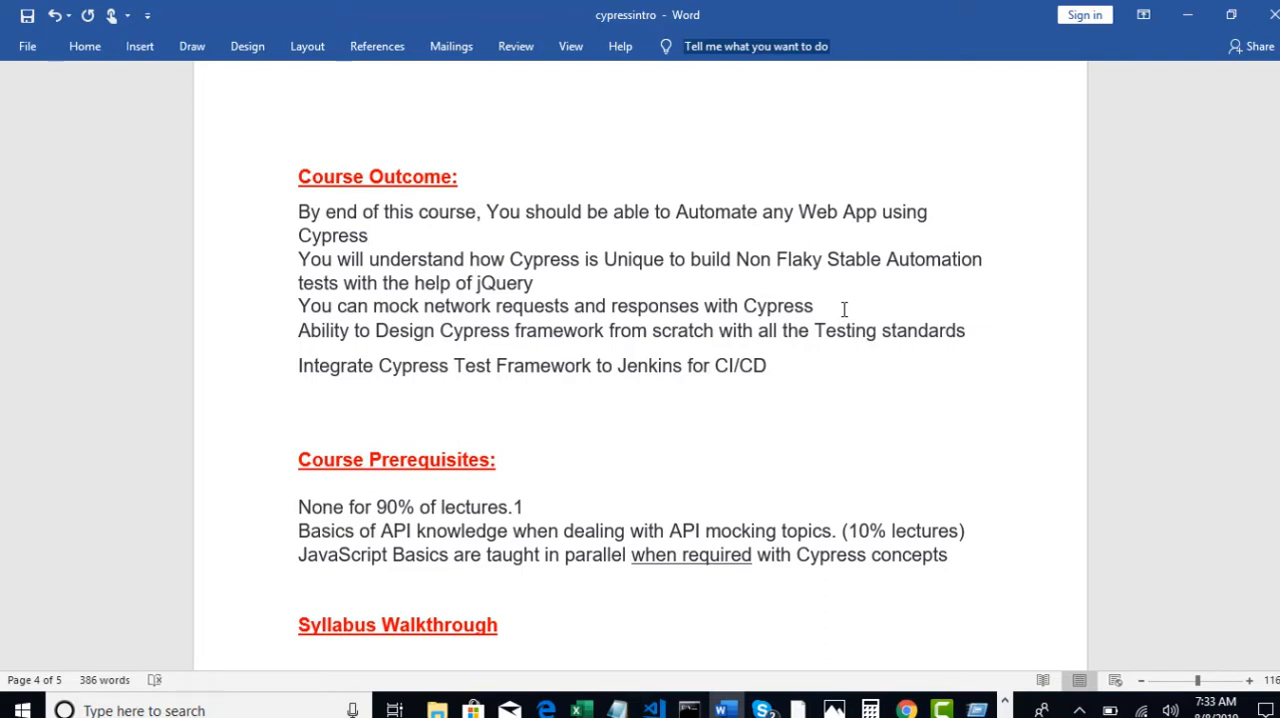
pyautogui.click(368, 236)
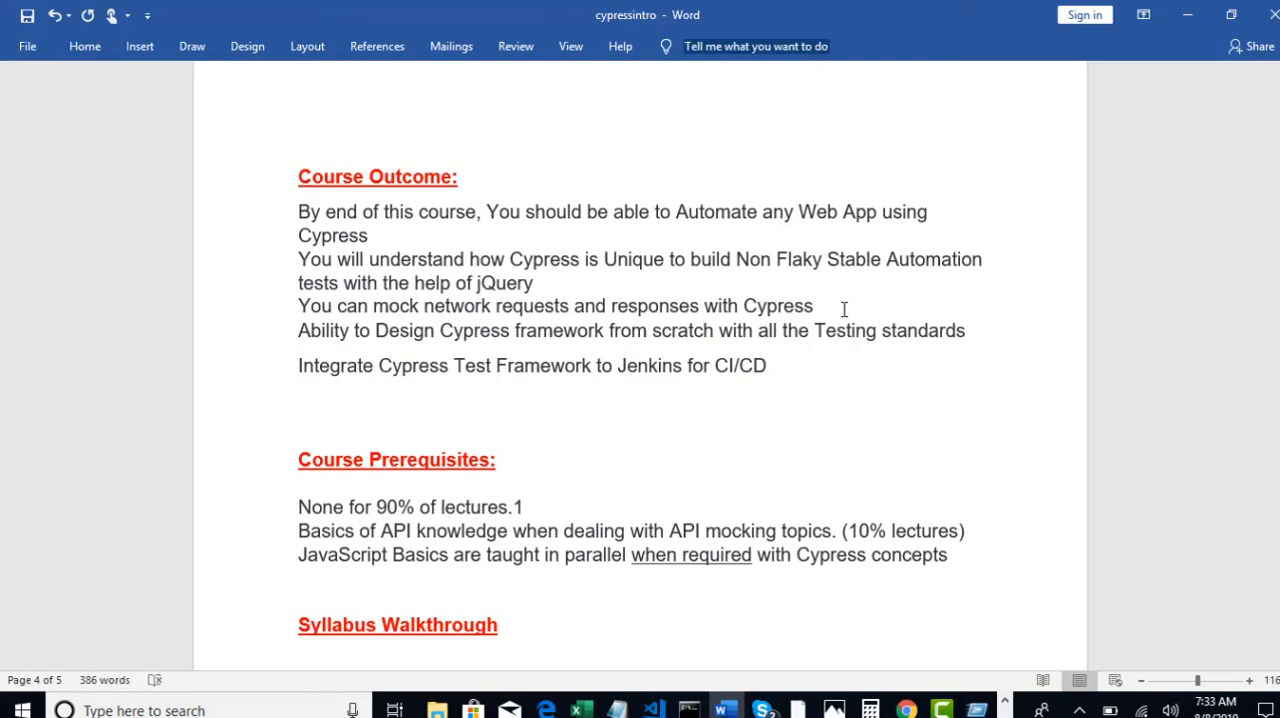
pyautogui.moveTo(400, 324)
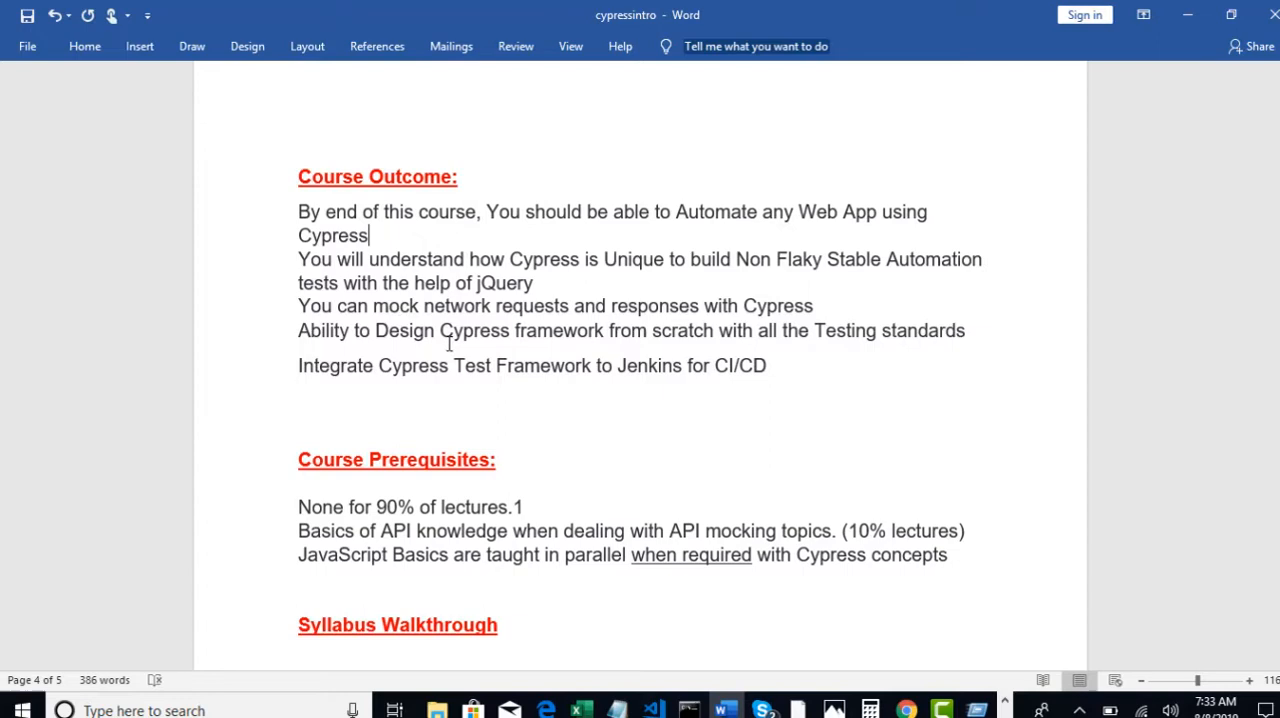
pyautogui.moveTo(640, 332)
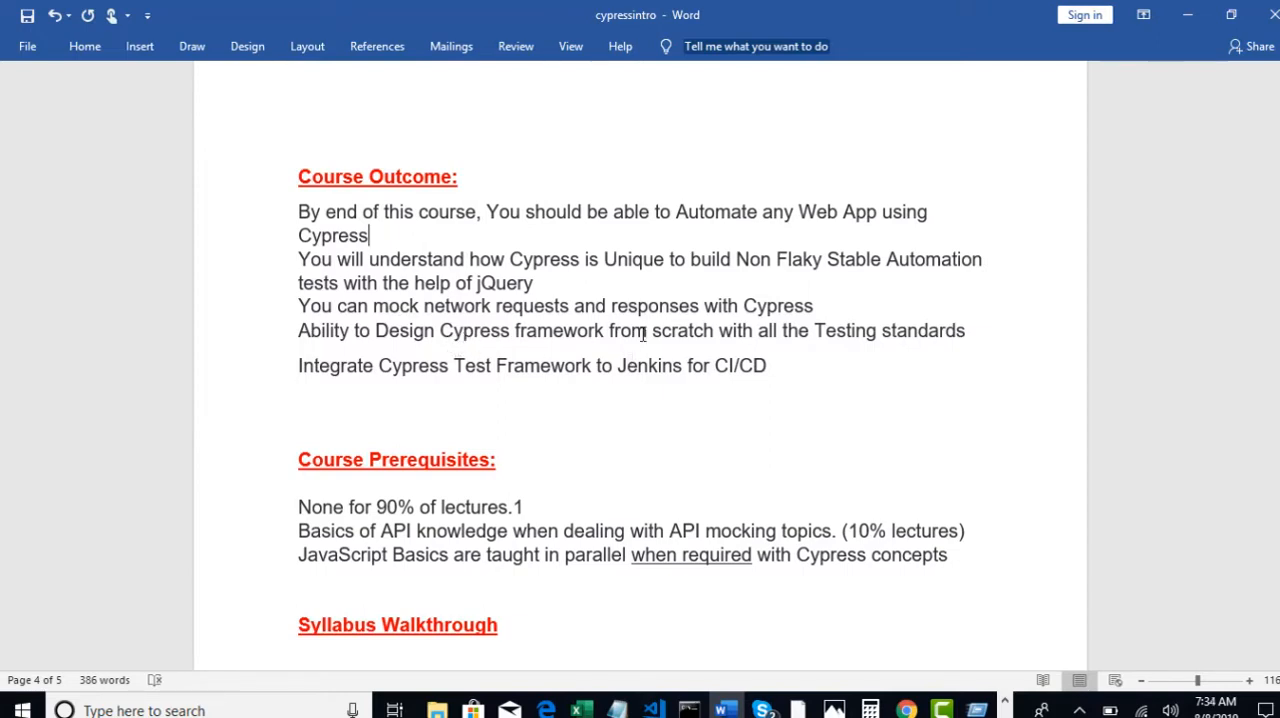
pyautogui.doubleClick(650, 330)
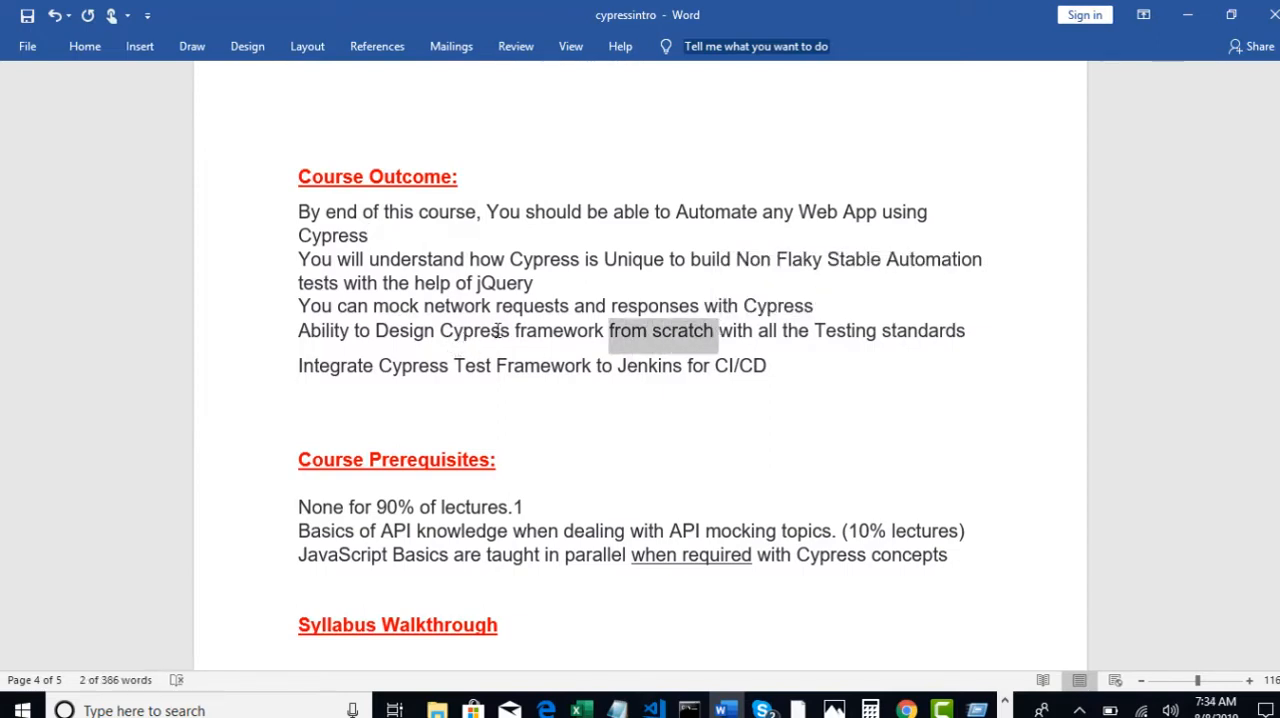
pyautogui.click(512, 344)
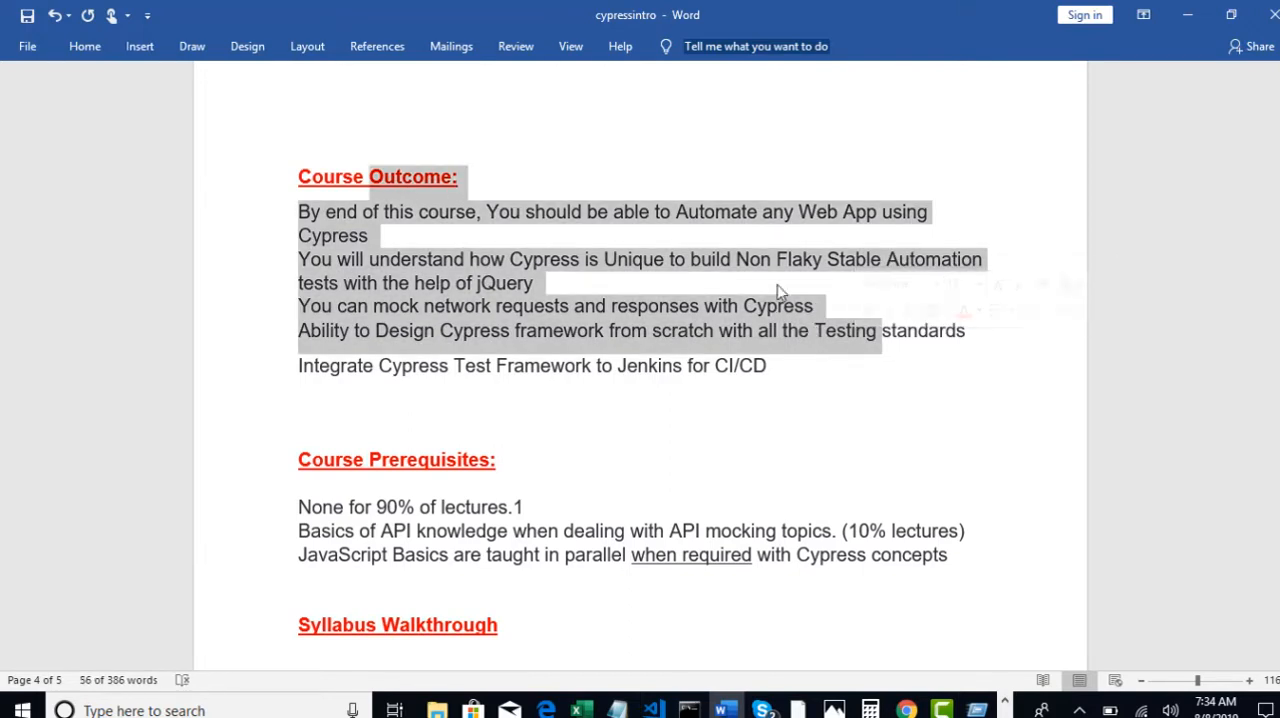
pyautogui.click(778, 284)
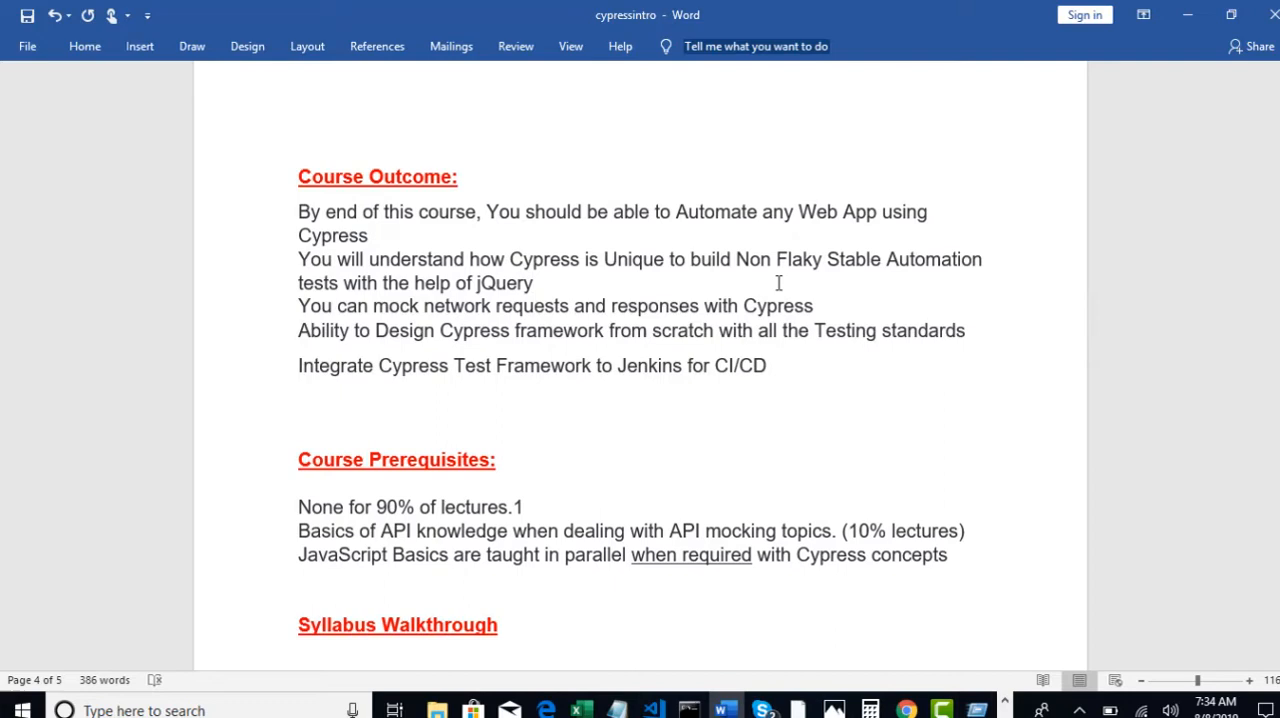
pyautogui.click(534, 282)
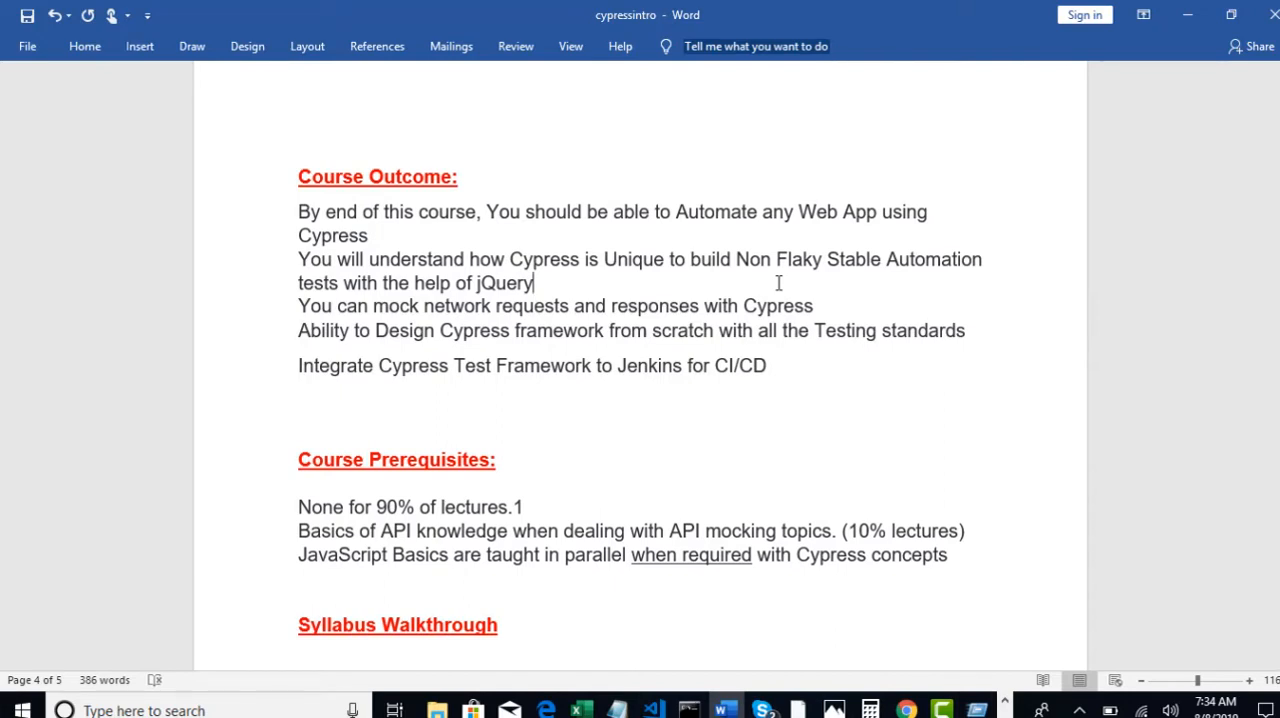
pyautogui.moveTo(772, 284)
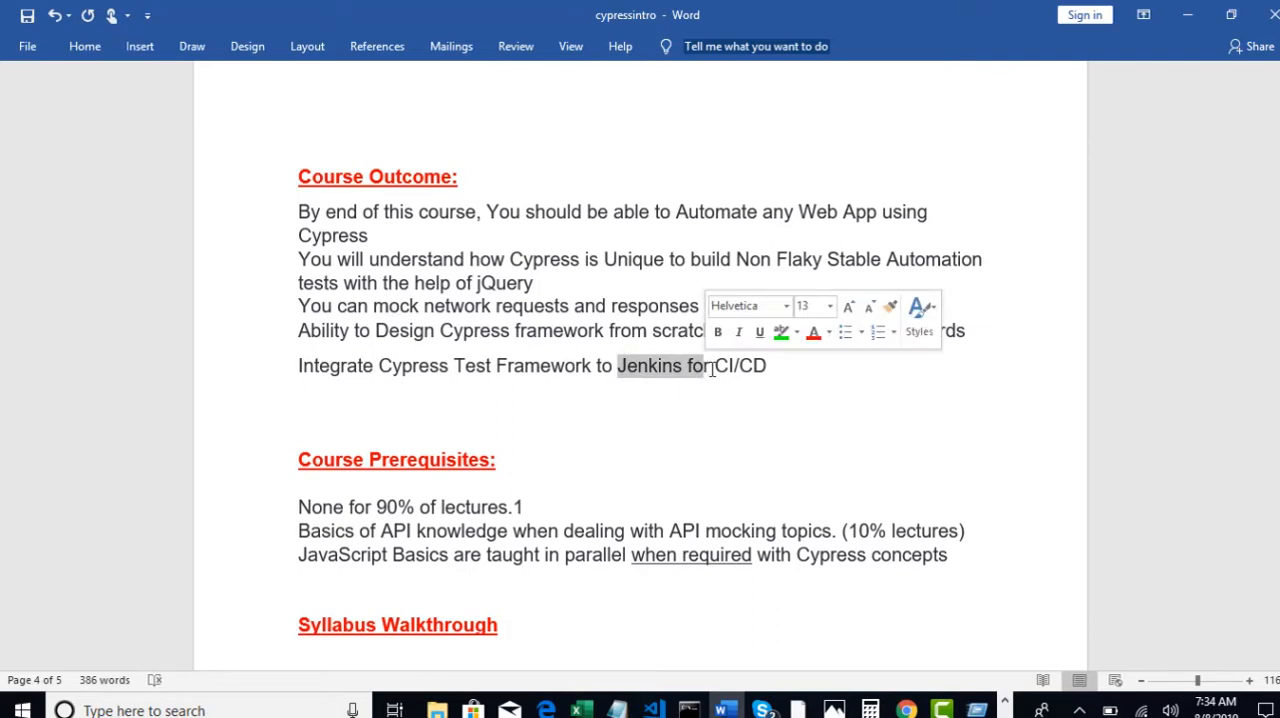
# - Highlight the CI/CD line from Cypress Test Framework to Jenkins, then clear it
pyautogui.doubleClick(648, 364)
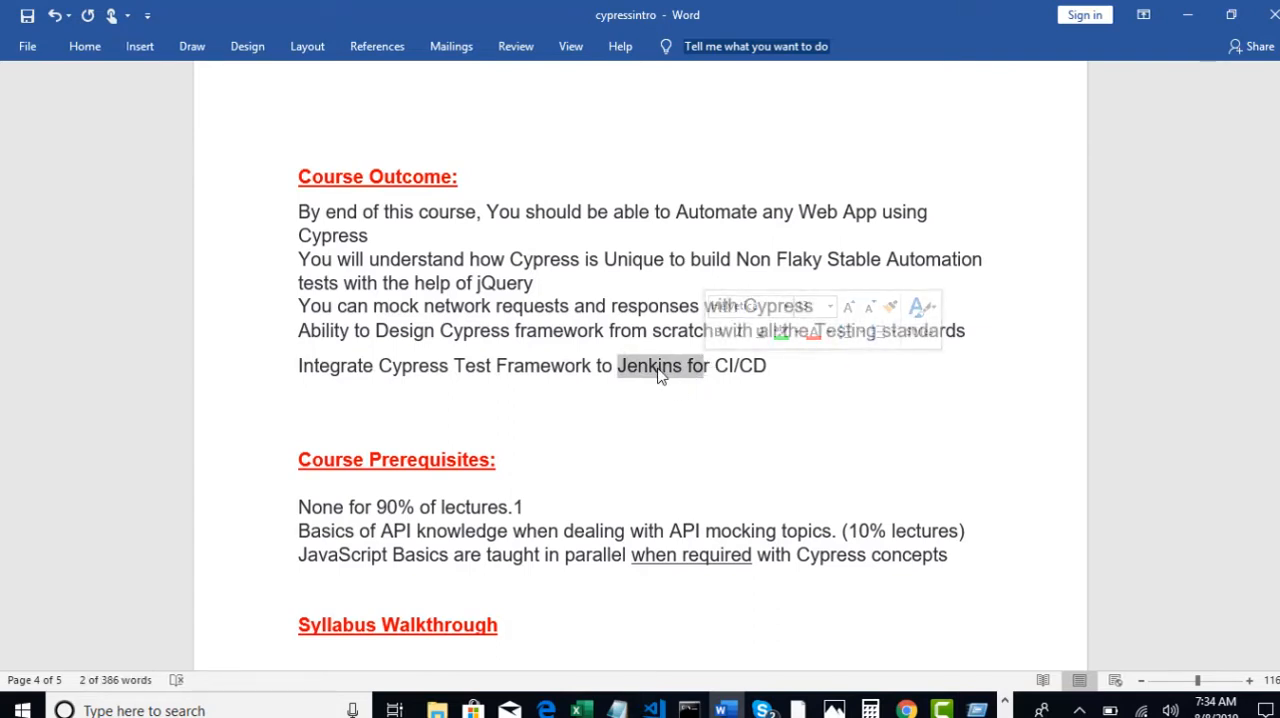
pyautogui.moveTo(640, 352)
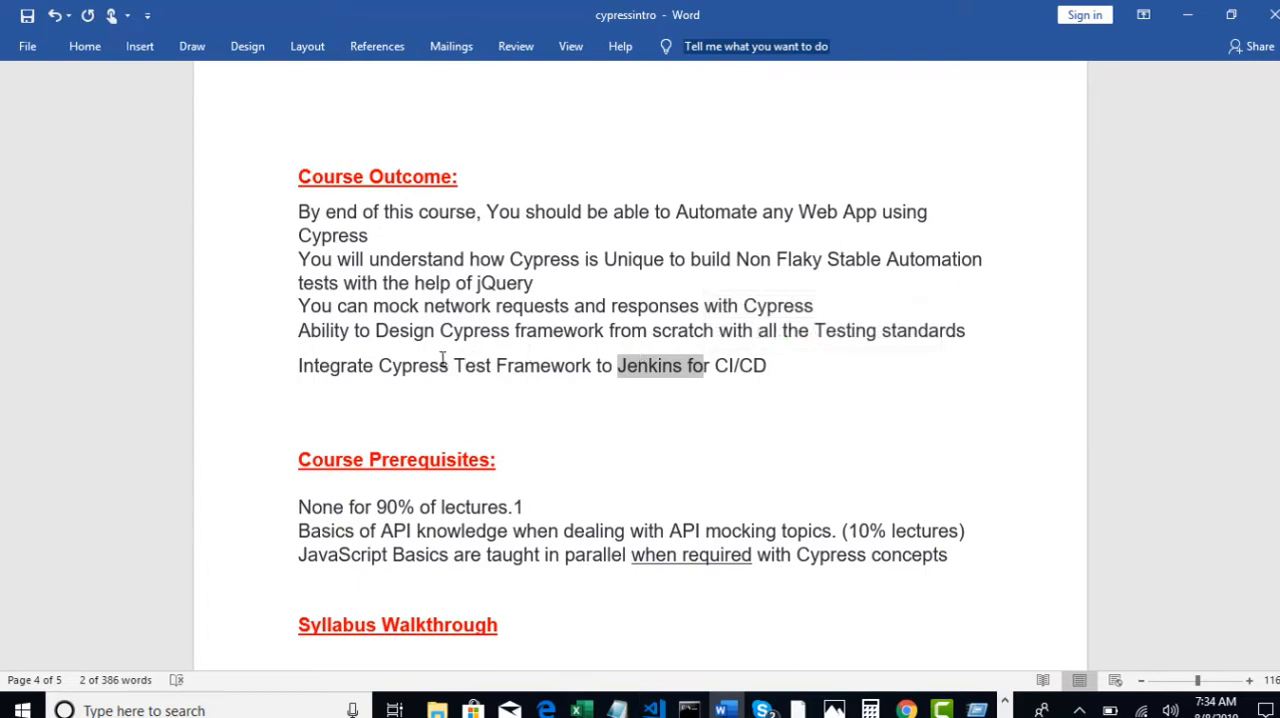
pyautogui.moveTo(380, 364); pyautogui.dragTo(680, 364)
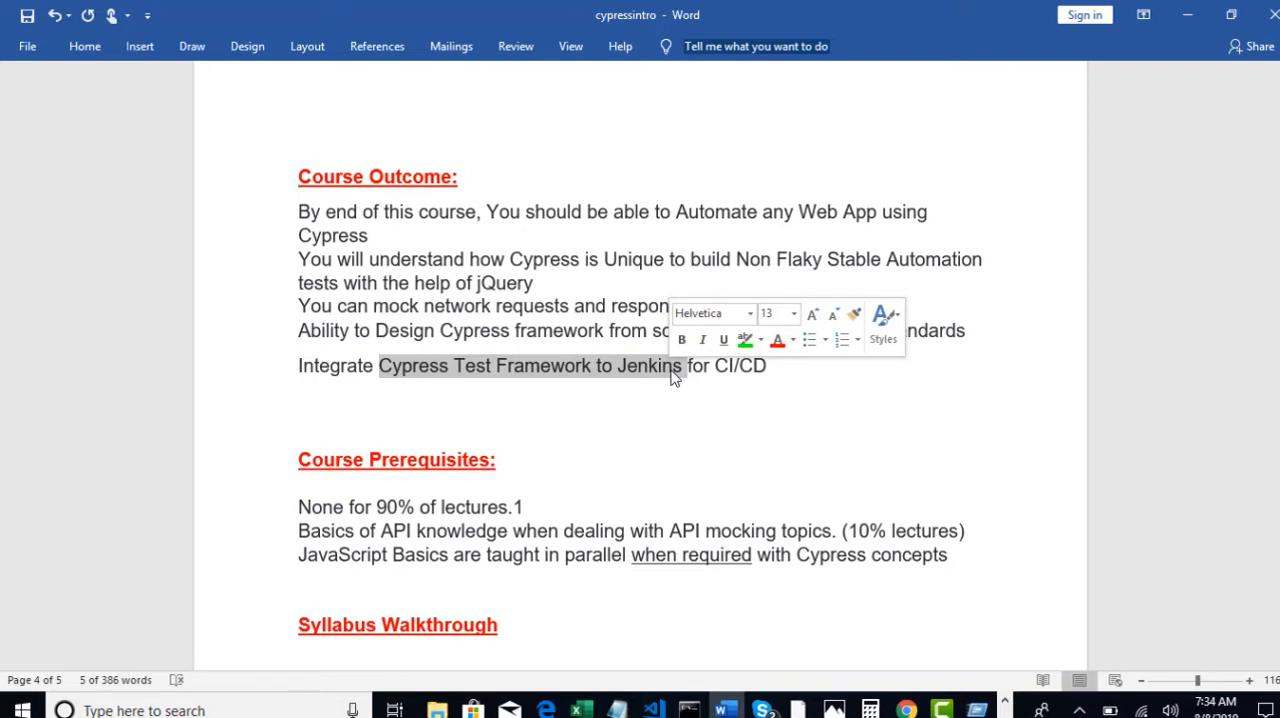
pyautogui.click(804, 360)
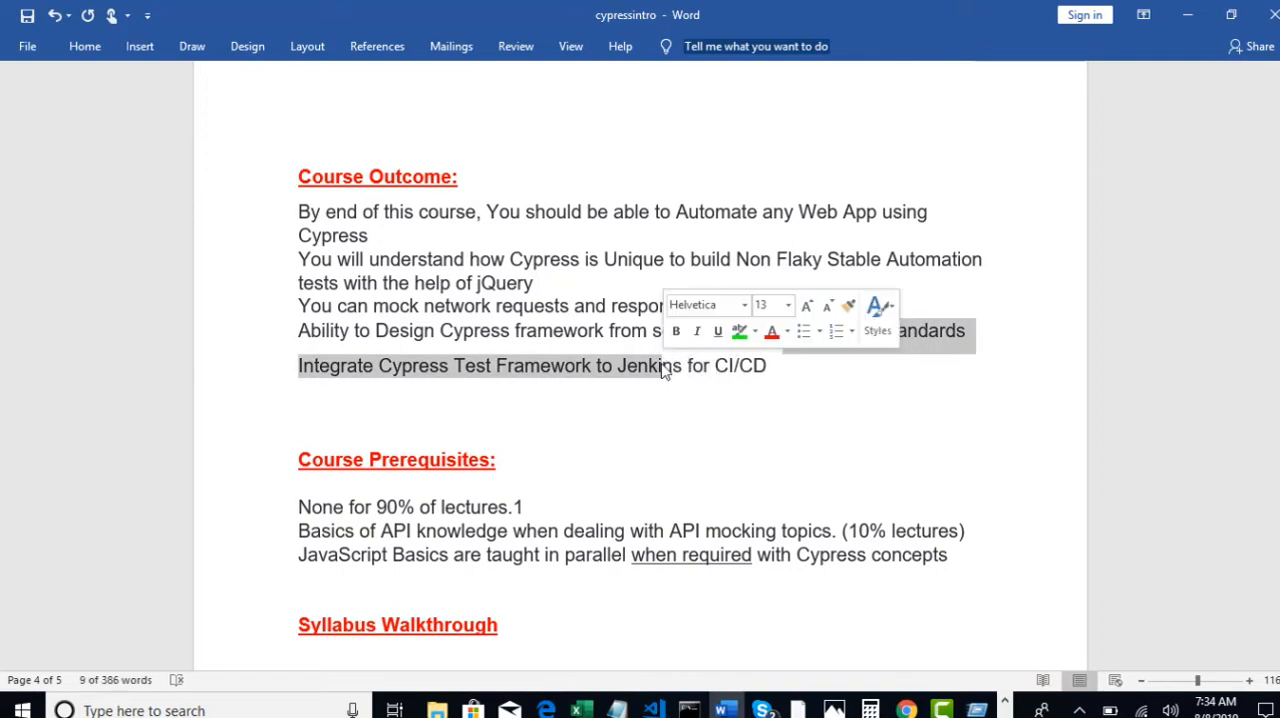
pyautogui.click(672, 234)
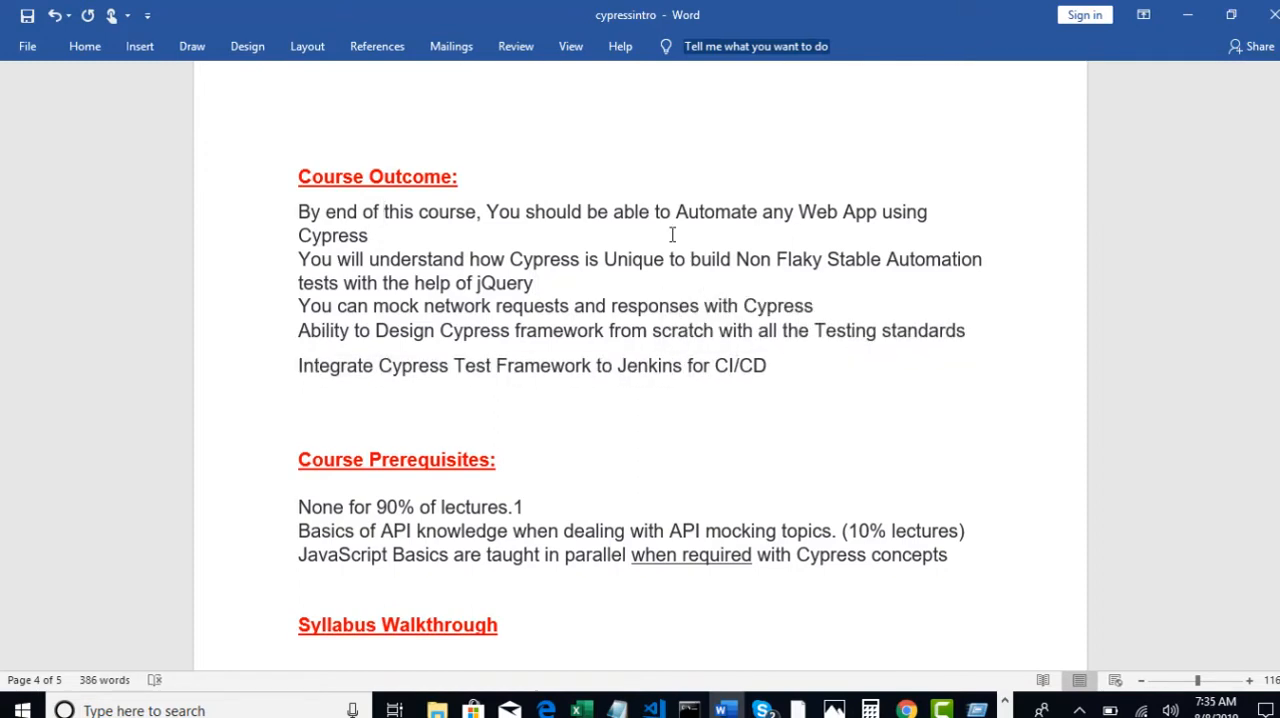
pyautogui.moveTo(336, 516)
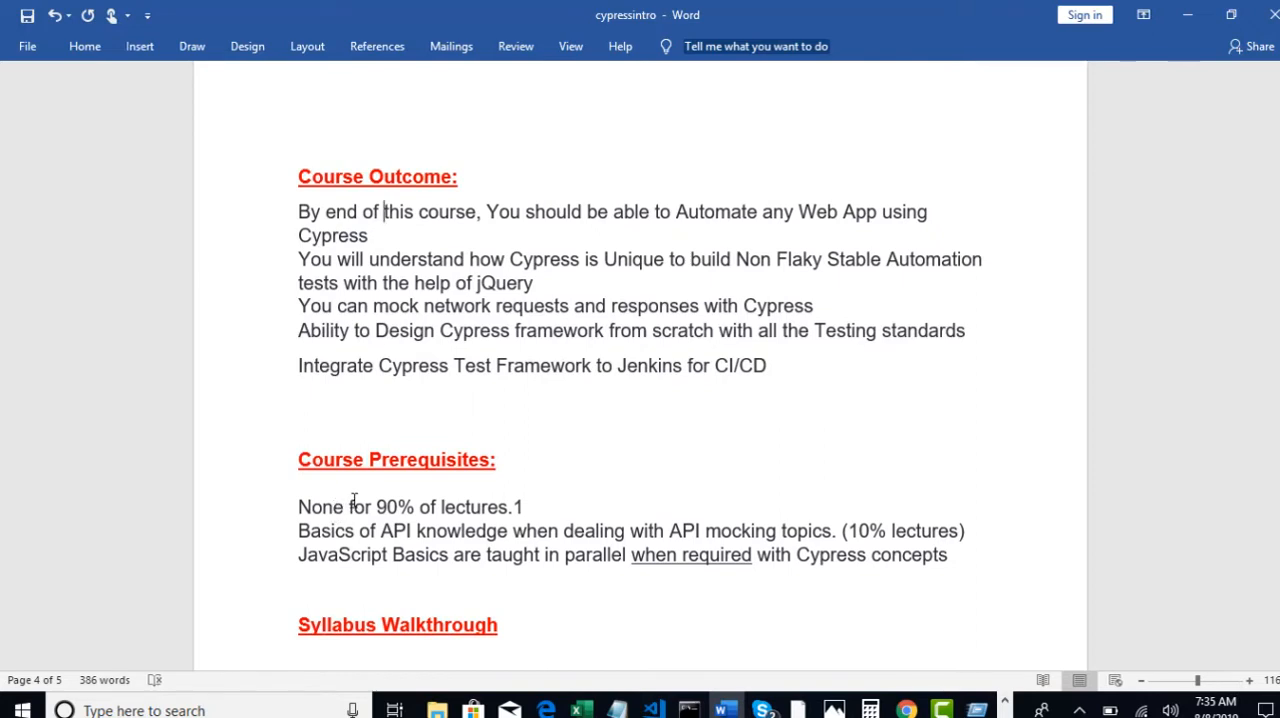
pyautogui.moveTo(602, 524)
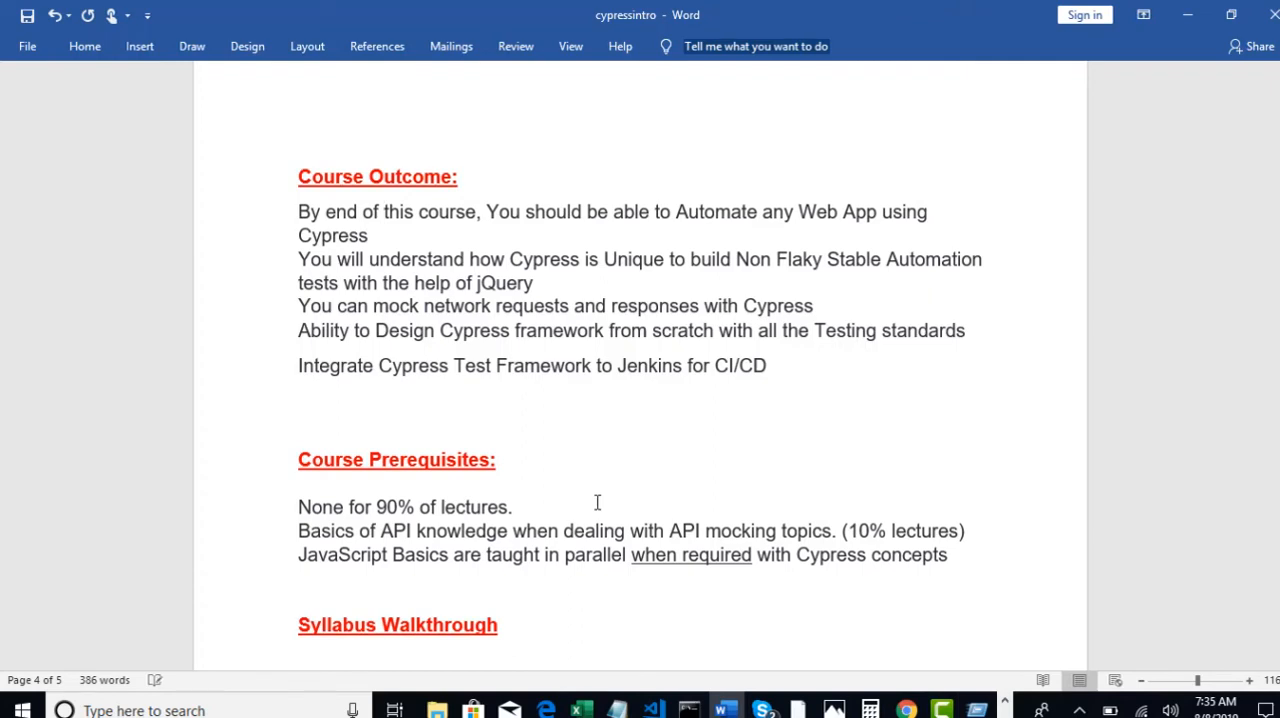
# - Remove the stray '1' so the first prerequisite reads 'None for 90% of lectures.'
pyautogui.click(512, 508)
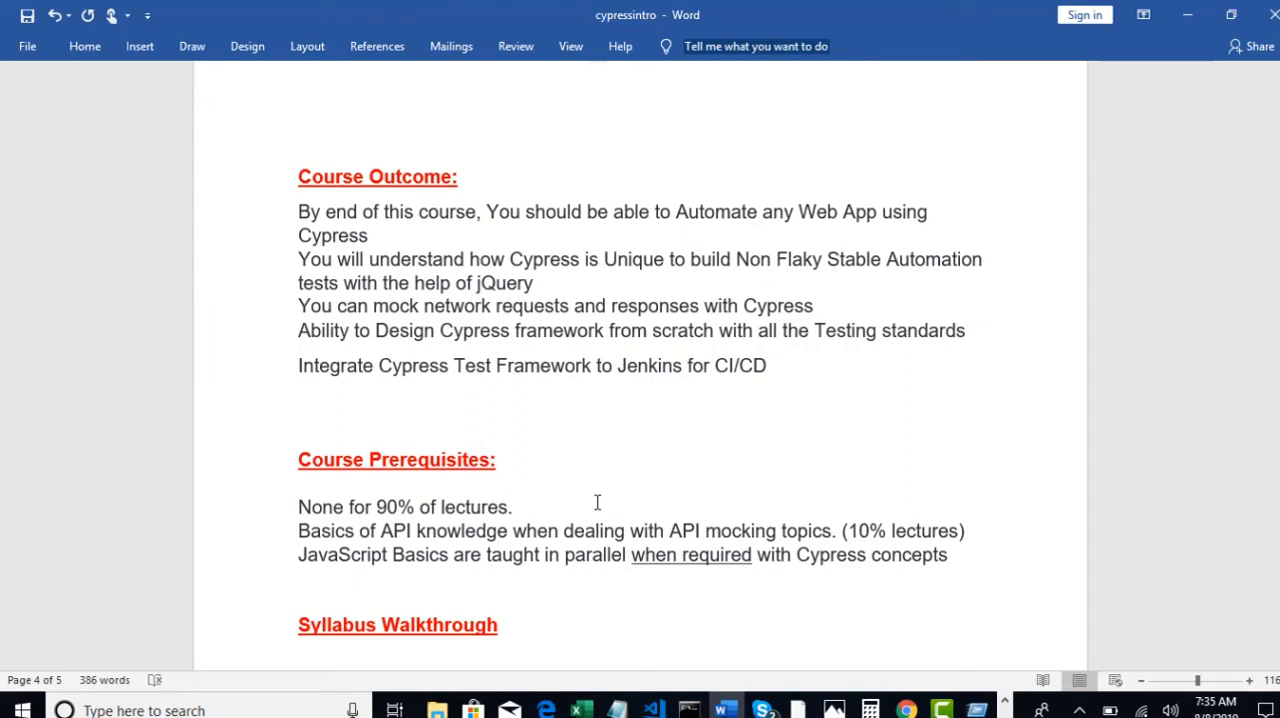
pyautogui.click(512, 508)
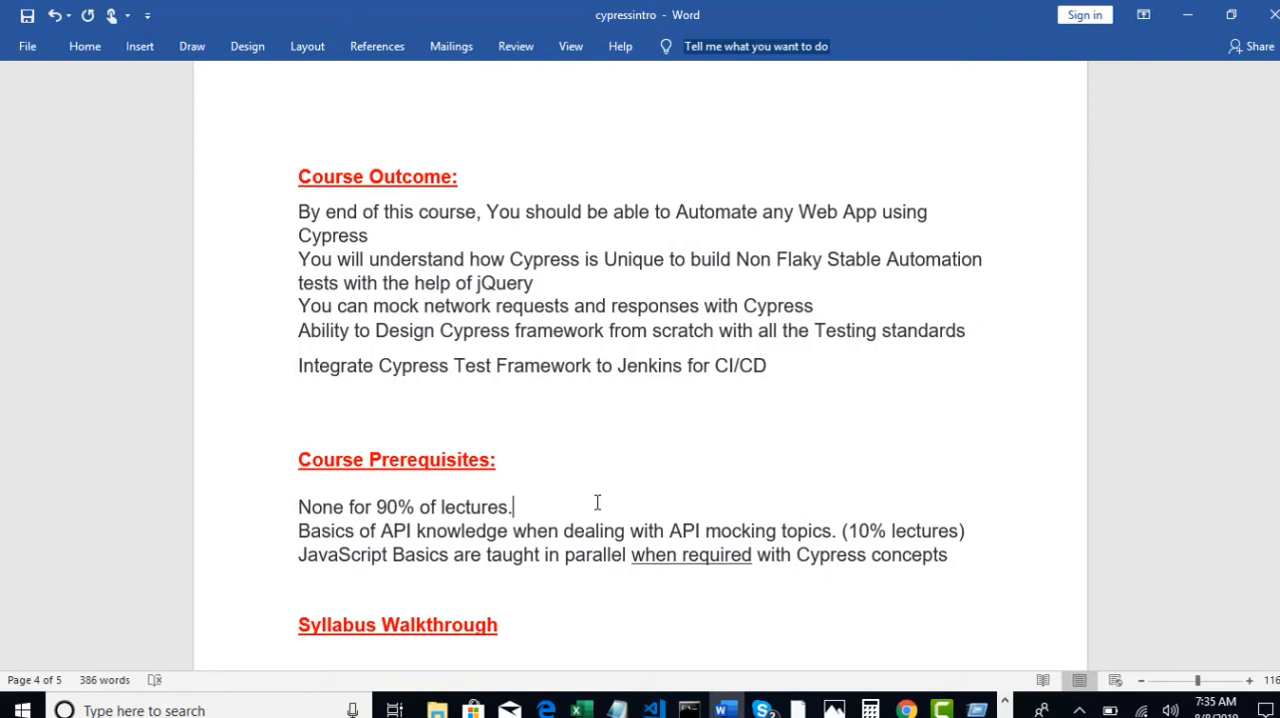
pyautogui.click(424, 532)
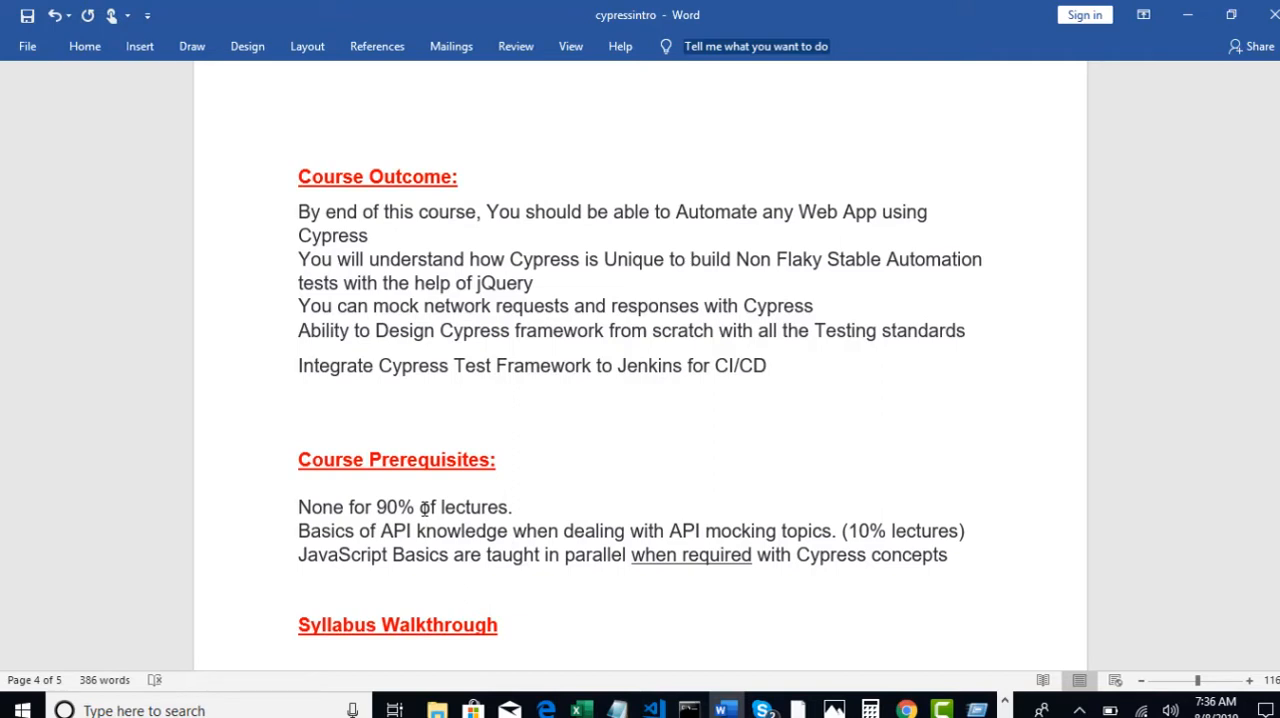
pyautogui.moveTo(474, 482)
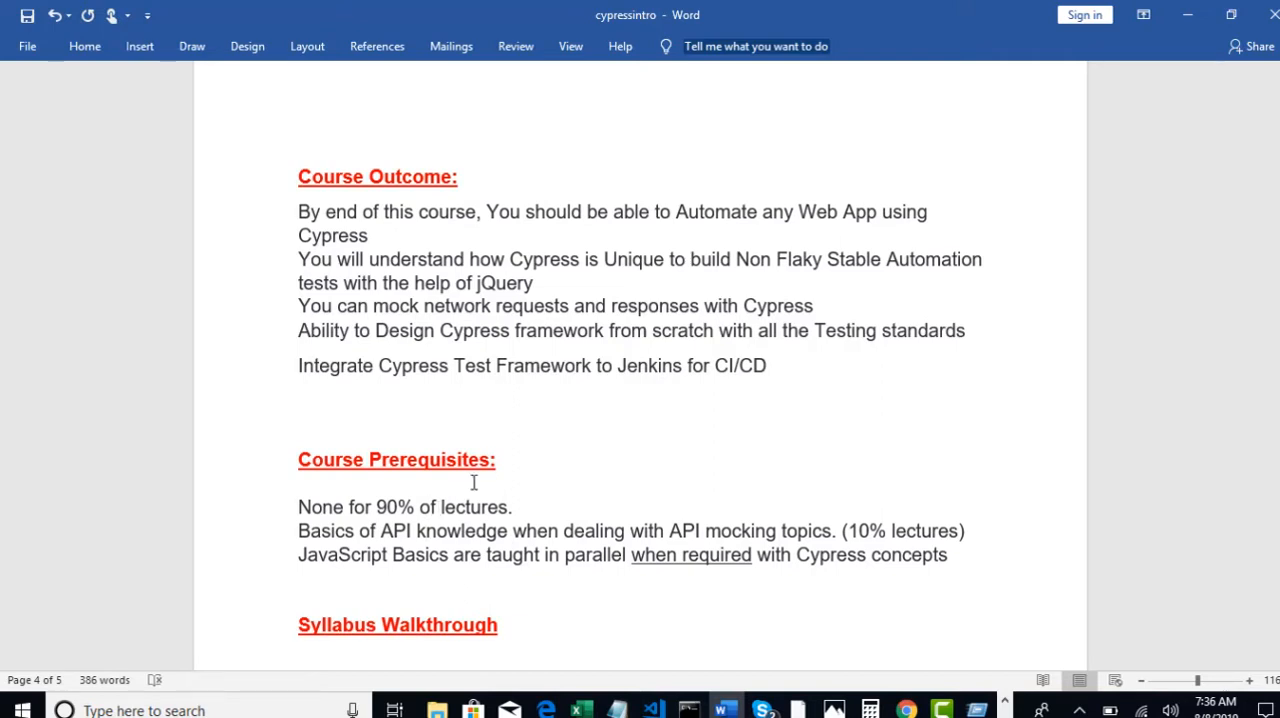
pyautogui.scroll(-3)
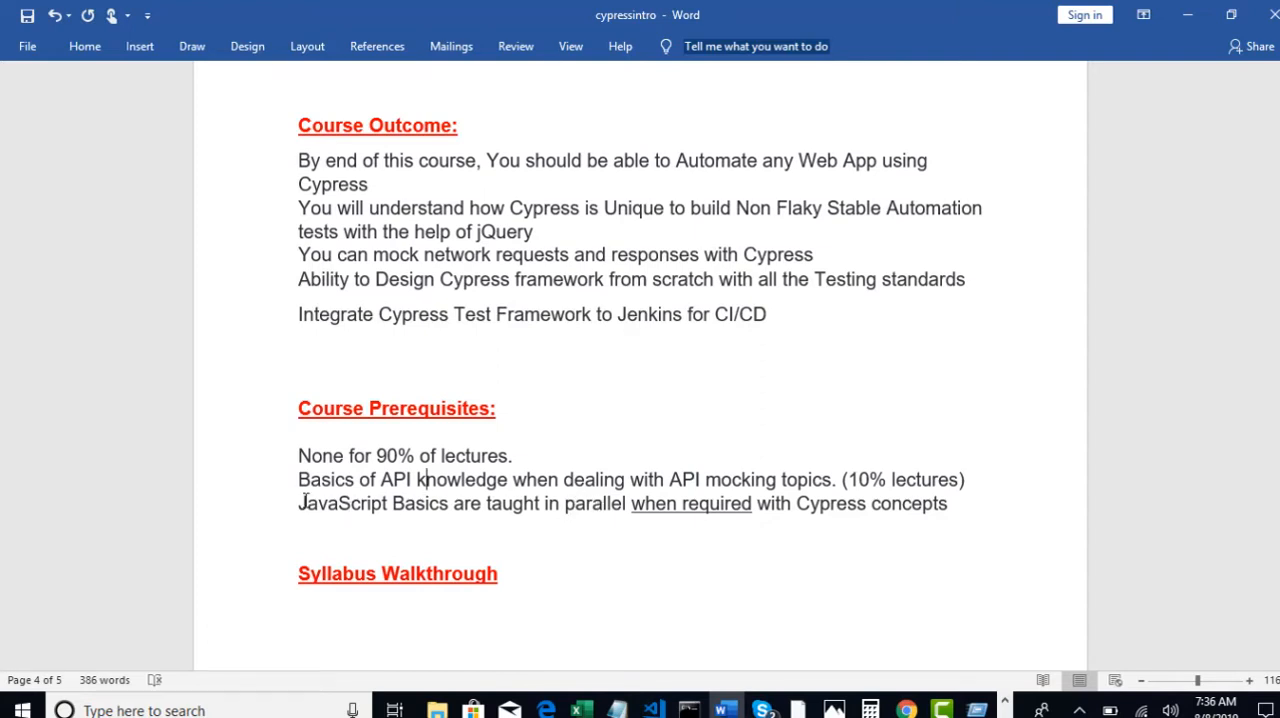
# - Apply a green highlight to 'JavaScript Basics' in the last prerequisite line
pyautogui.doubleClick(376, 504)
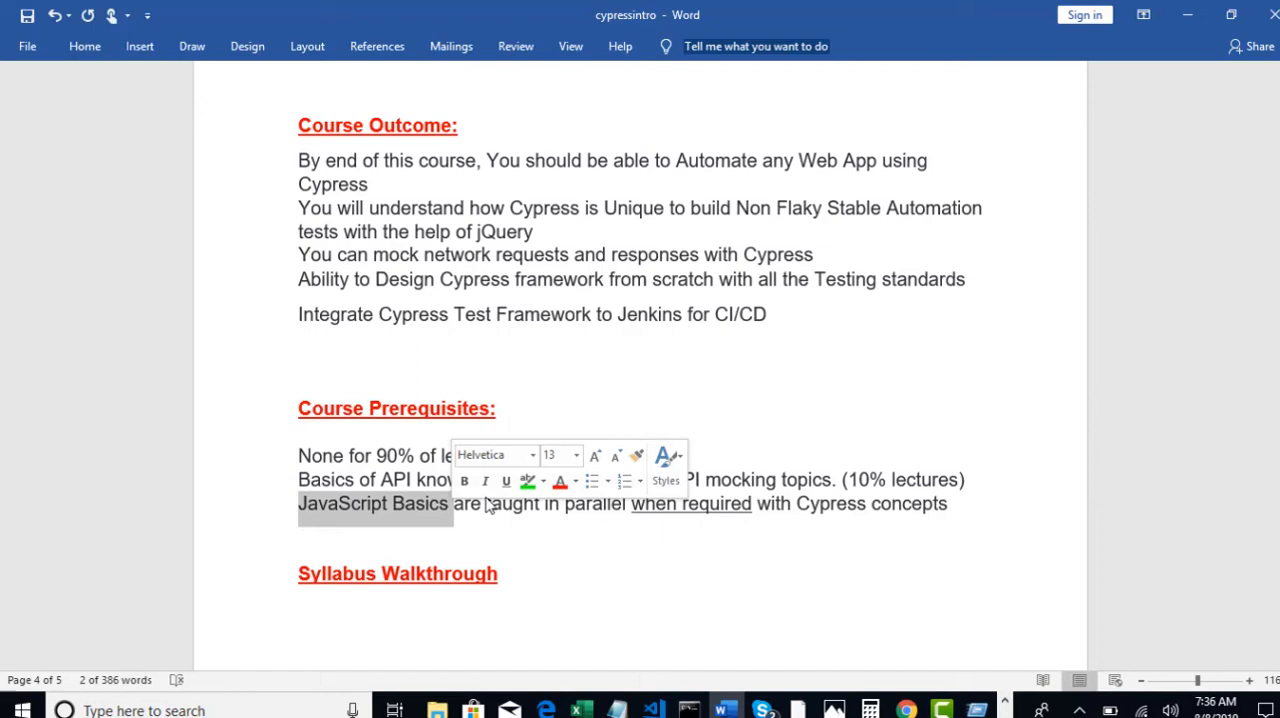
pyautogui.moveTo(528, 480)
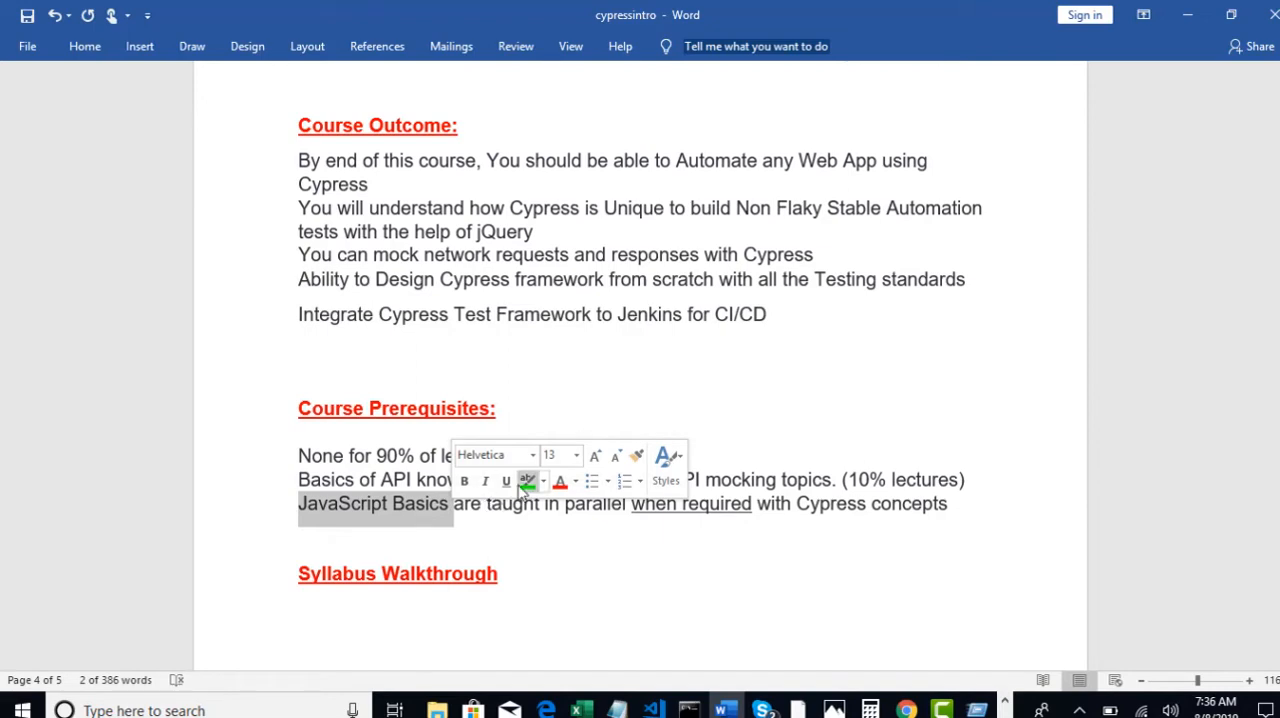
pyautogui.click(528, 480)
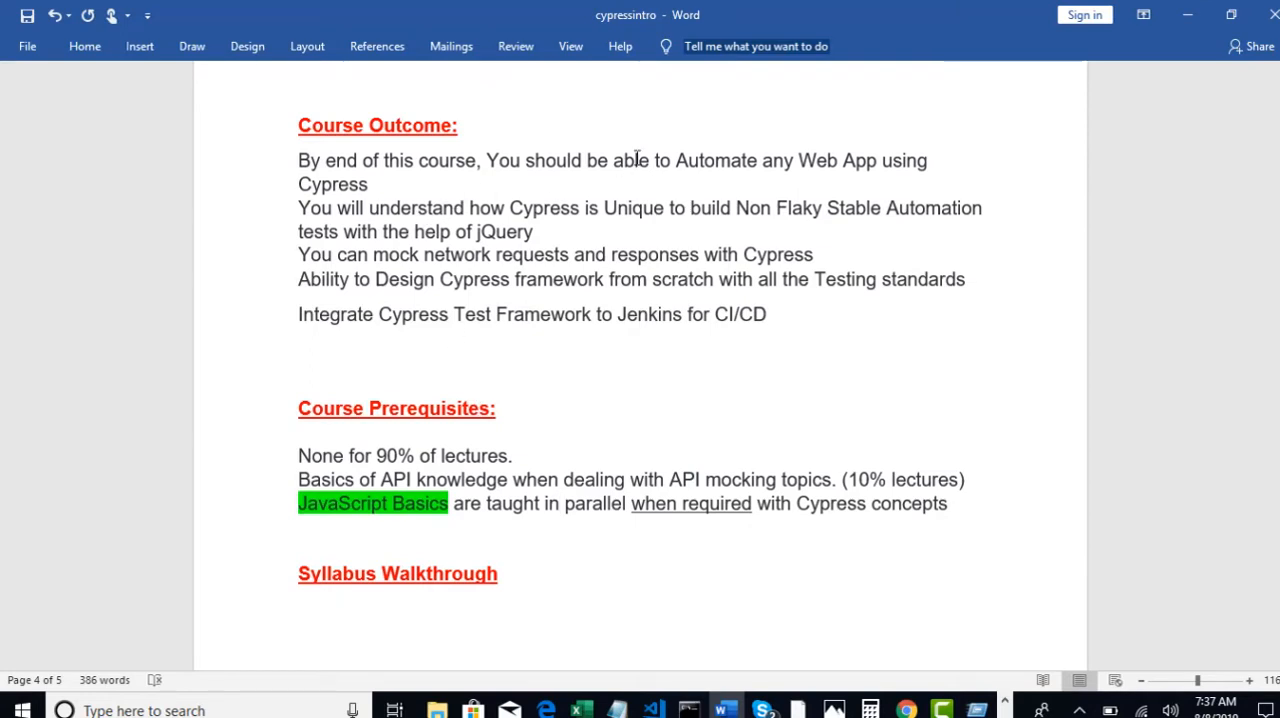
pyautogui.moveTo(504, 296)
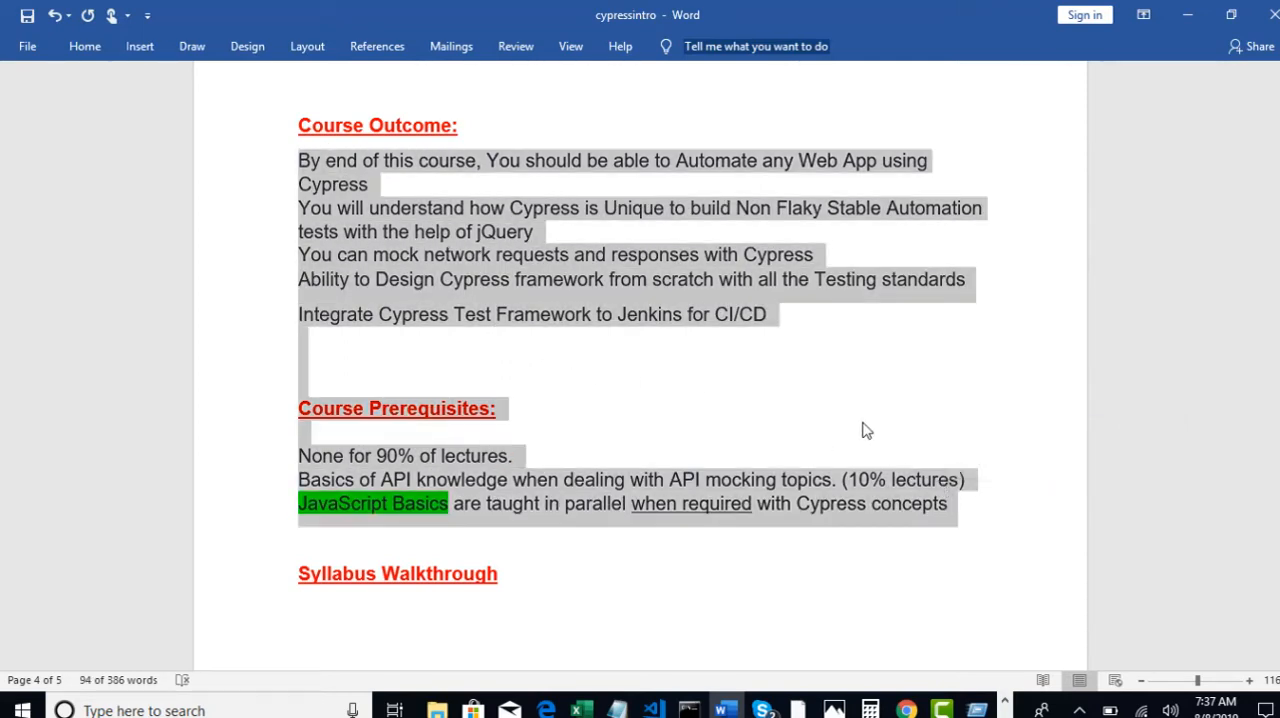
# - Switch to the cypress syllabus image in Photos and scroll into the Cypress Commands lessons
pyautogui.click(832, 710)
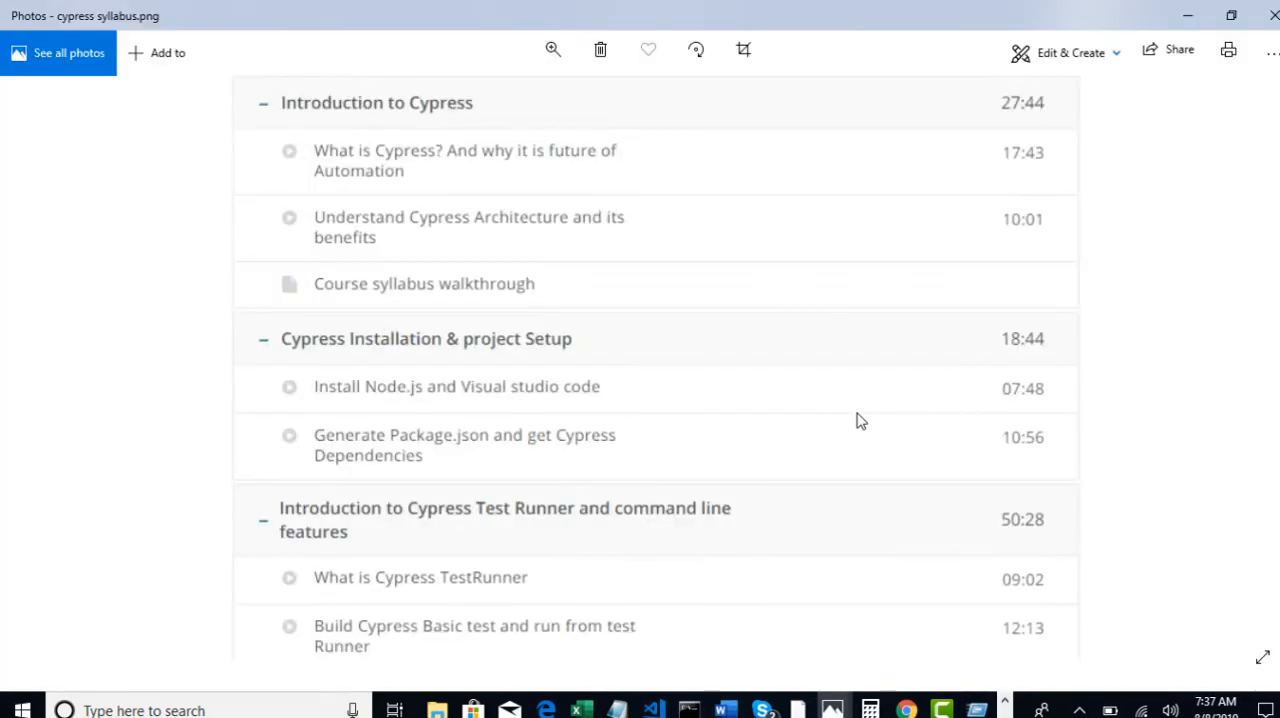
pyautogui.moveTo(484, 136)
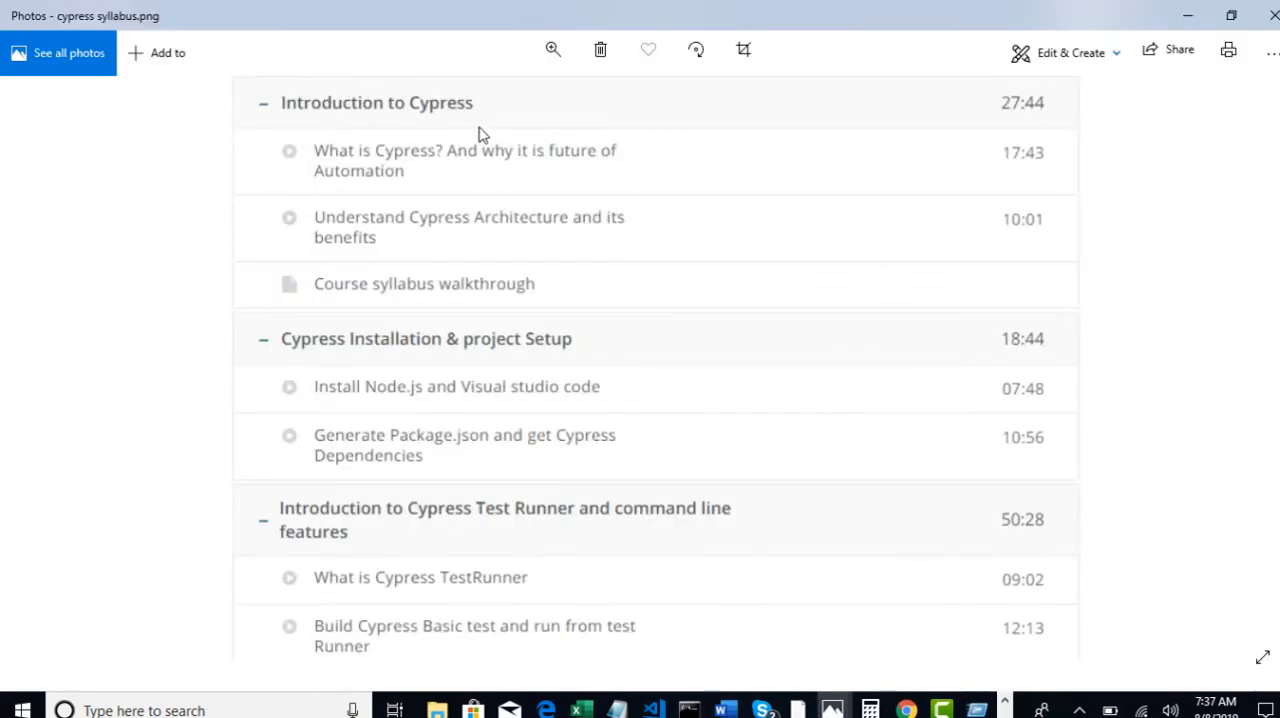
pyautogui.moveTo(484, 184)
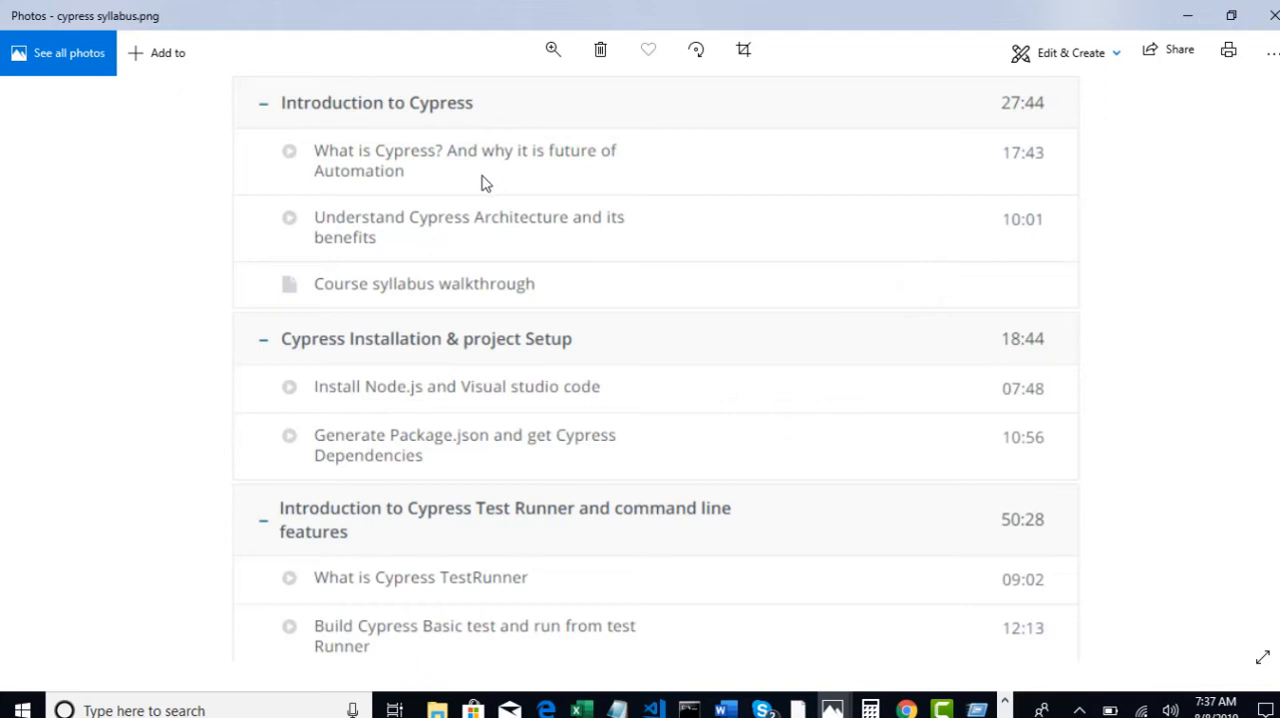
pyautogui.moveTo(528, 232)
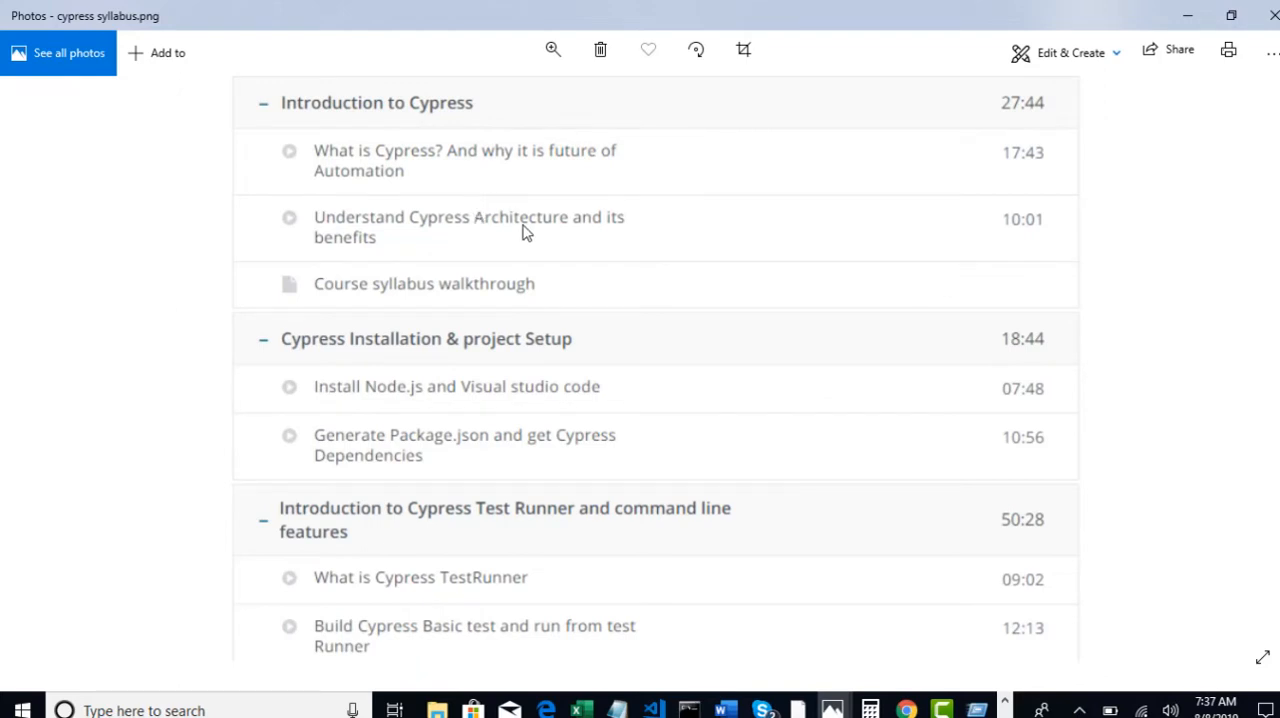
pyautogui.scroll(-3)
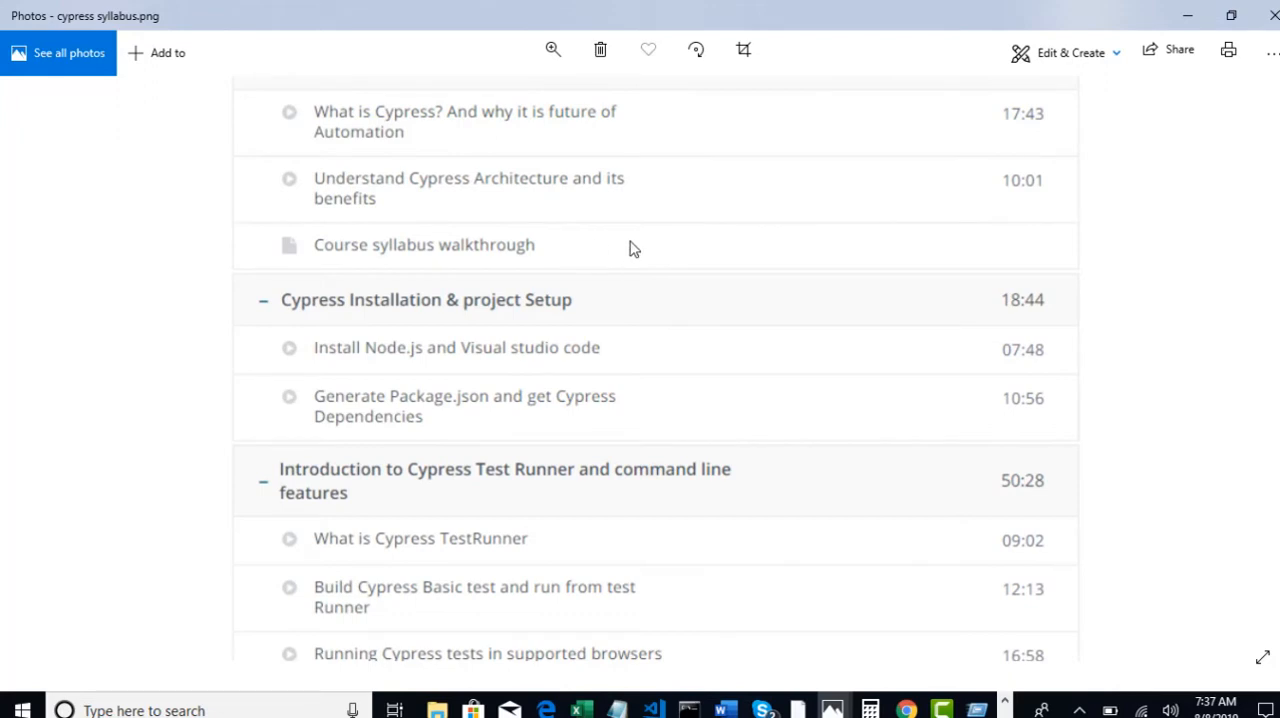
pyautogui.scroll(-3)
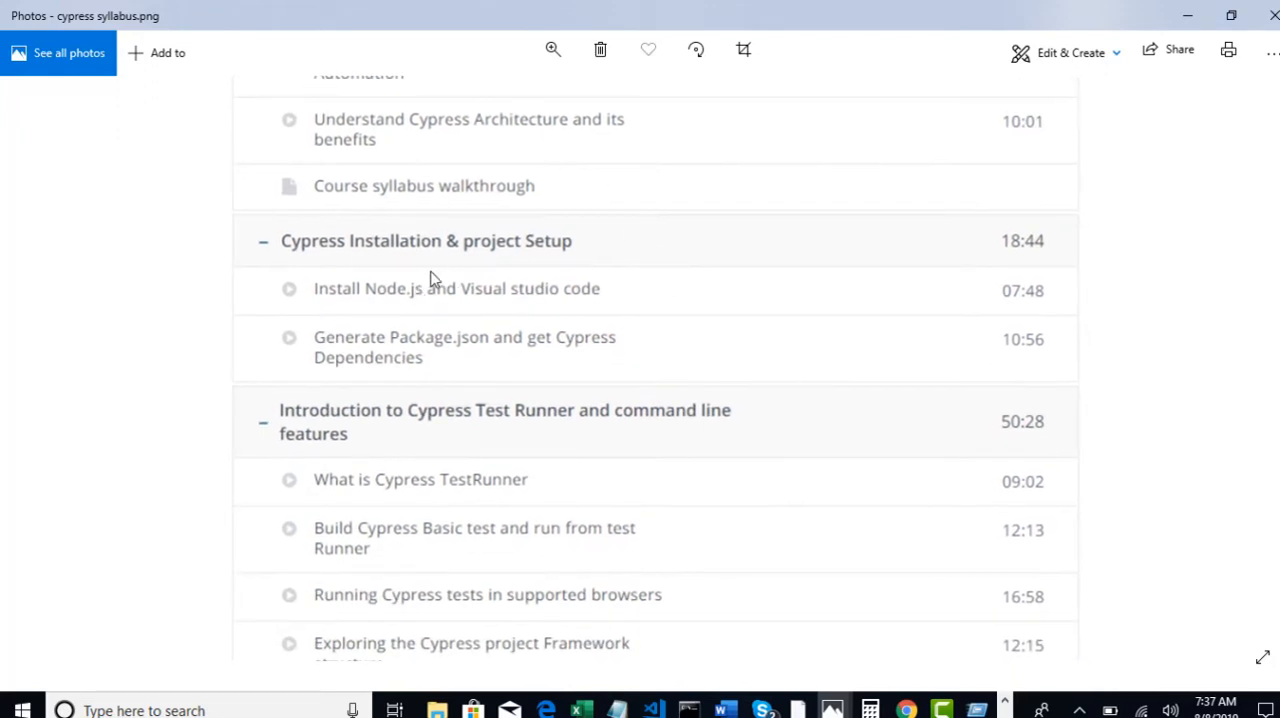
pyautogui.moveTo(512, 268)
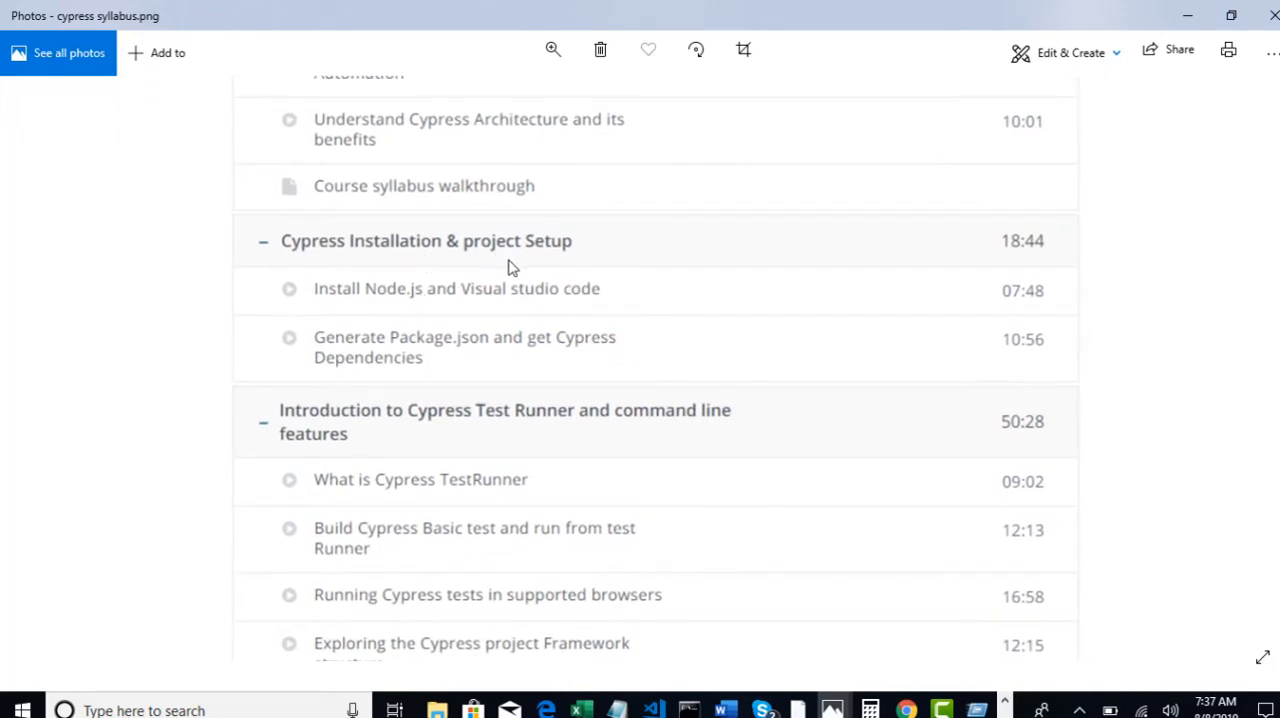
pyautogui.moveTo(544, 324)
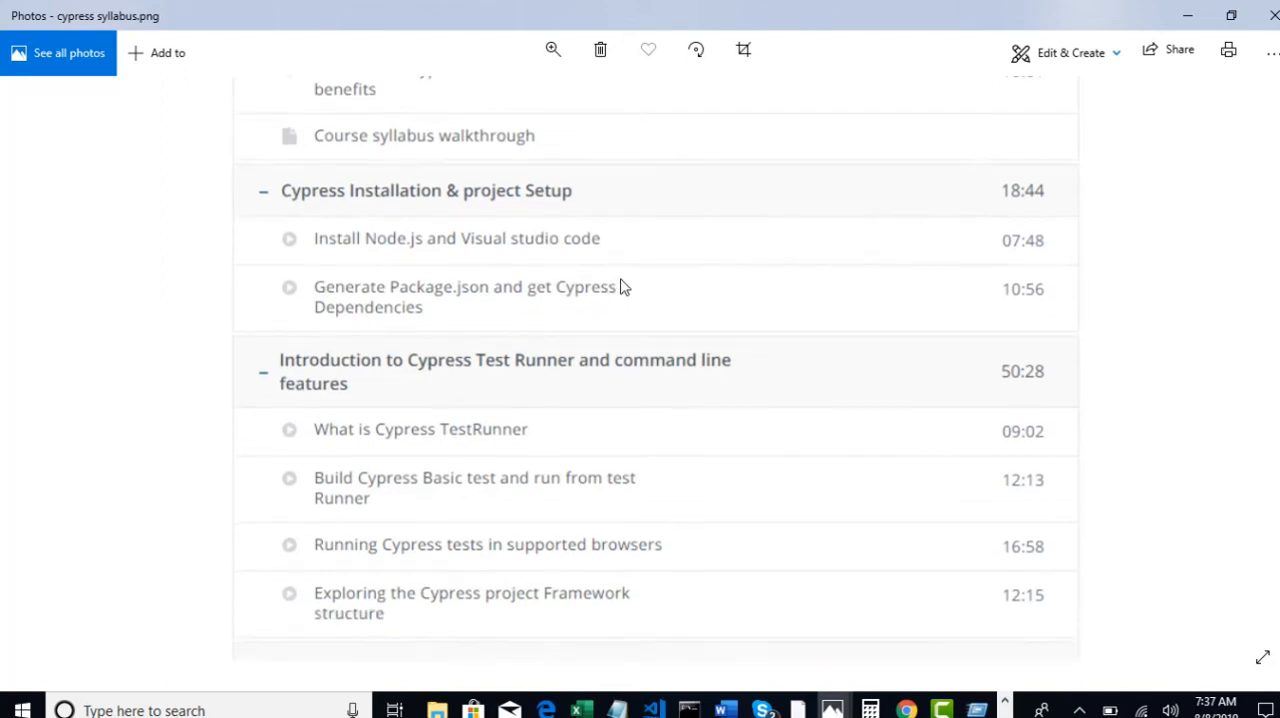
pyautogui.scroll(-3)
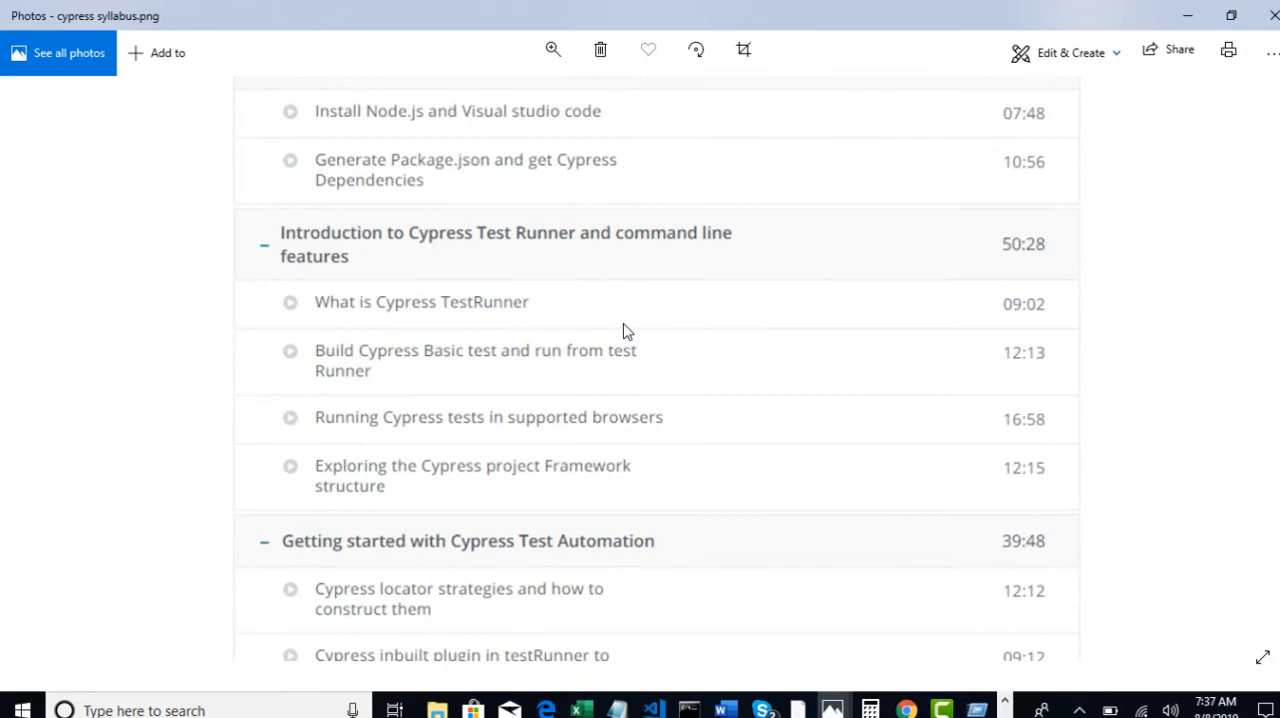
pyautogui.moveTo(560, 258)
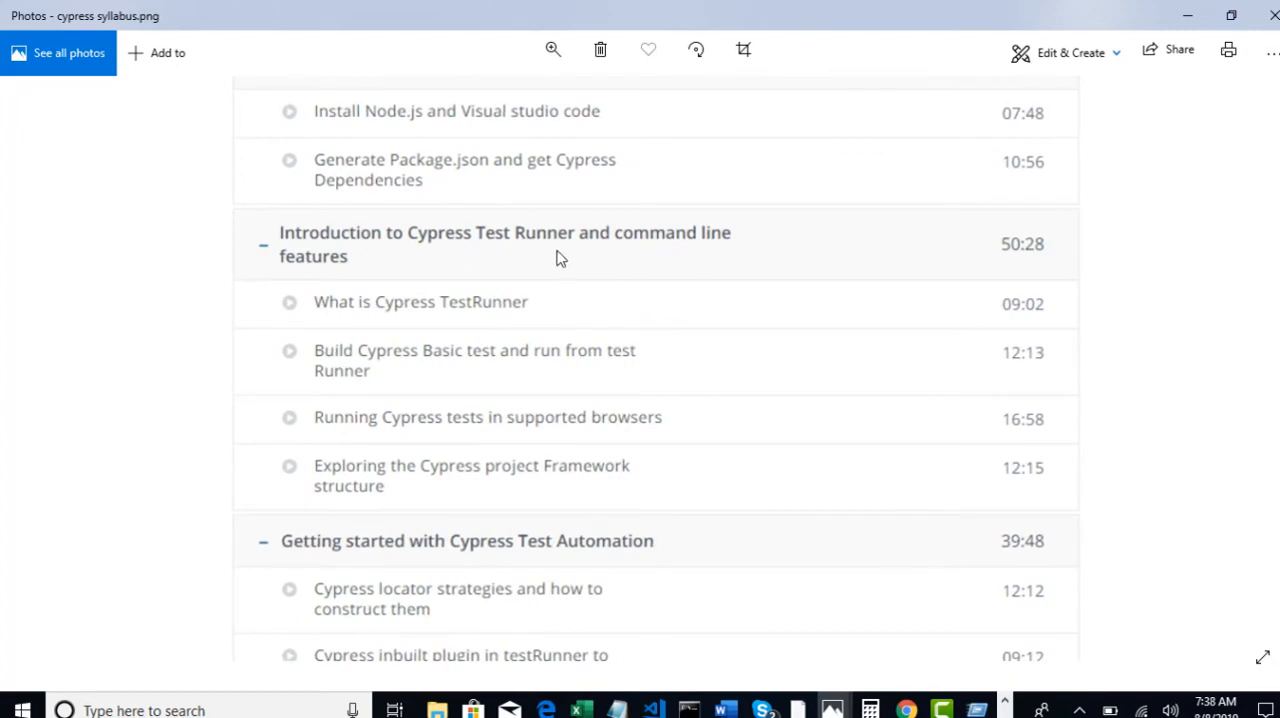
pyautogui.moveTo(560, 244)
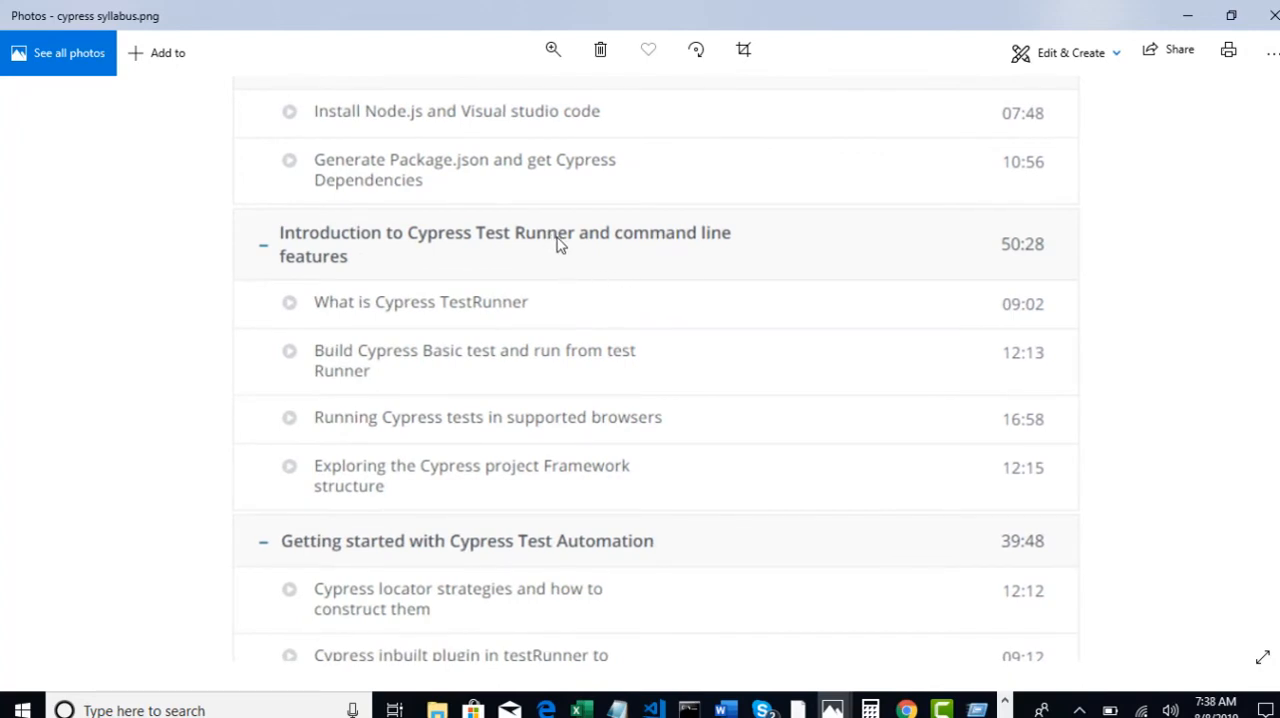
pyautogui.moveTo(424, 240)
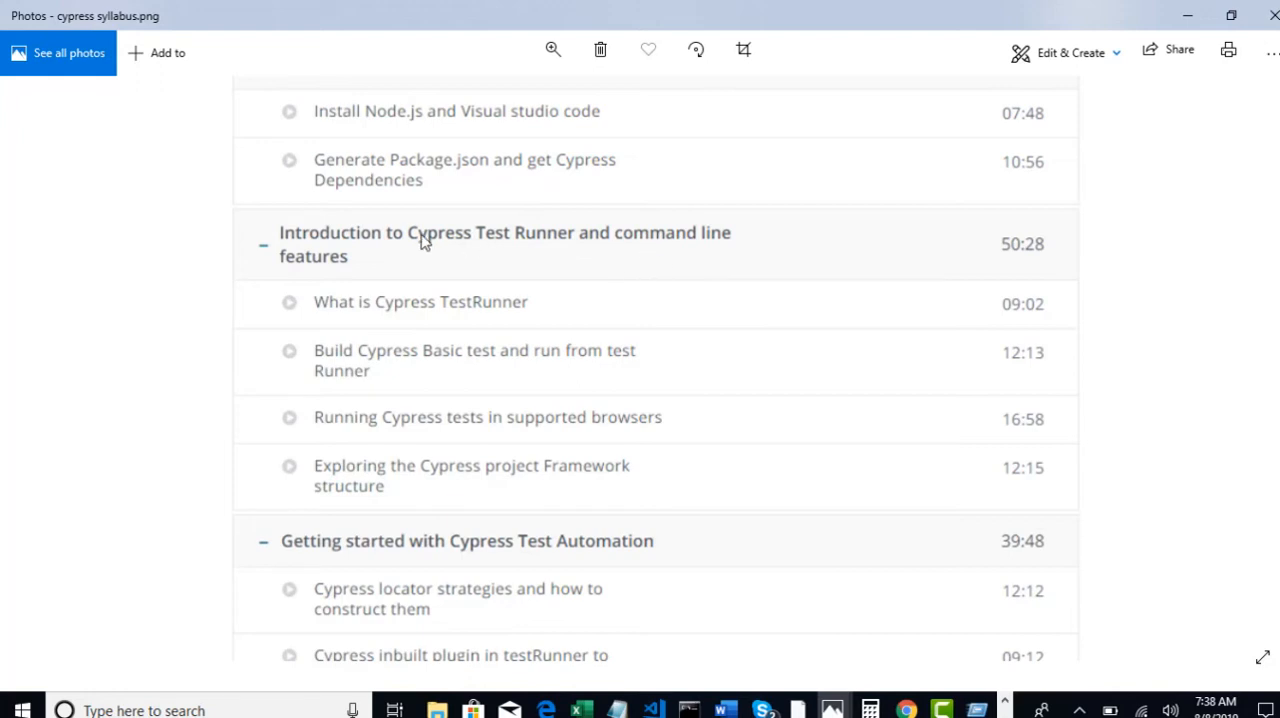
pyautogui.moveTo(538, 428)
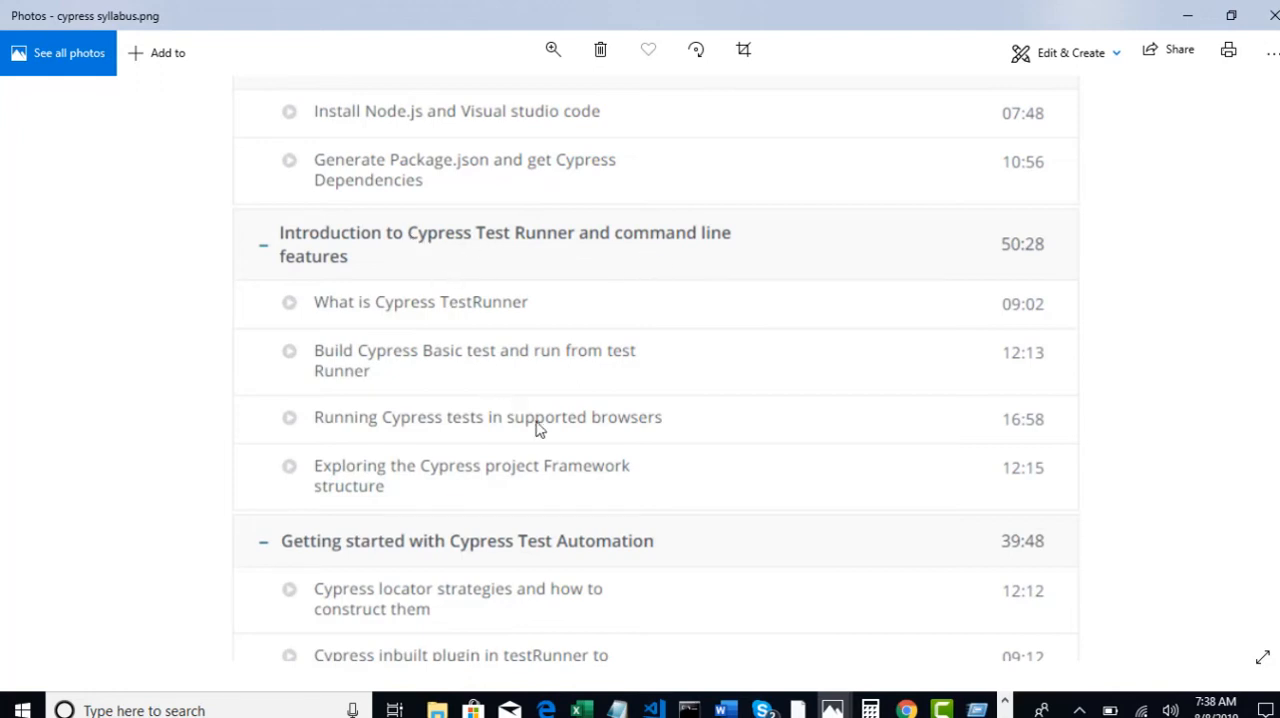
pyautogui.scroll(-3)
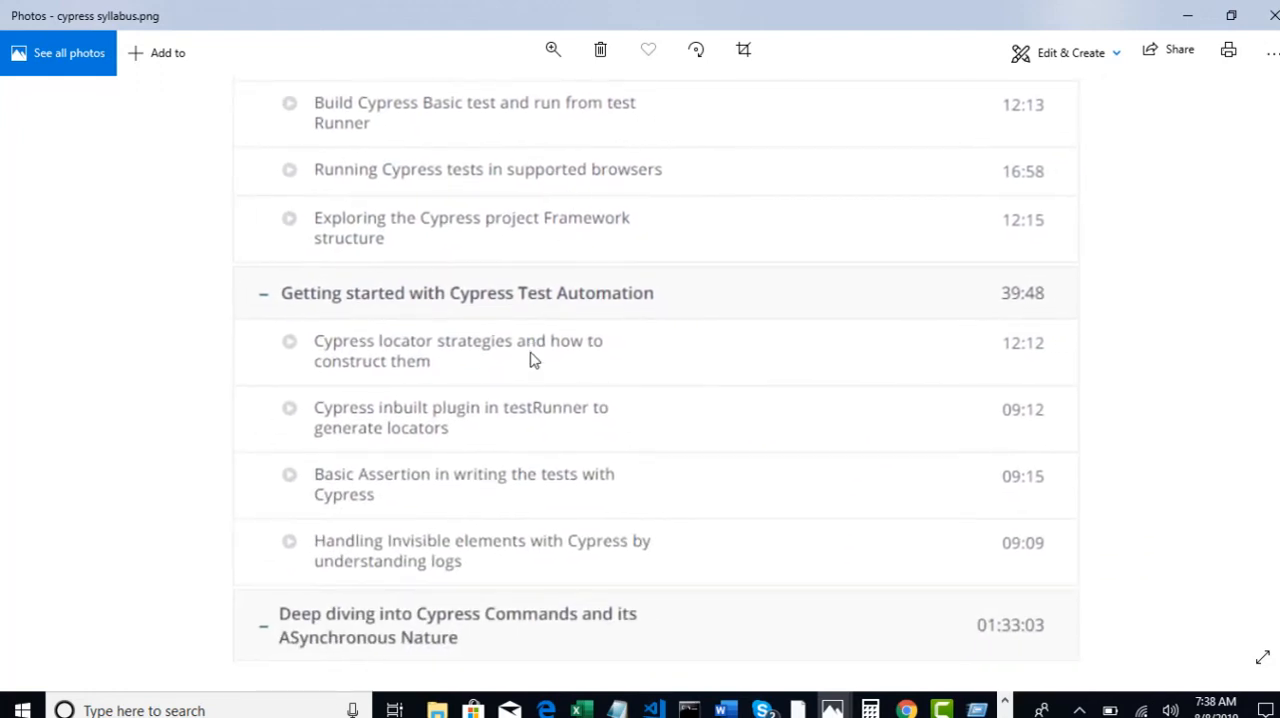
pyautogui.scroll(-3)
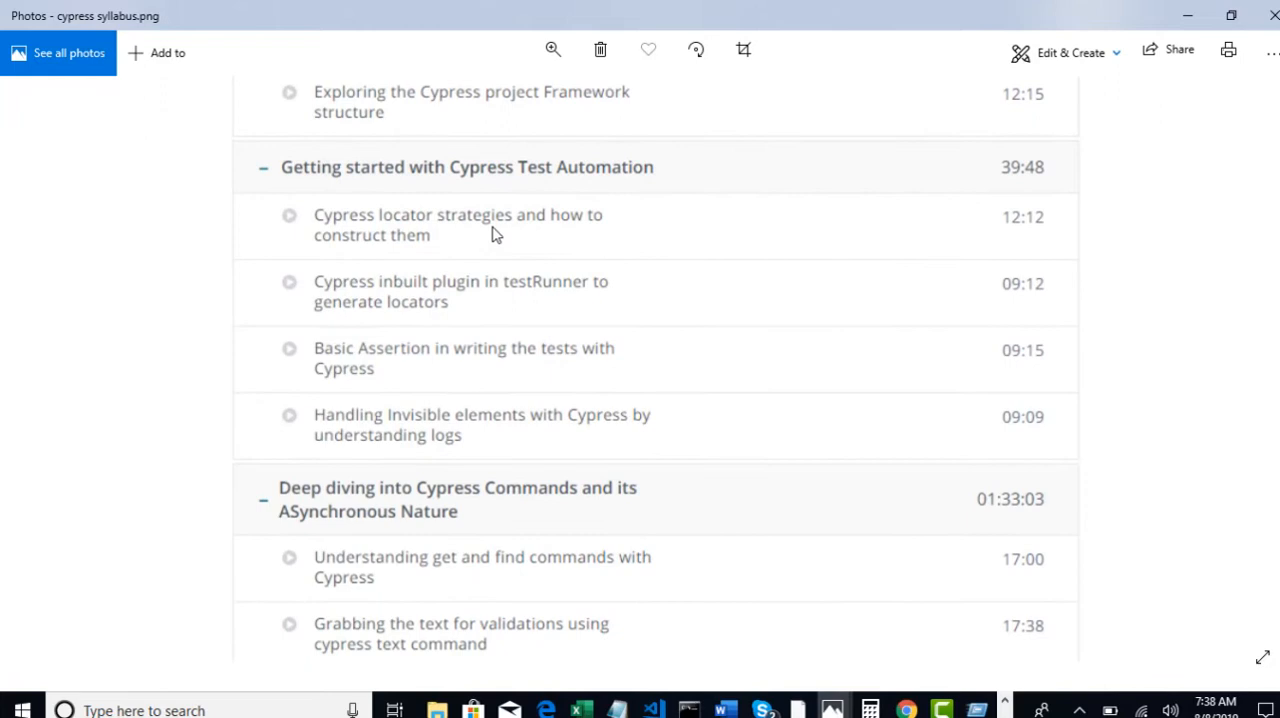
pyautogui.moveTo(492, 238)
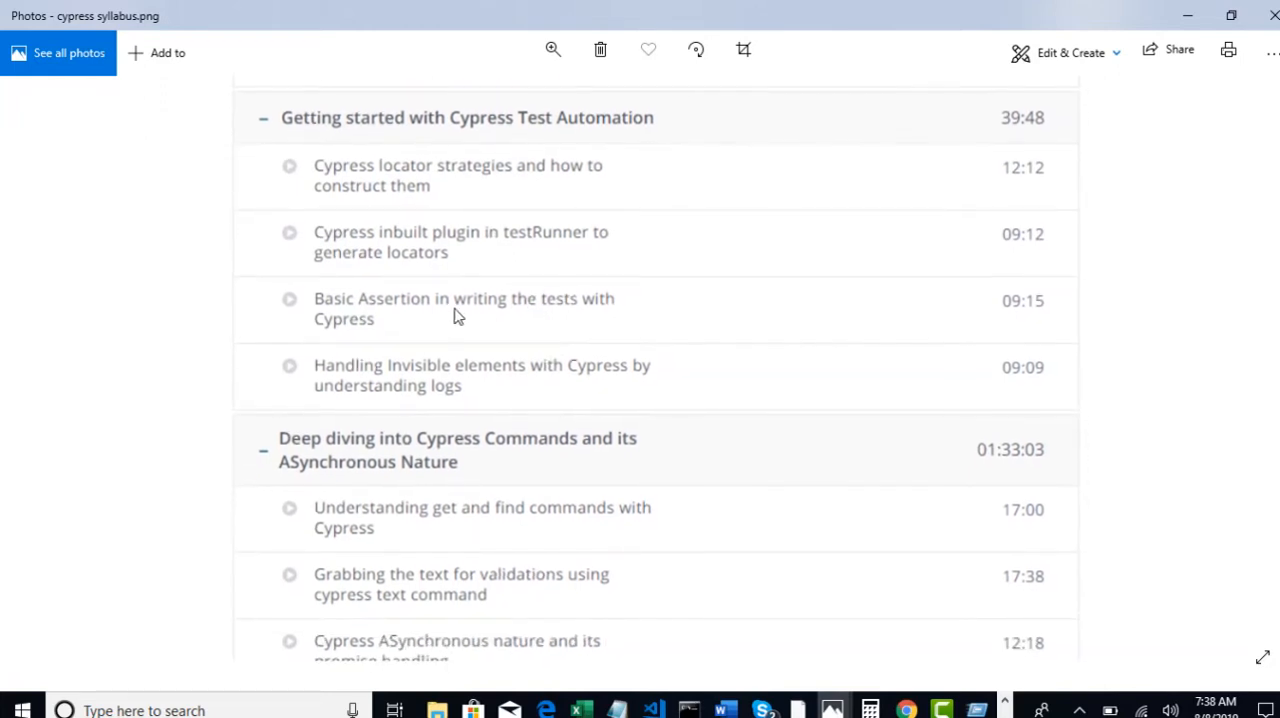
pyautogui.moveTo(490, 390)
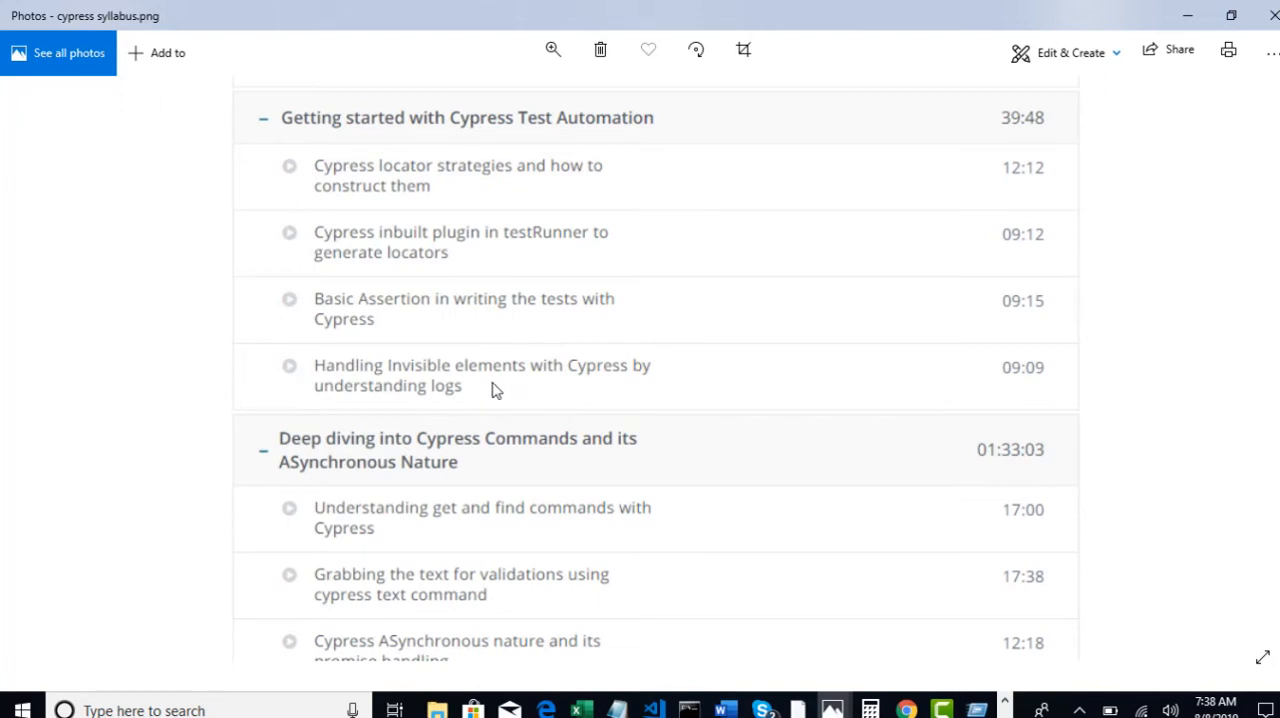
# - Scroll past the Asynchronous Nature lessons to the Handling Web Controls UI section
pyautogui.scroll(-3)
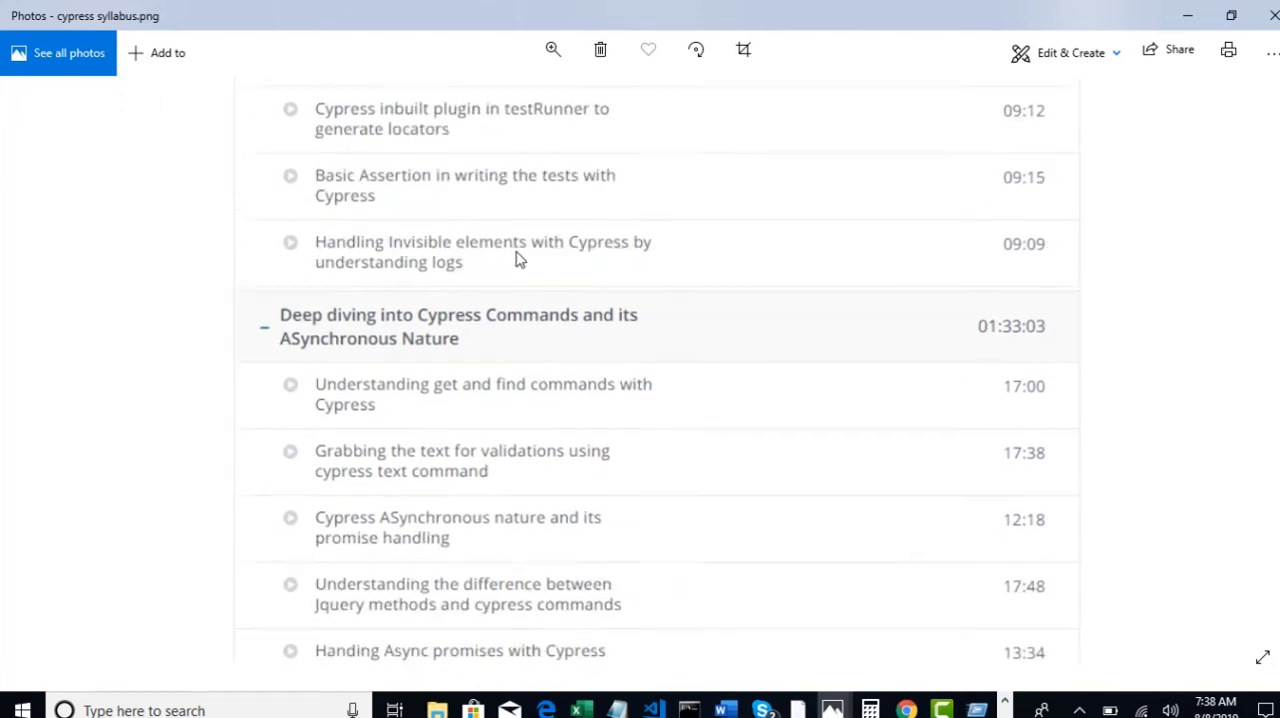
pyautogui.scroll(3)
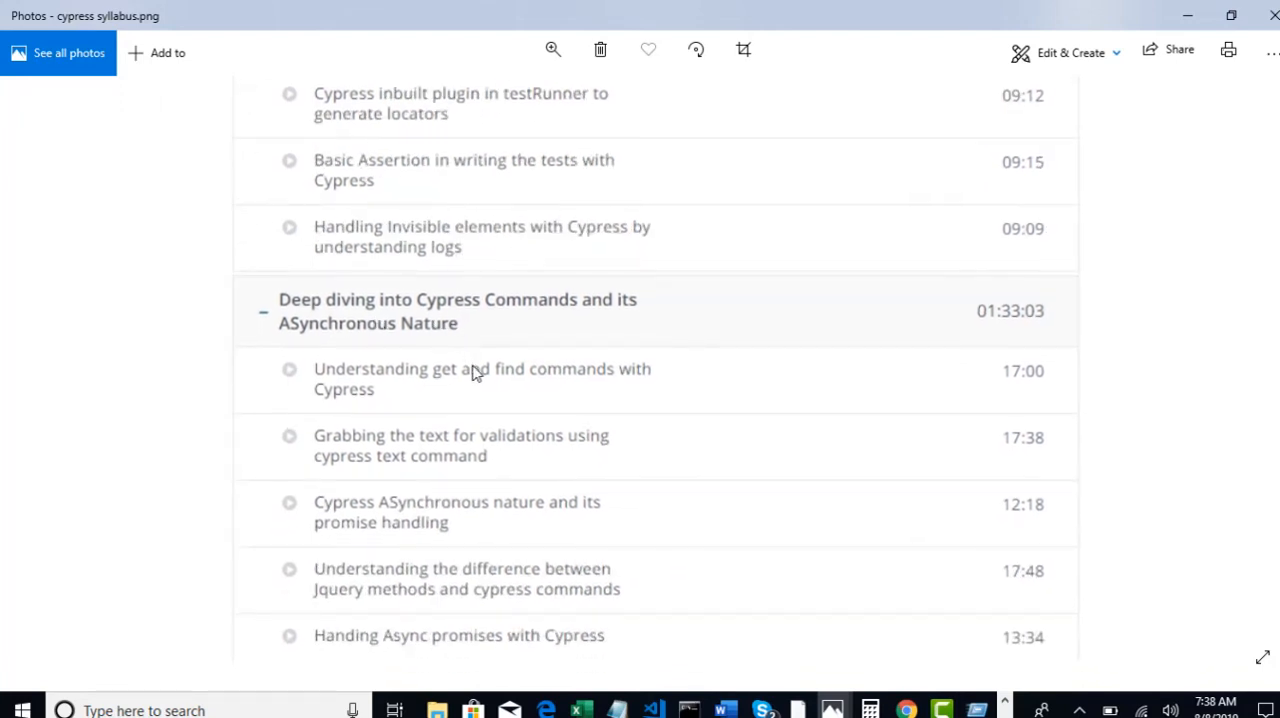
pyautogui.scroll(-3)
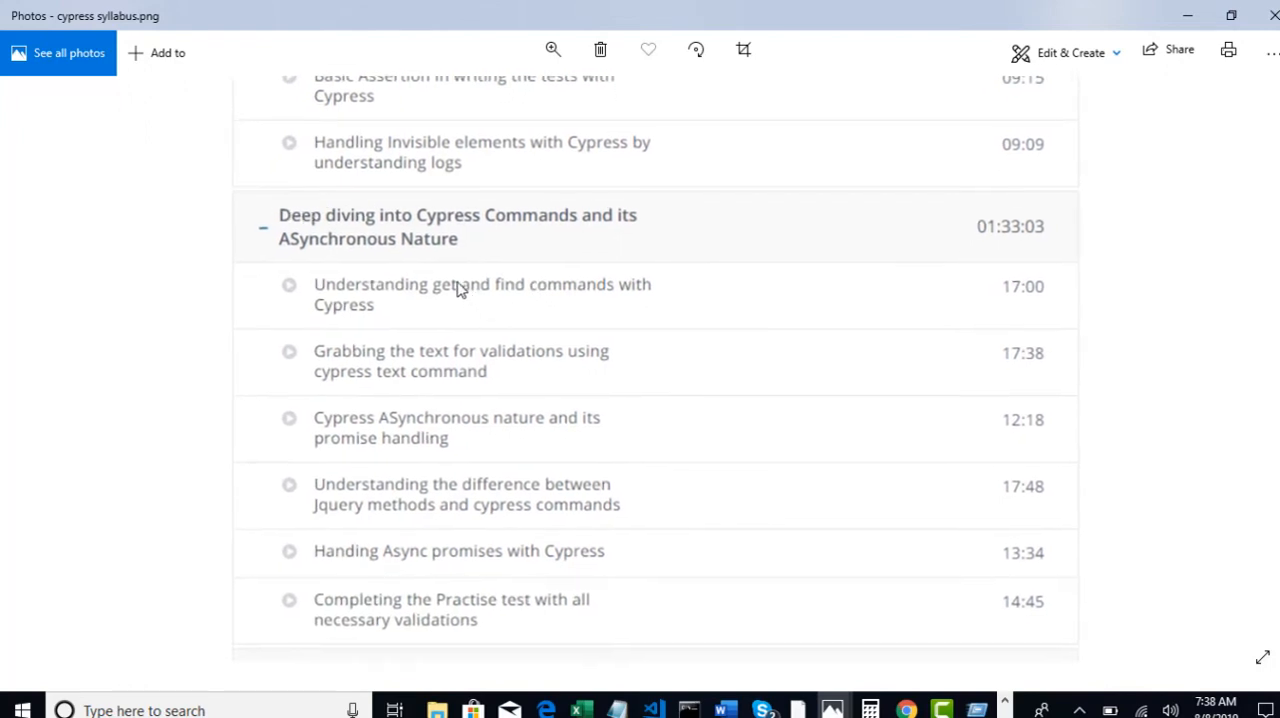
pyautogui.moveTo(486, 448)
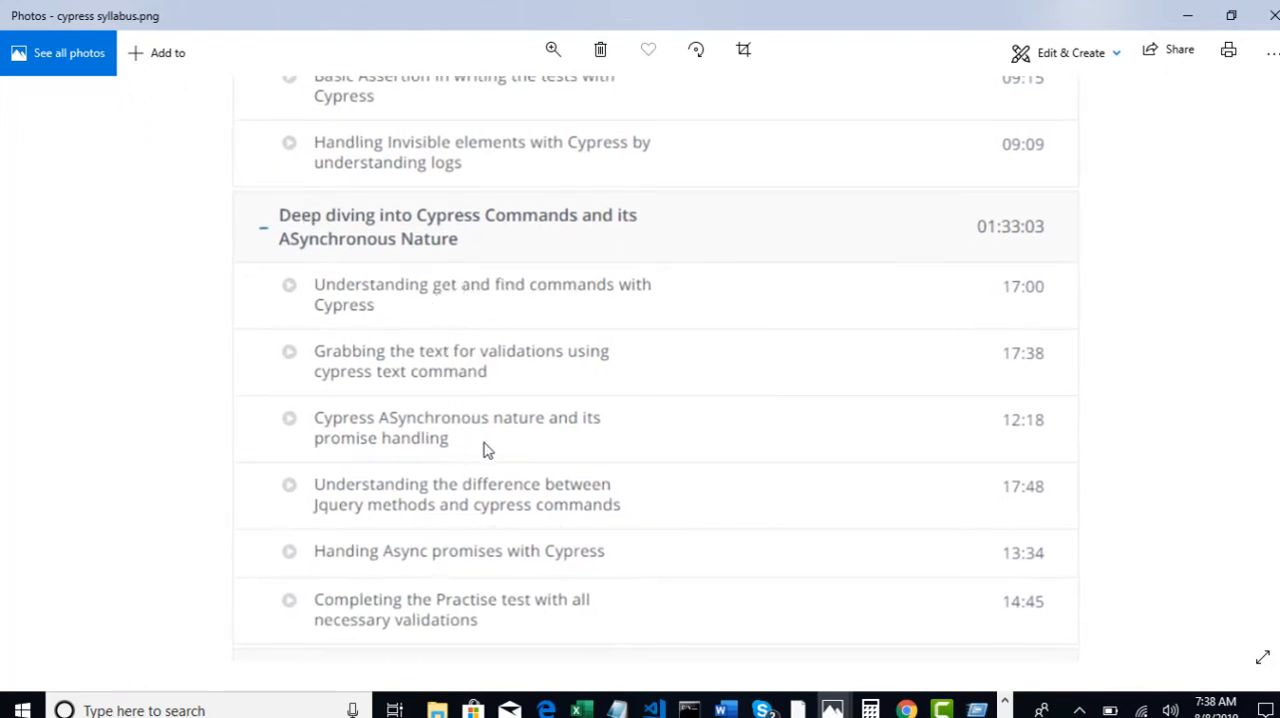
pyautogui.scroll(-3)
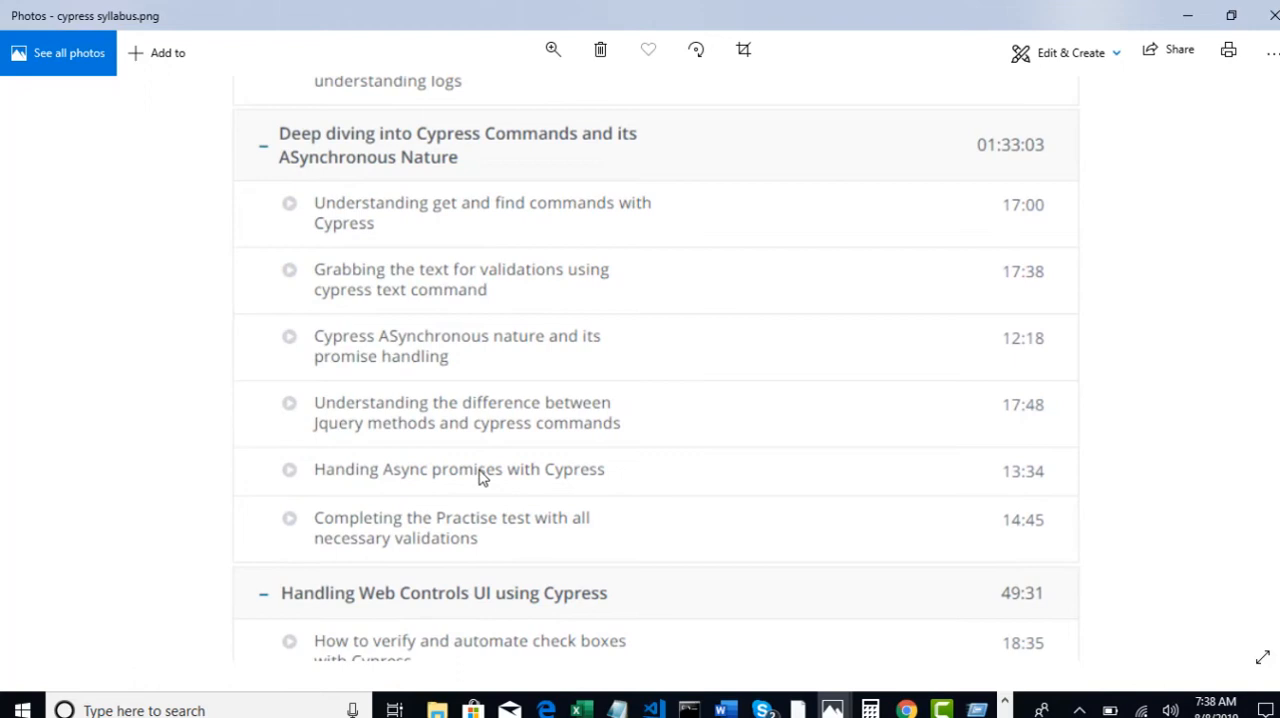
pyautogui.moveTo(418, 272)
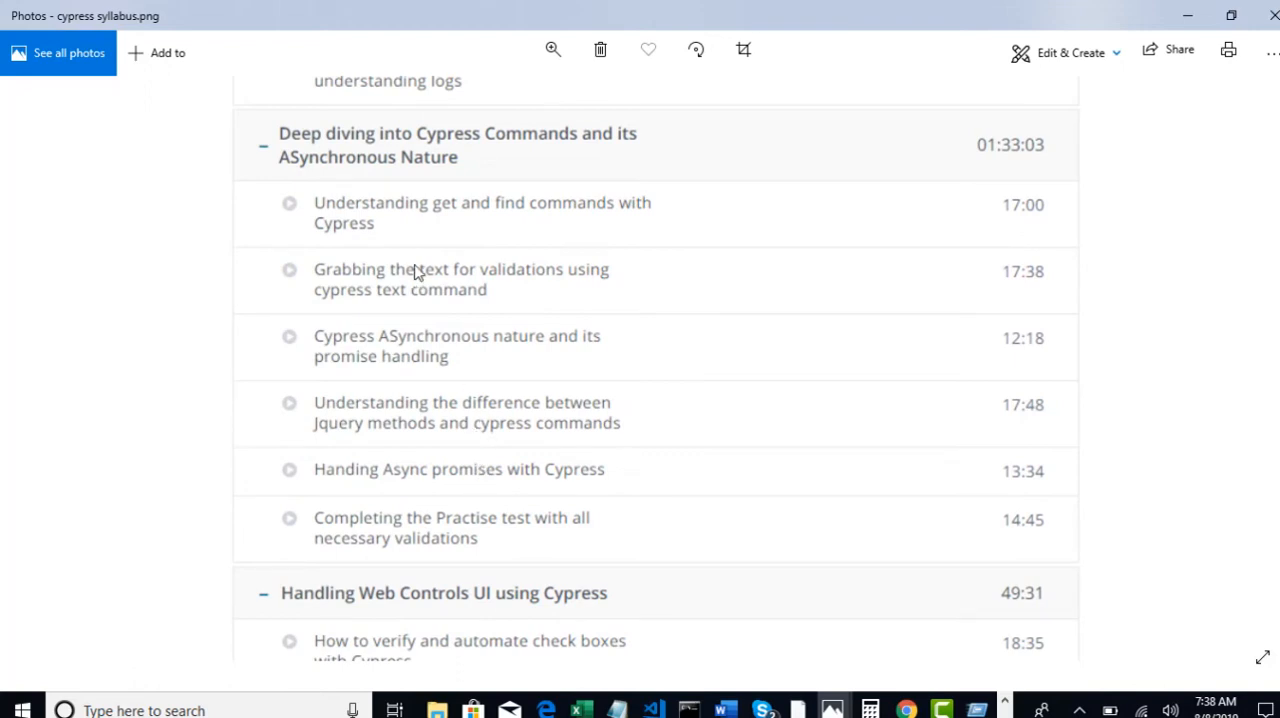
pyautogui.moveTo(456, 390)
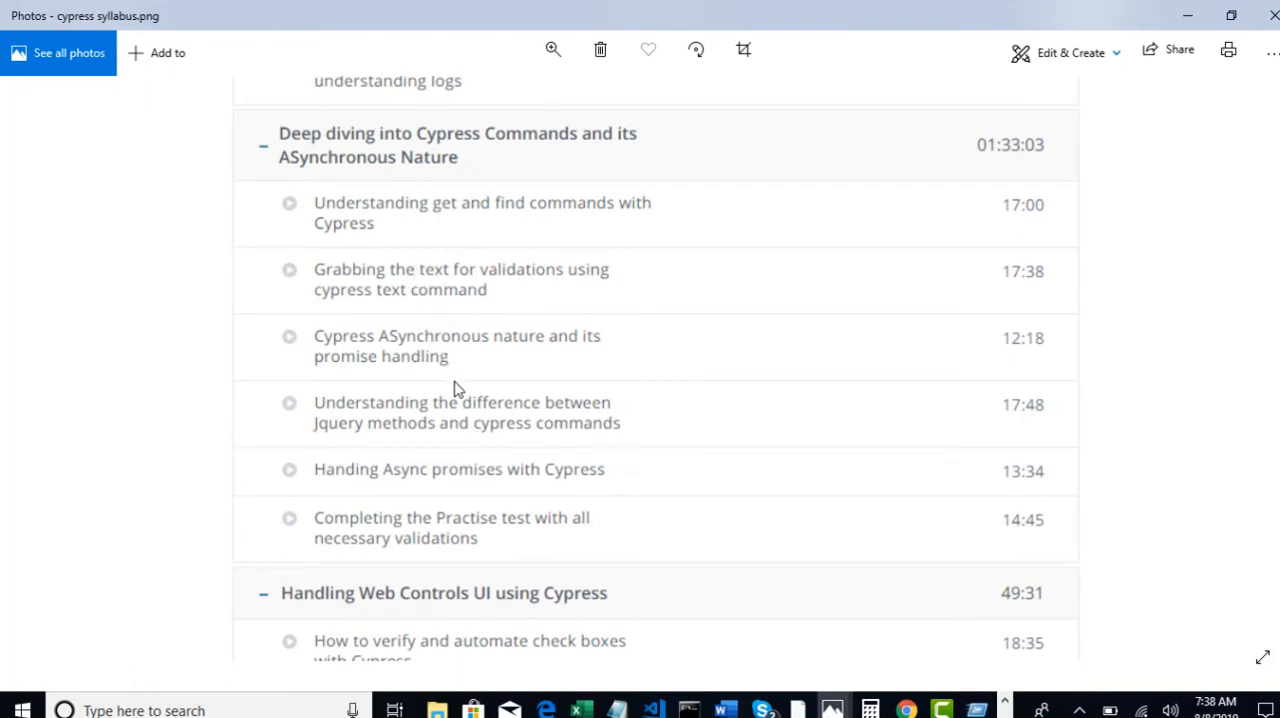
pyautogui.scroll(-3)
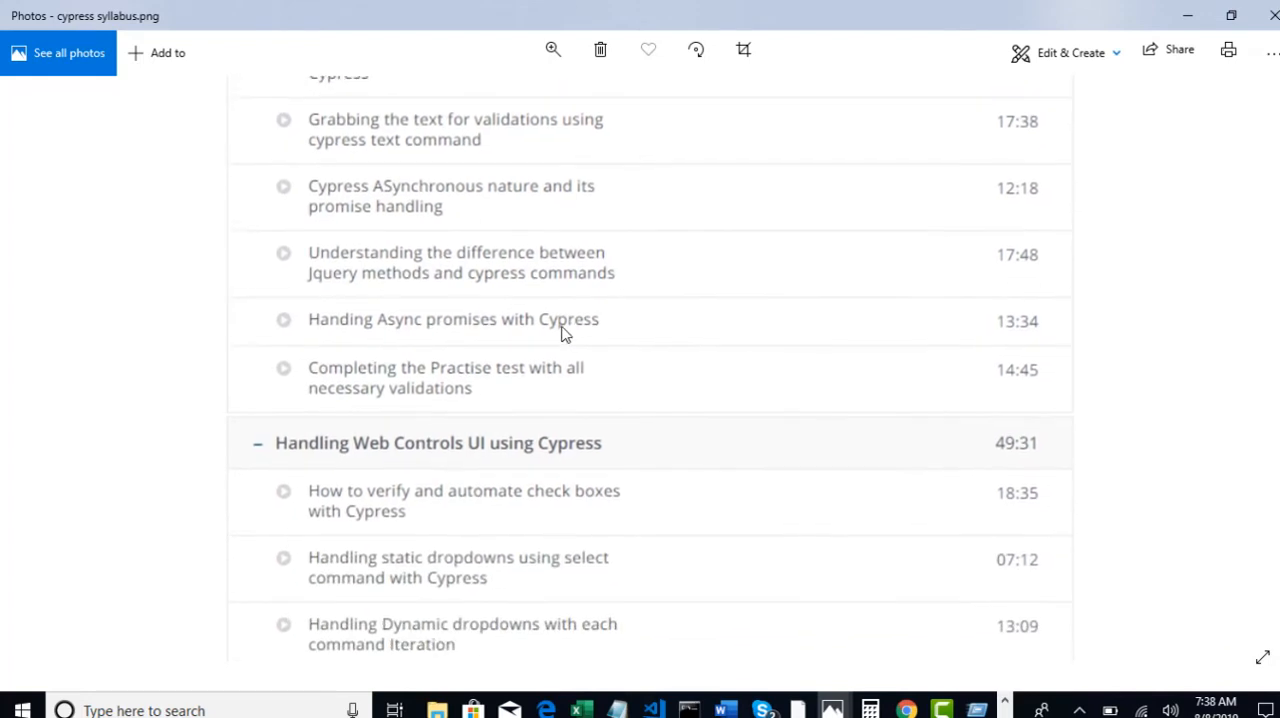
# - Scroll the syllabus down to the Frames & Child windows section and Cypress Framework Part 1 fixtures lessons
pyautogui.scroll(-3)
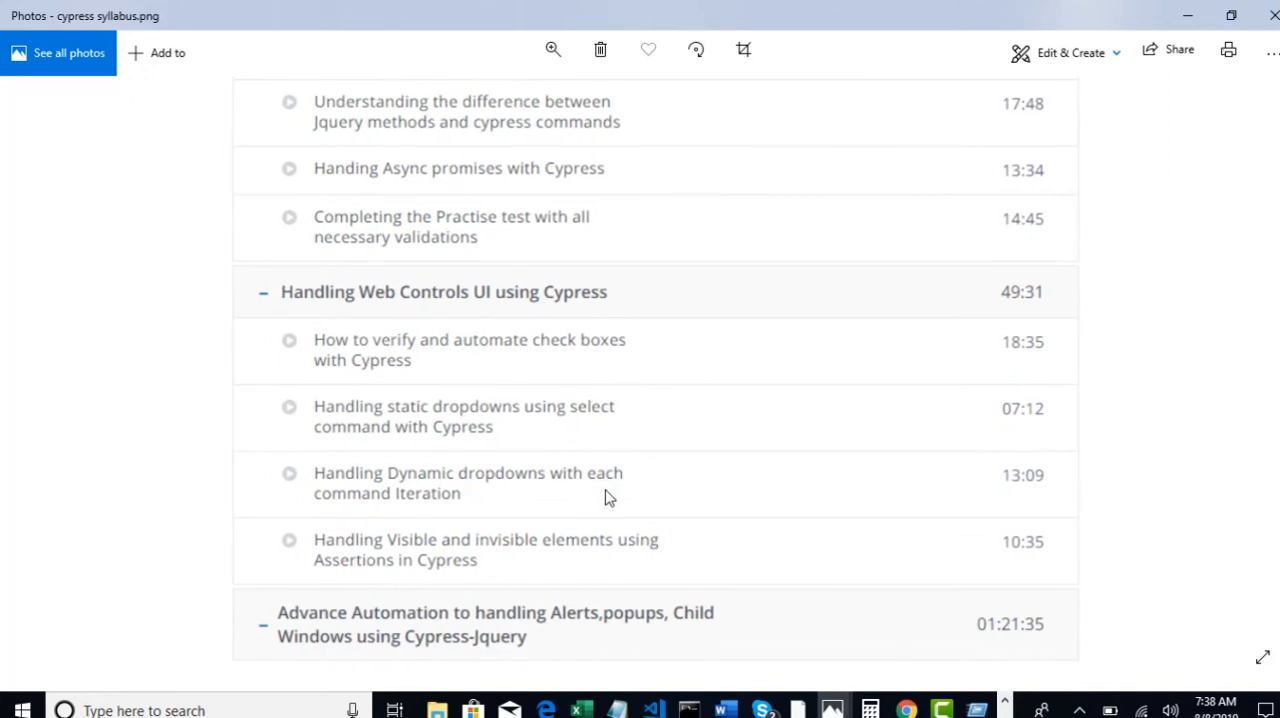
pyautogui.scroll(-3)
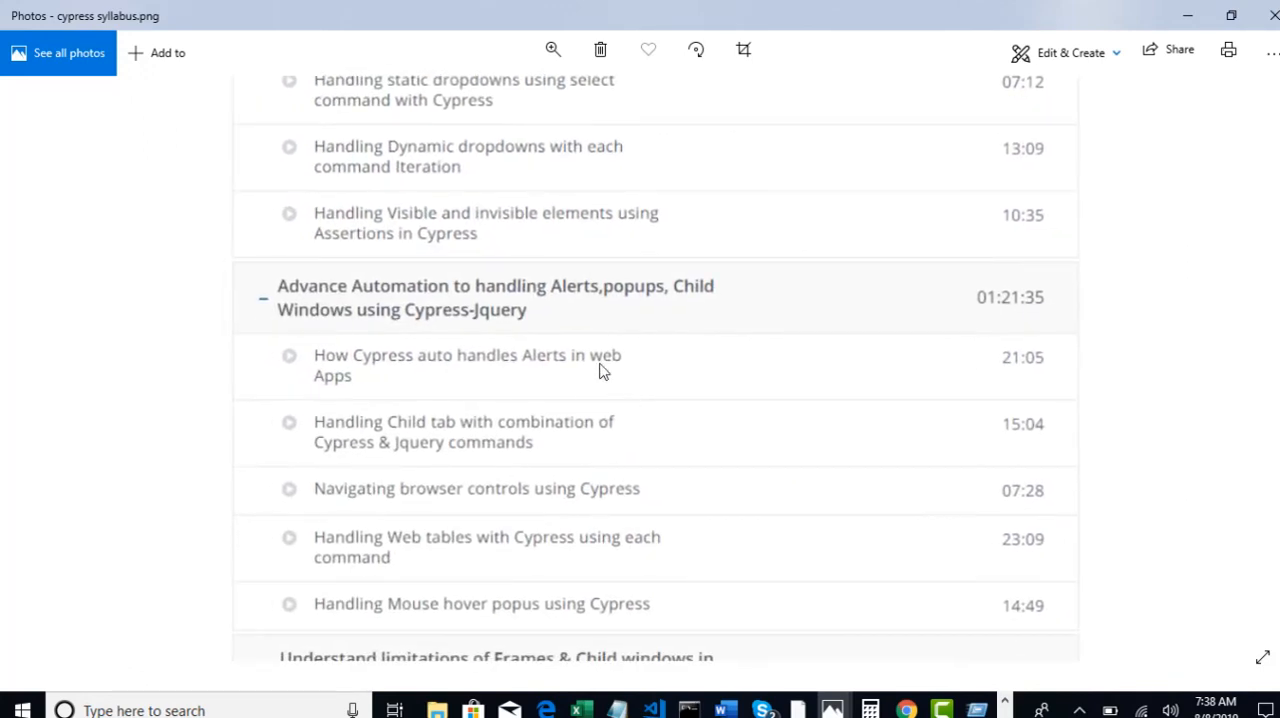
pyautogui.scroll(-3)
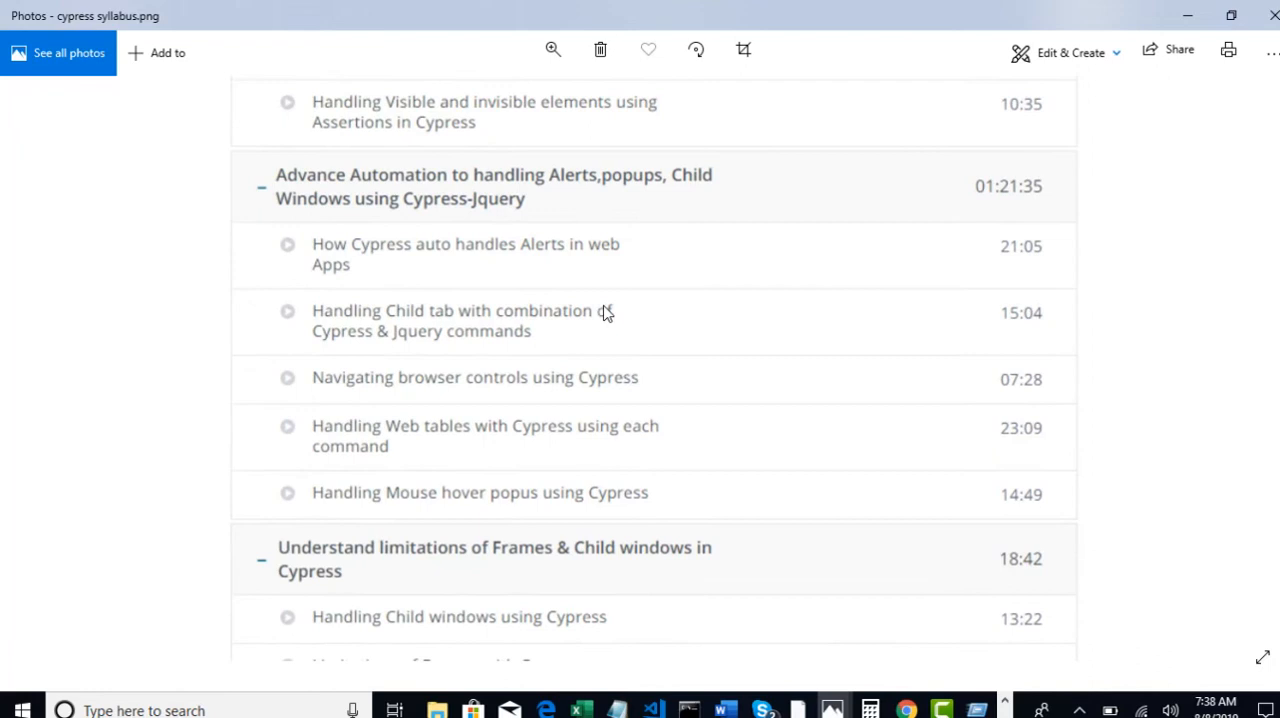
pyautogui.moveTo(560, 432)
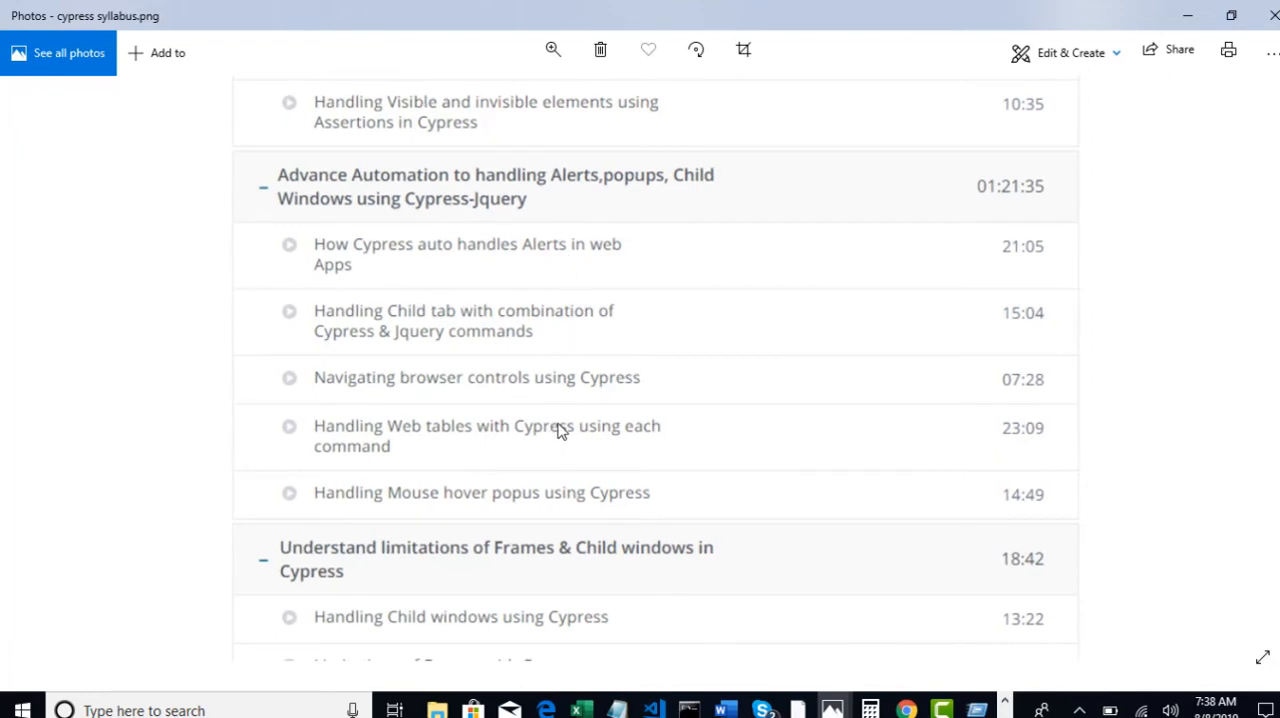
pyautogui.moveTo(352, 110)
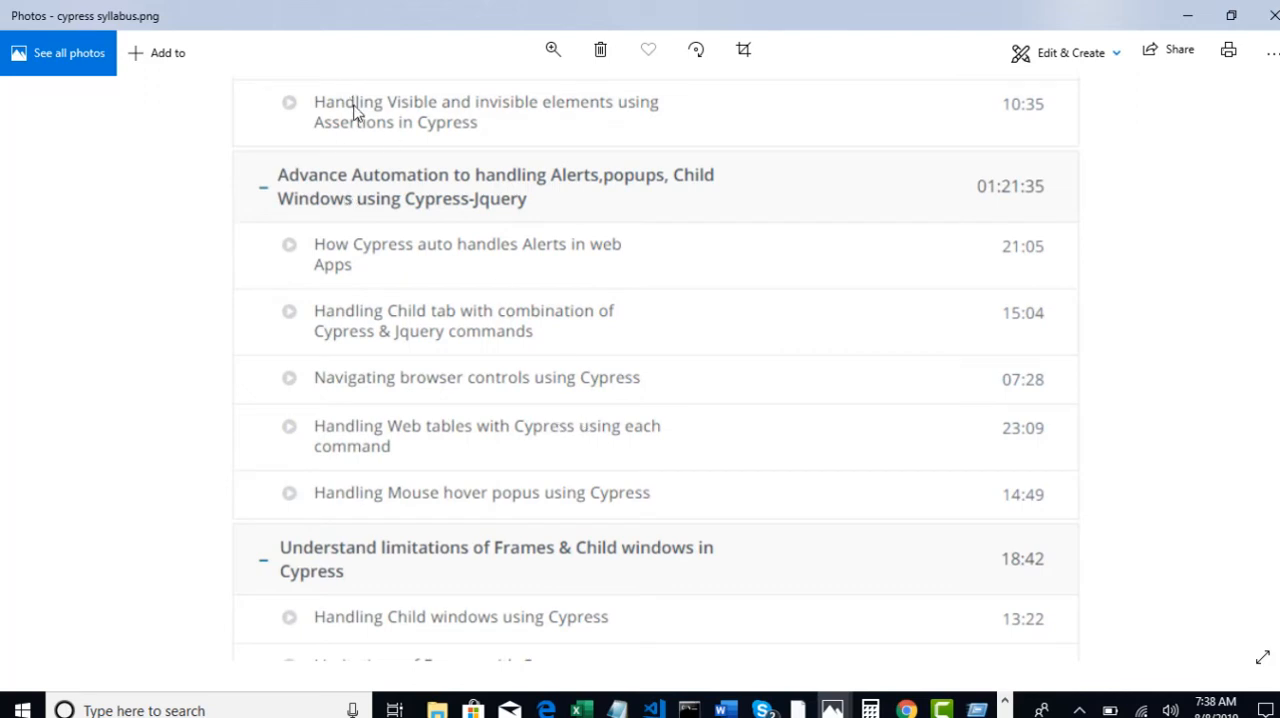
pyautogui.scroll(3)
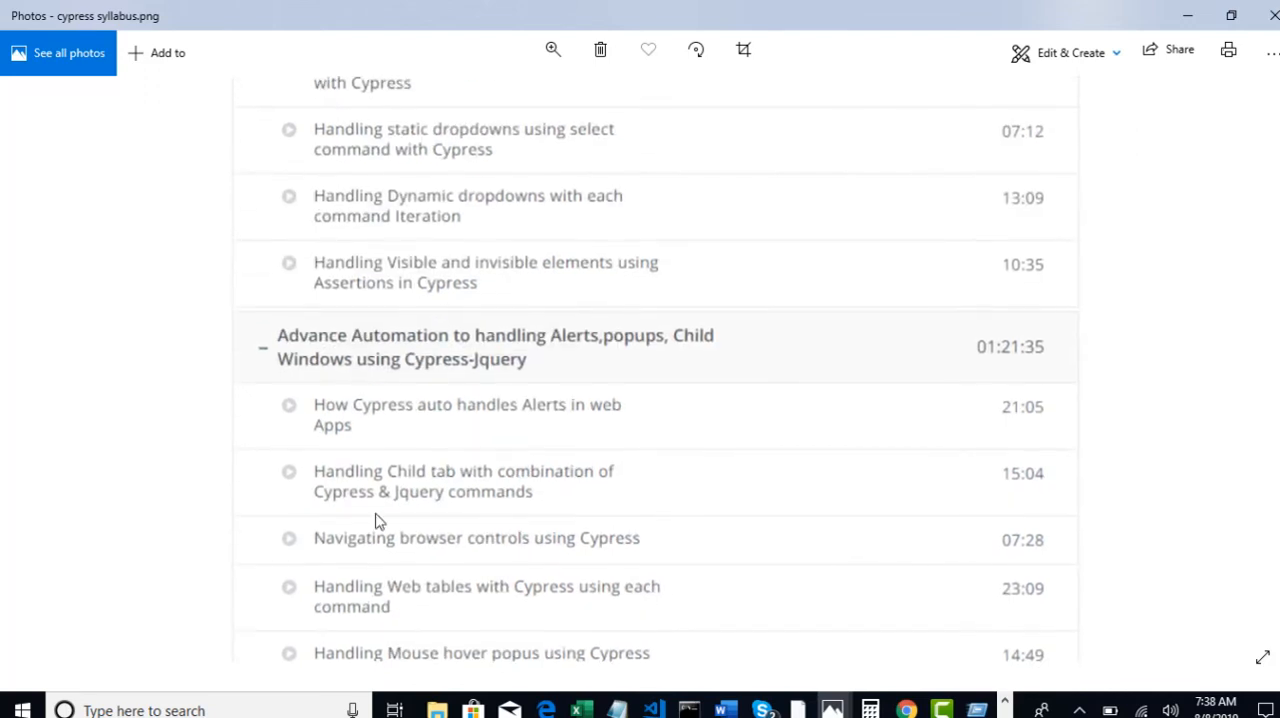
pyautogui.scroll(-3)
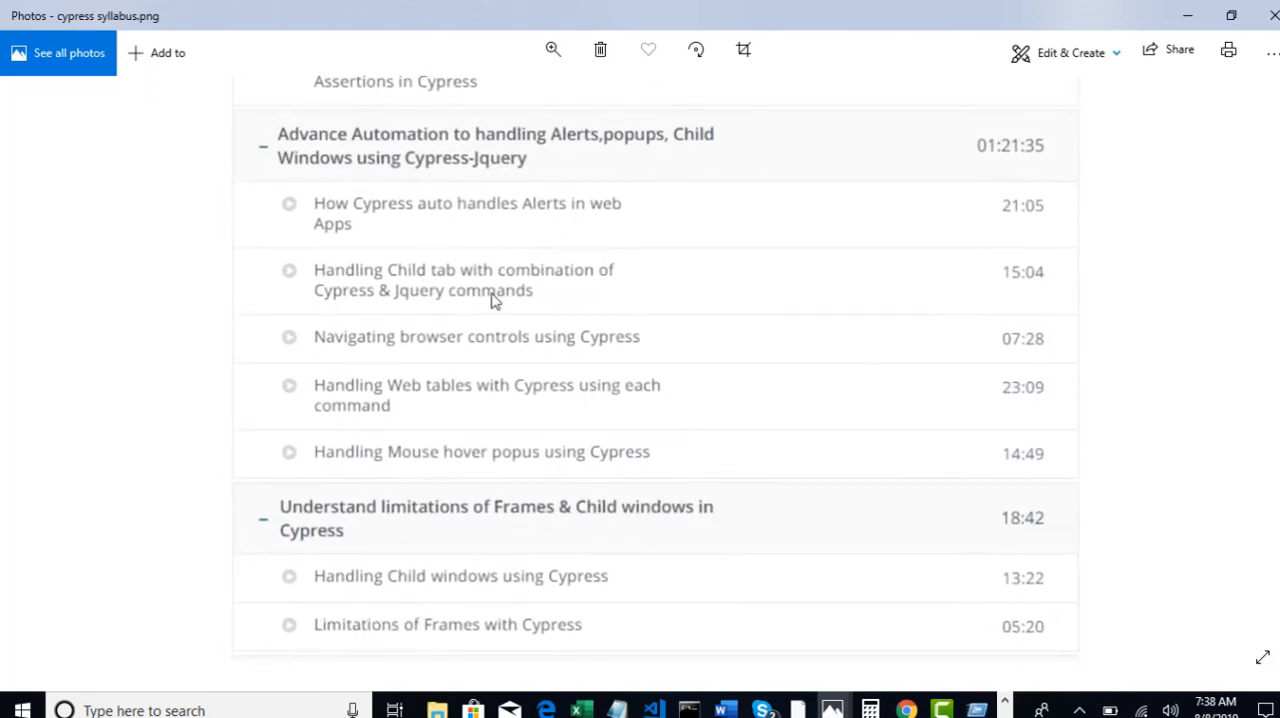
pyautogui.scroll(-3)
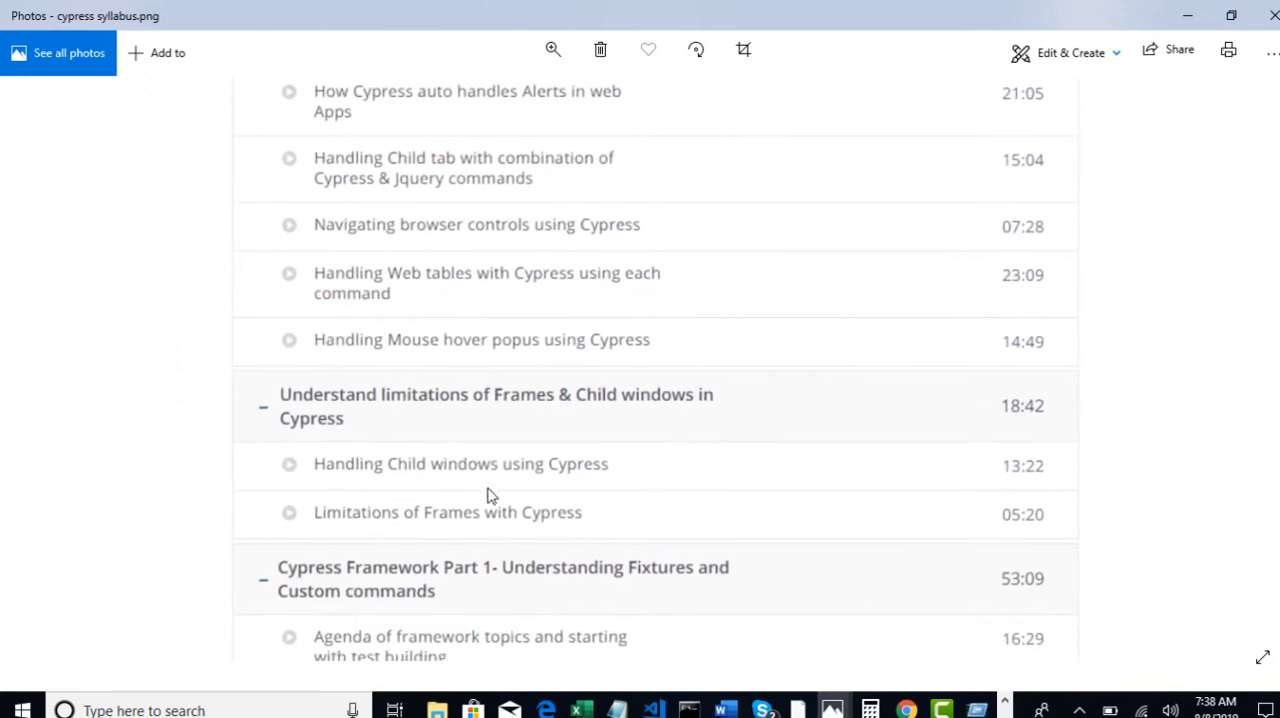
pyautogui.scroll(-3)
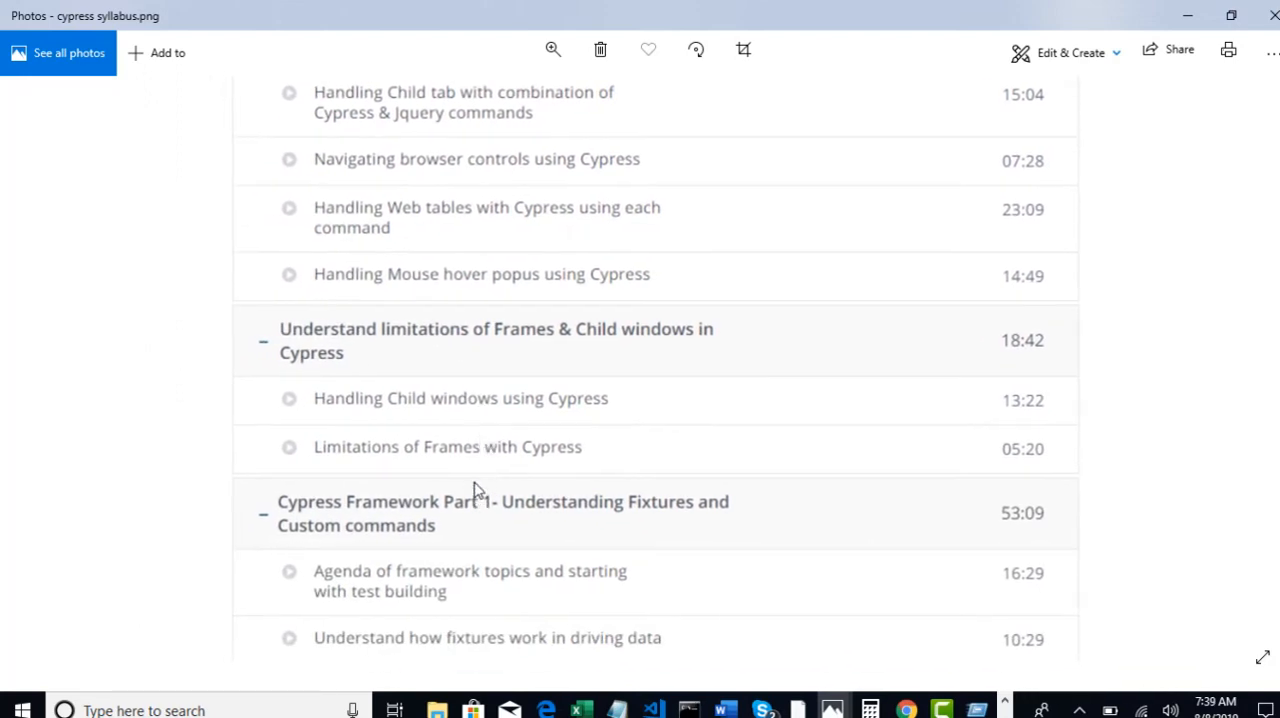
pyautogui.moveTo(398, 468)
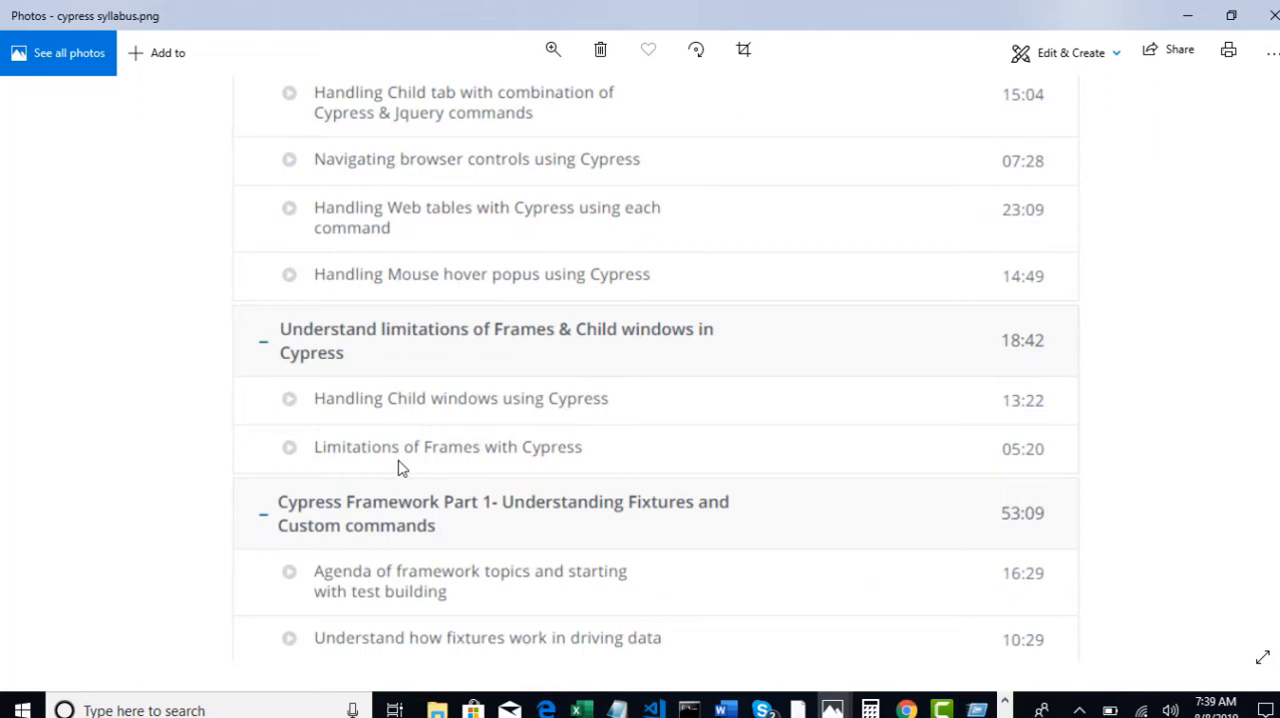
pyautogui.moveTo(476, 418)
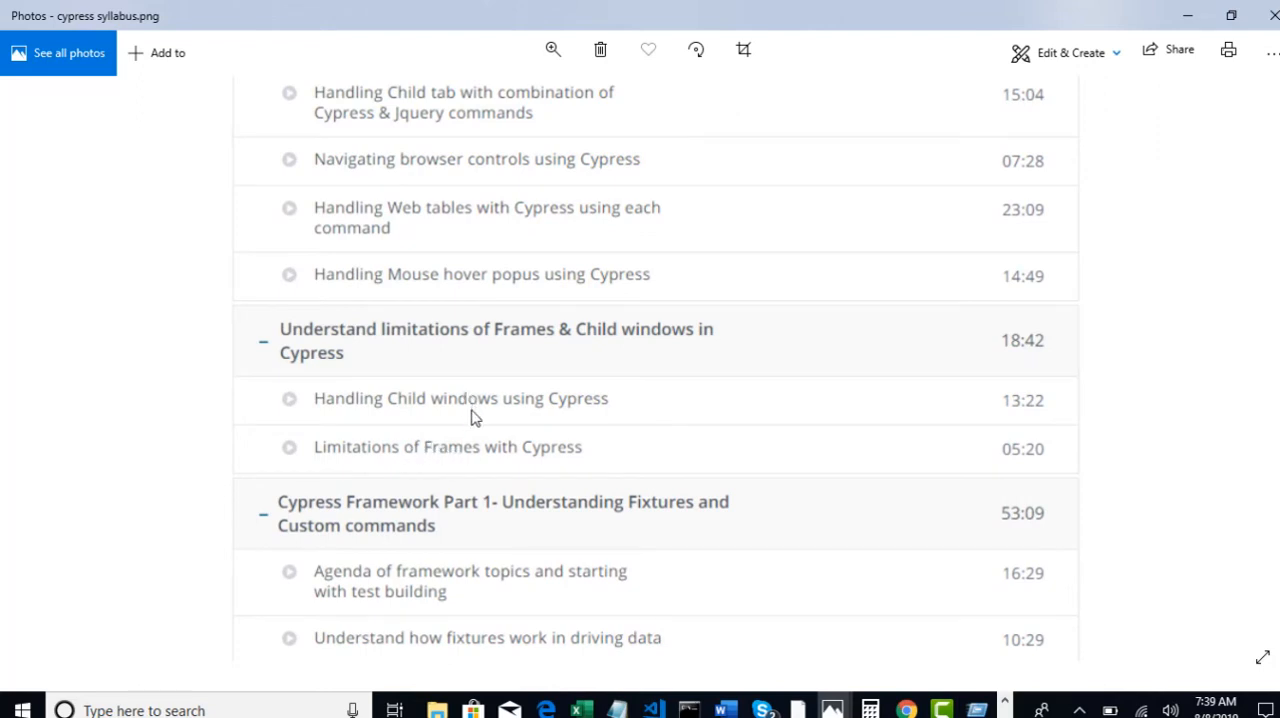
pyautogui.scroll(-3)
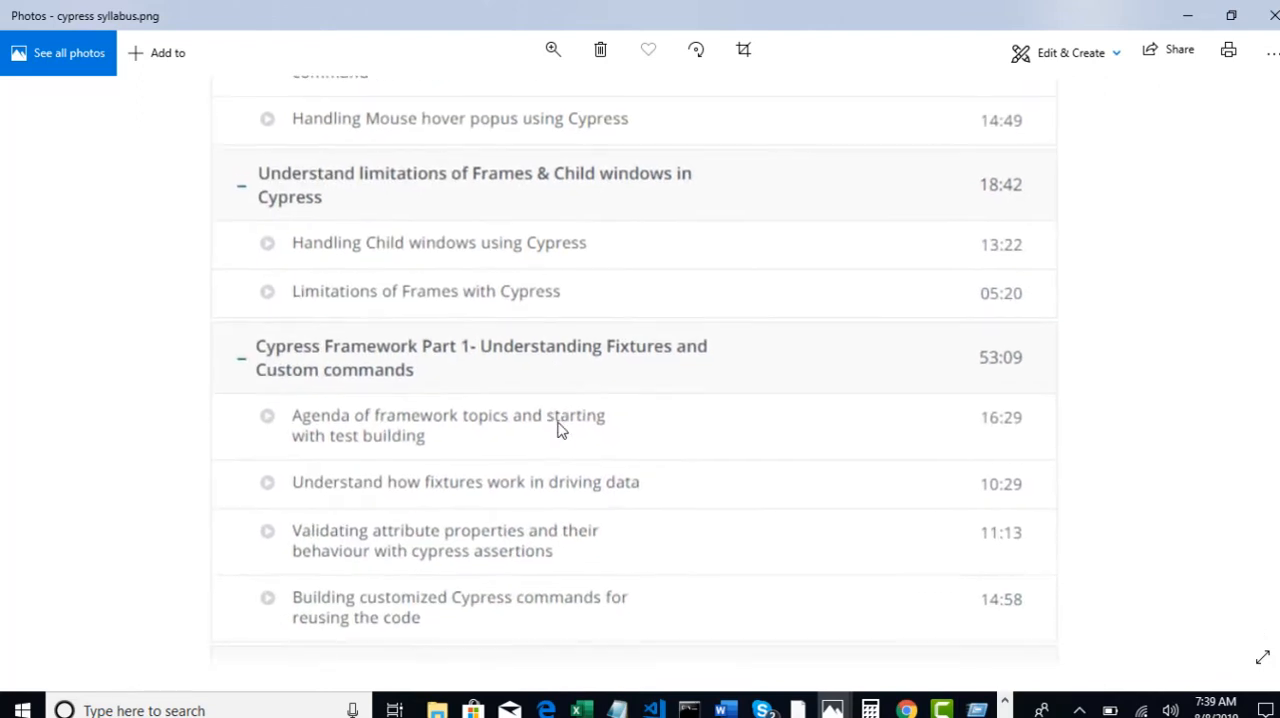
# - Scroll back and forth around the Fixtures and custom commands section of the syllabus
pyautogui.scroll(3)
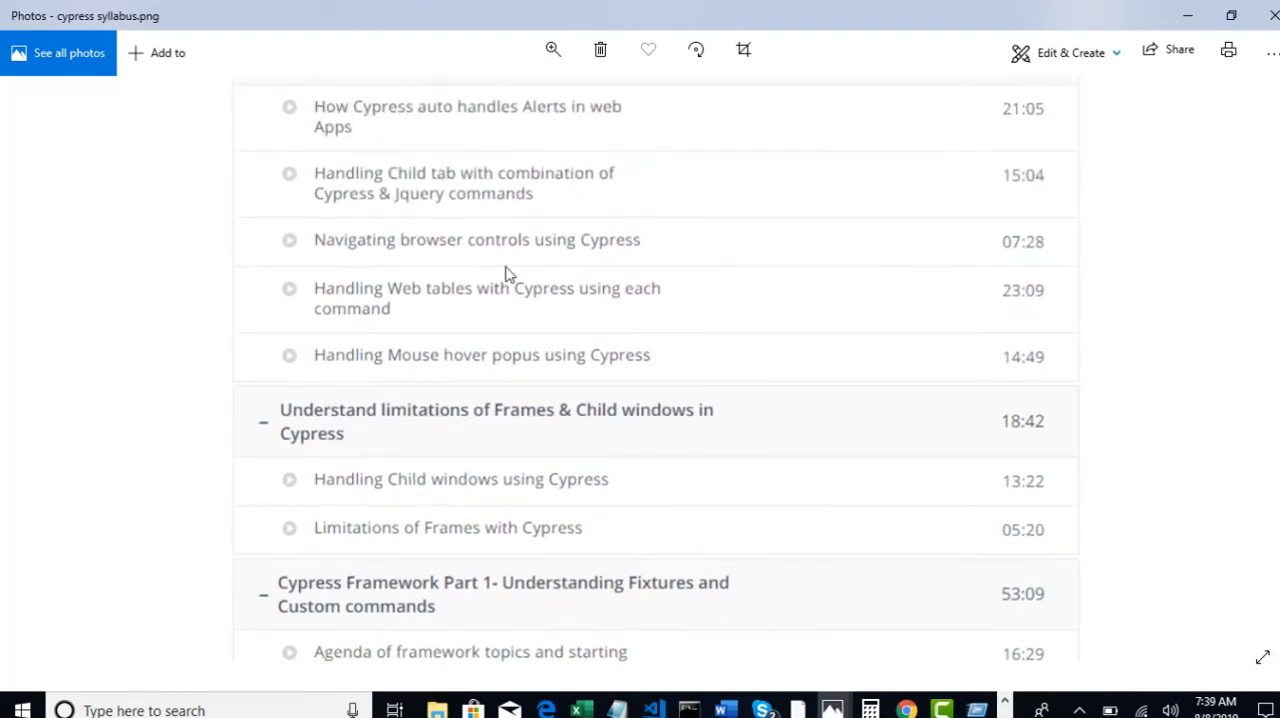
pyautogui.scroll(-3)
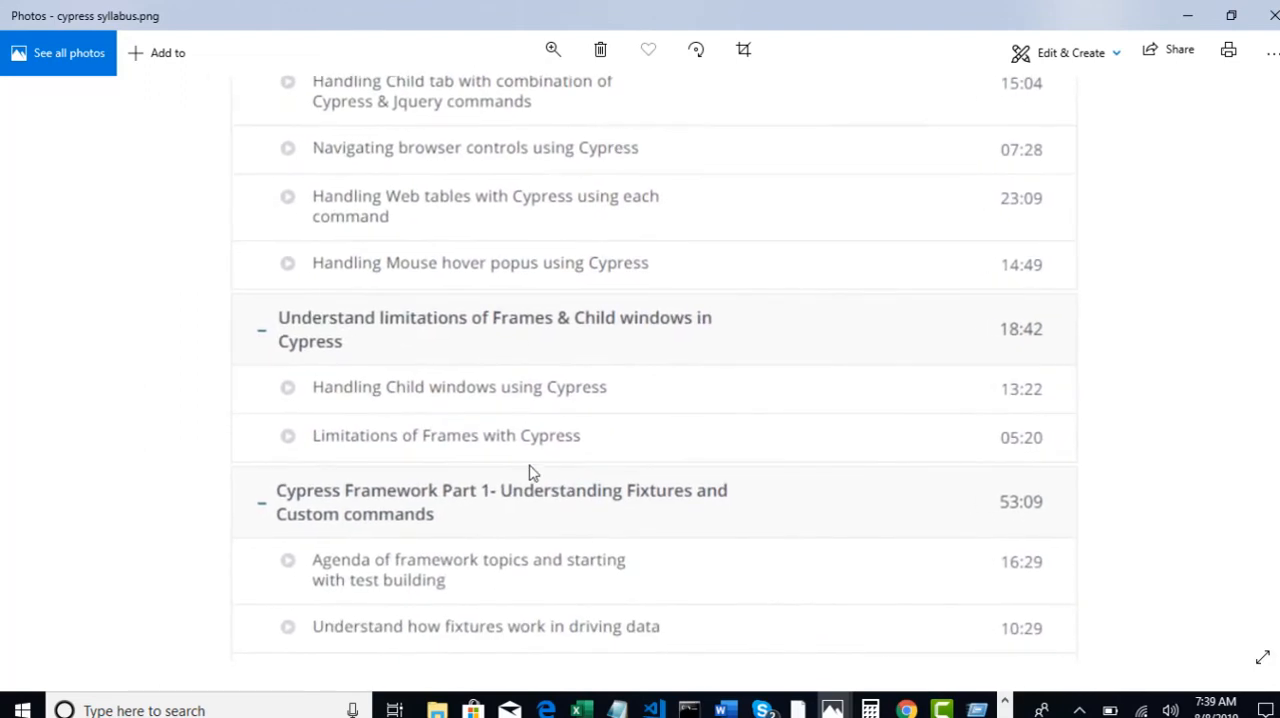
pyautogui.scroll(-3)
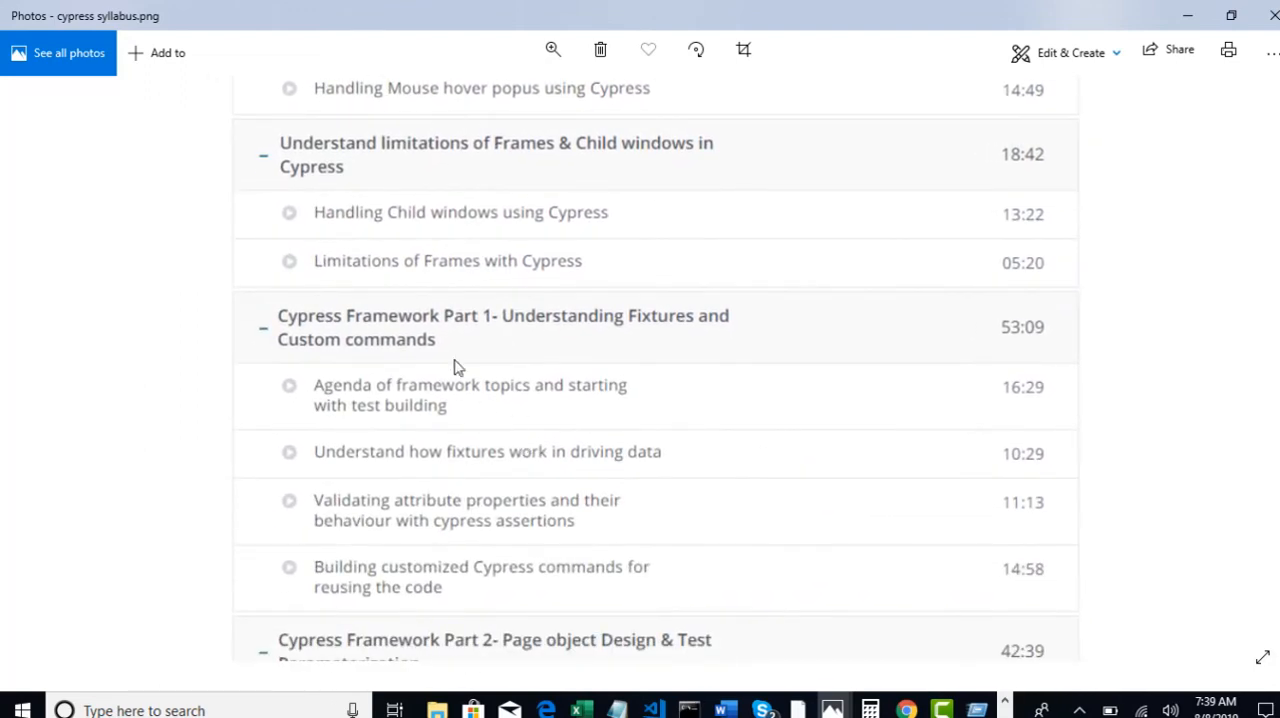
pyautogui.moveTo(528, 484)
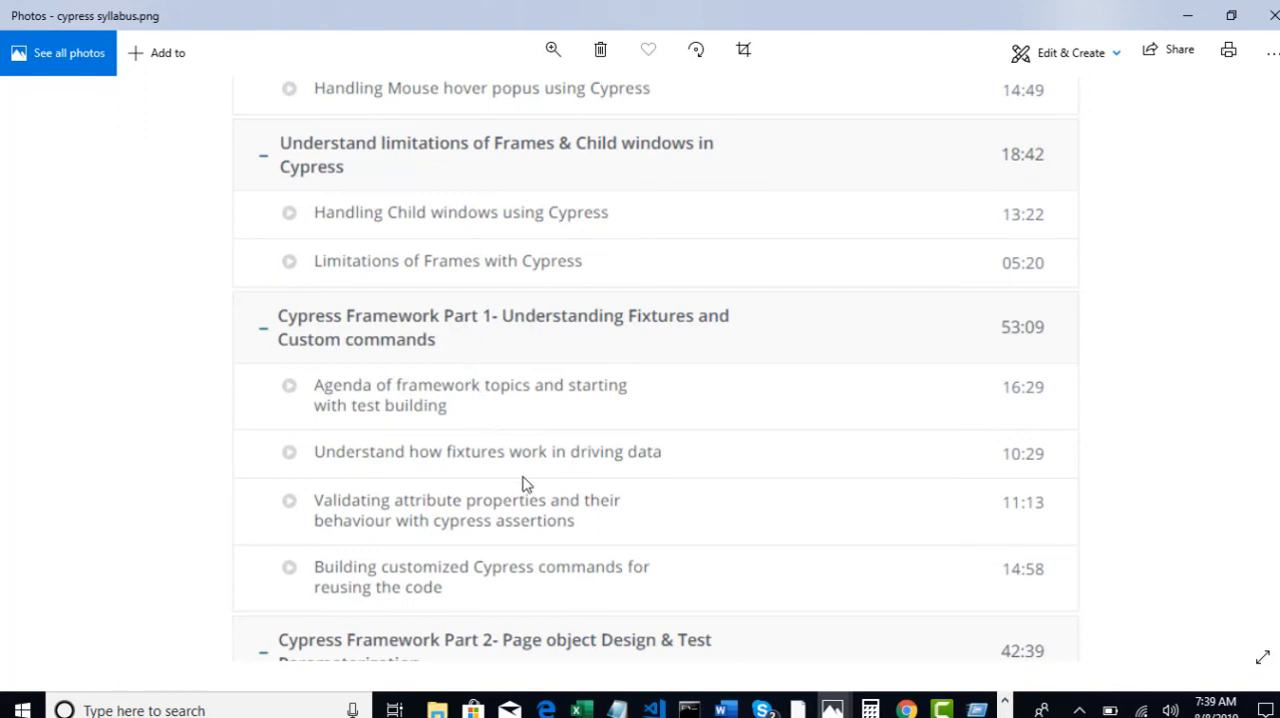
pyautogui.scroll(-3)
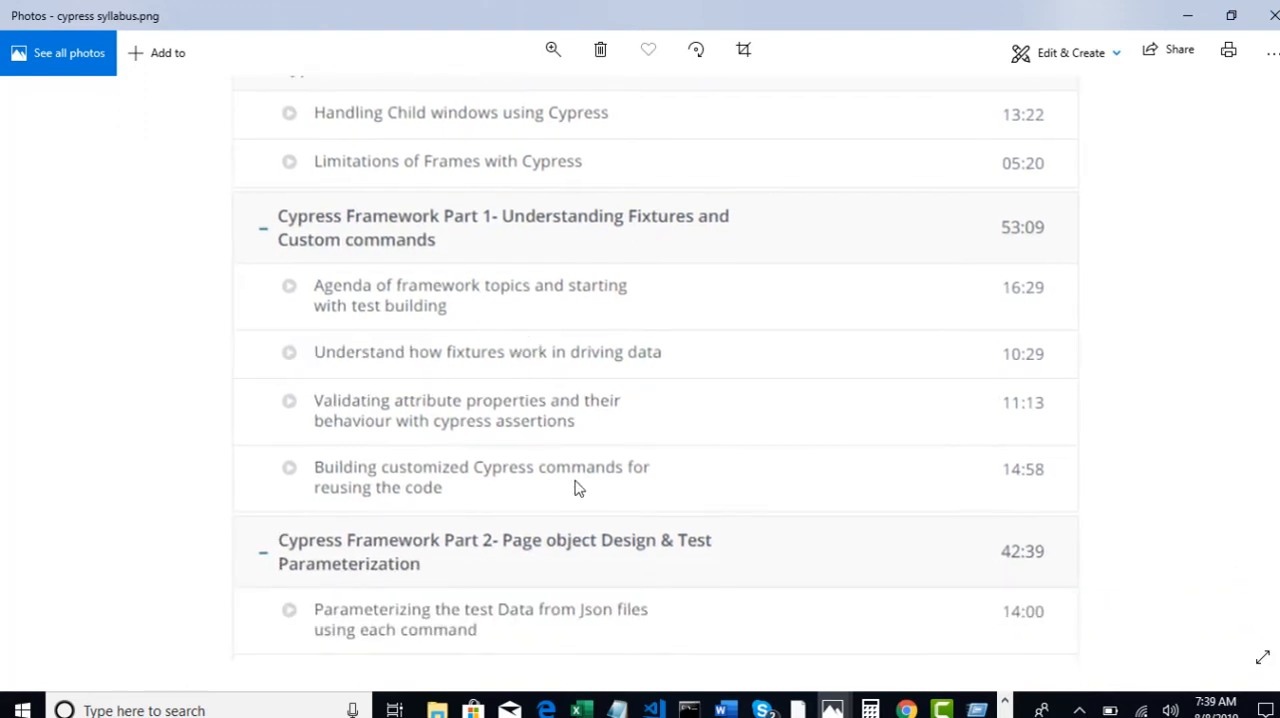
pyautogui.scroll(3)
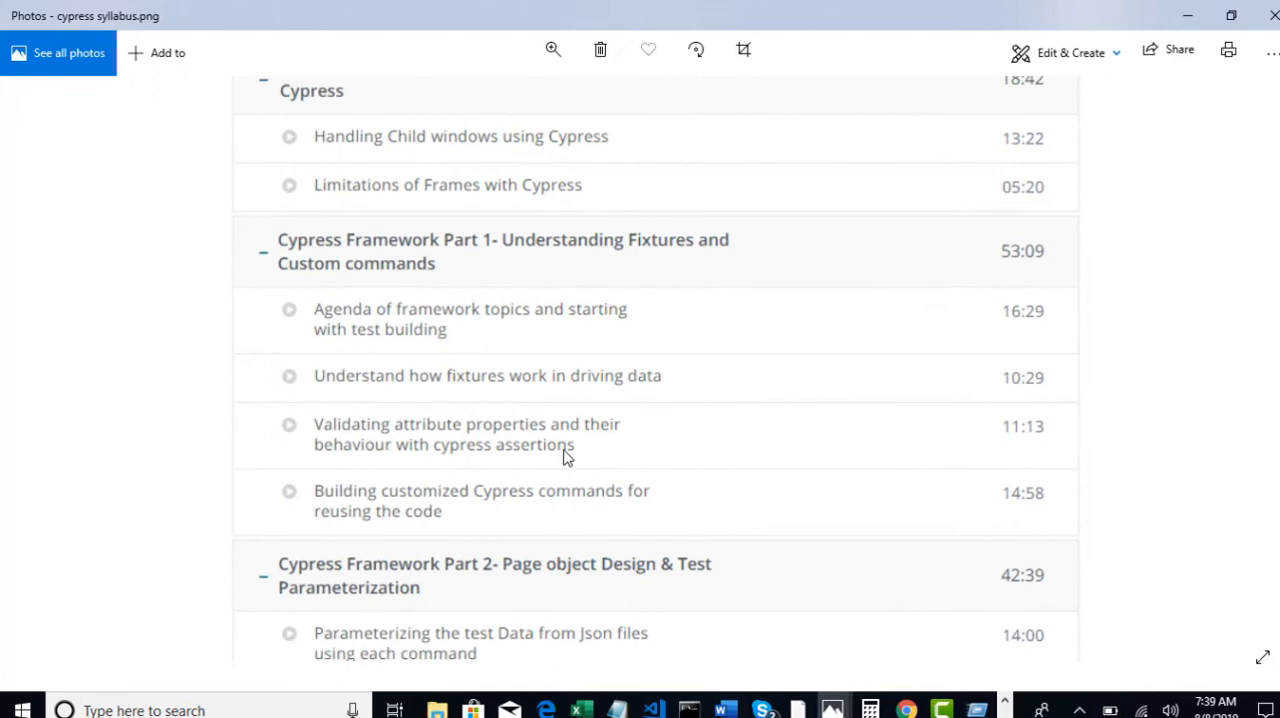
pyautogui.scroll(3)
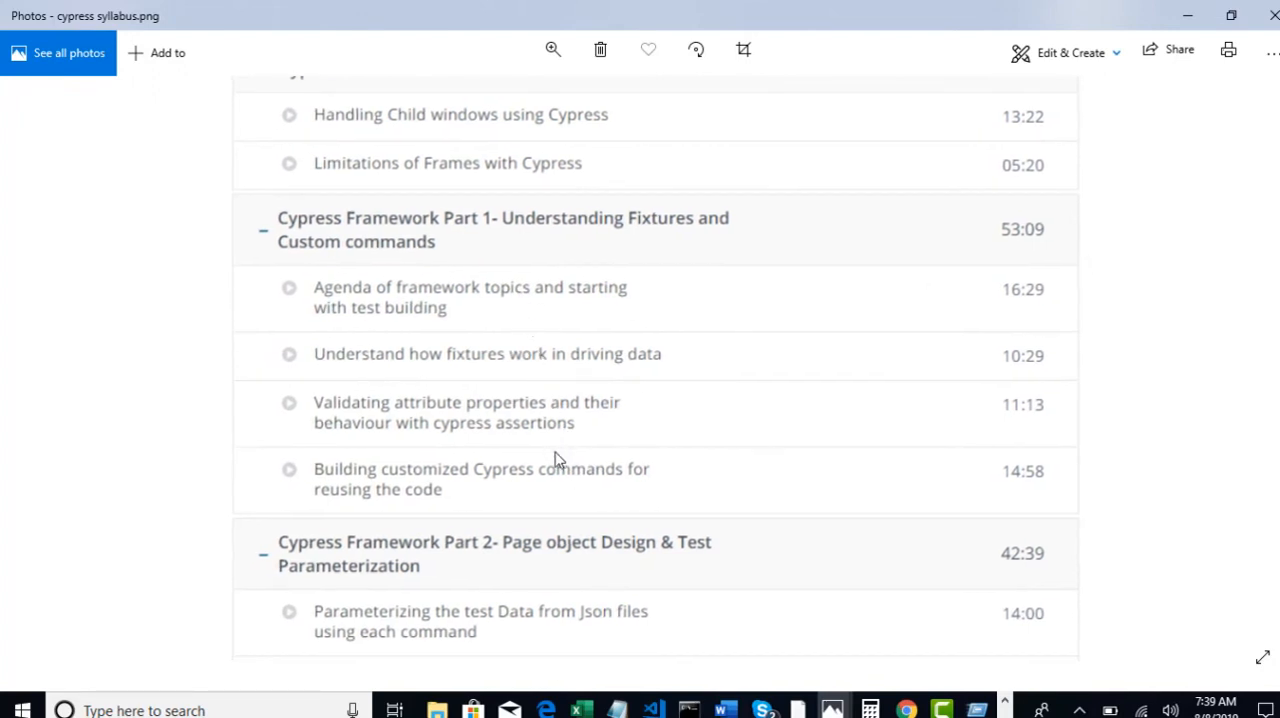
pyautogui.moveTo(640, 310)
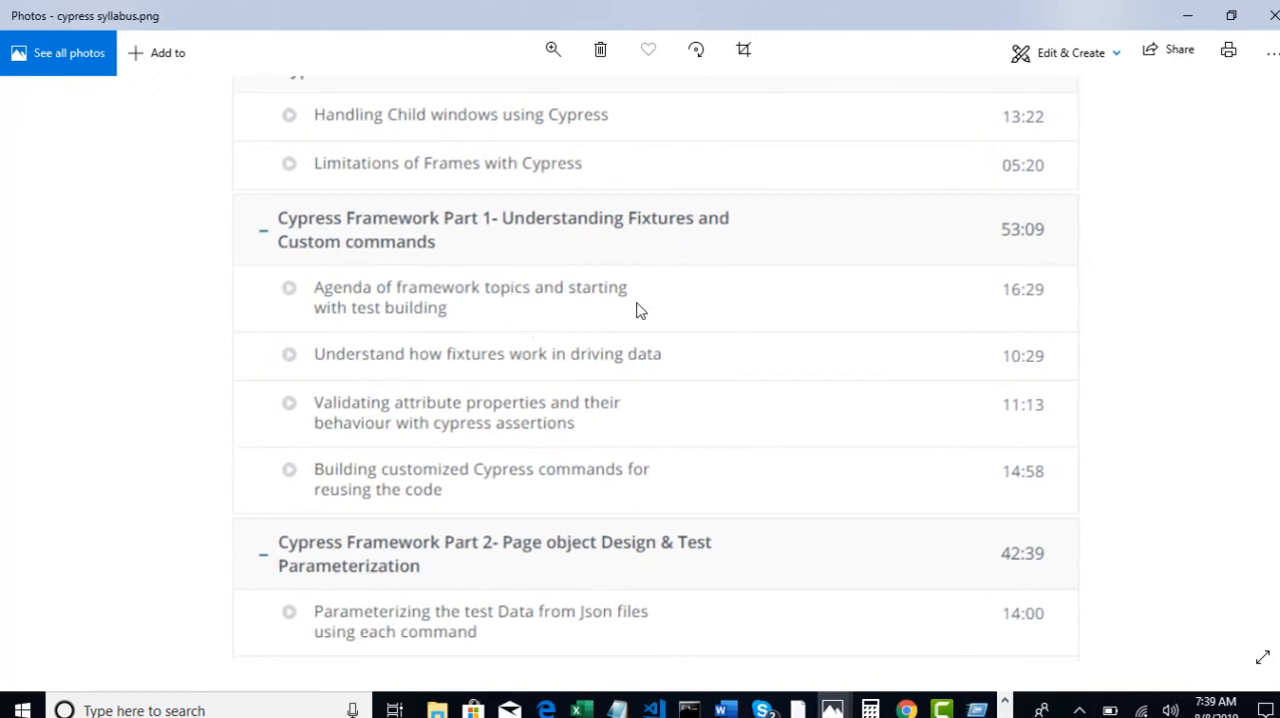
pyautogui.moveTo(504, 464)
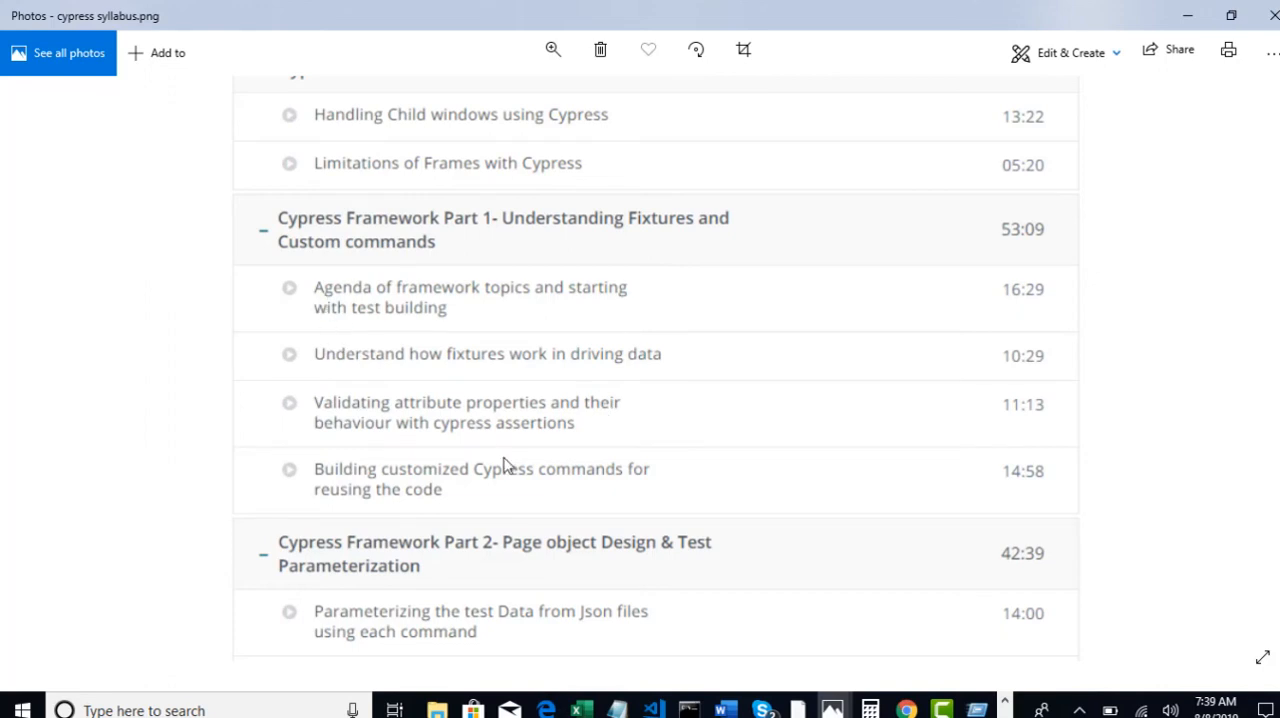
pyautogui.scroll(-3)
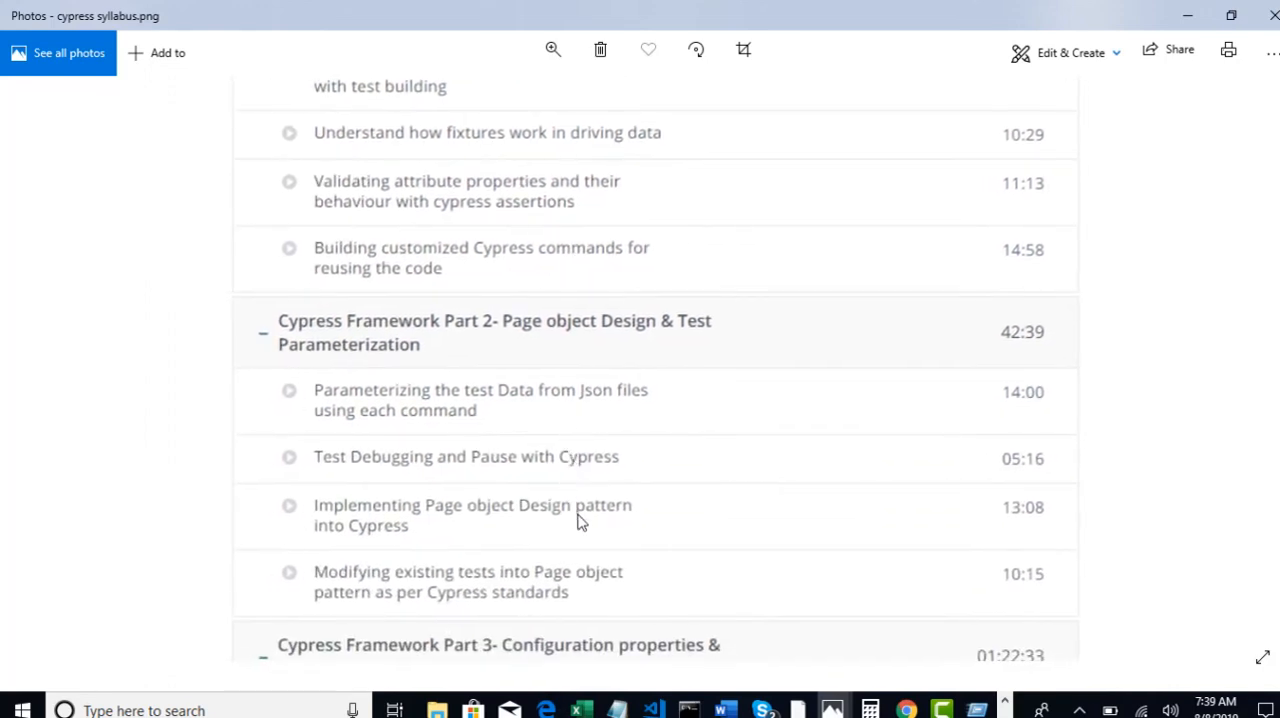
pyautogui.scroll(3)
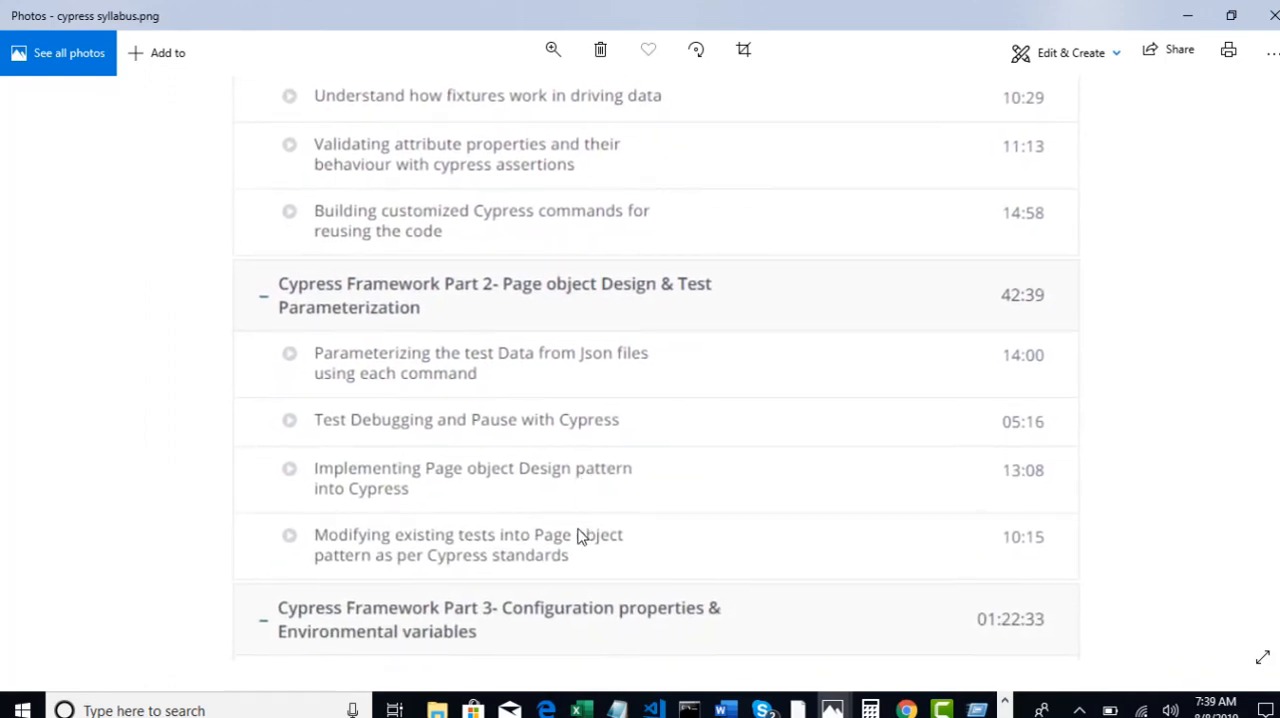
pyautogui.scroll(-3)
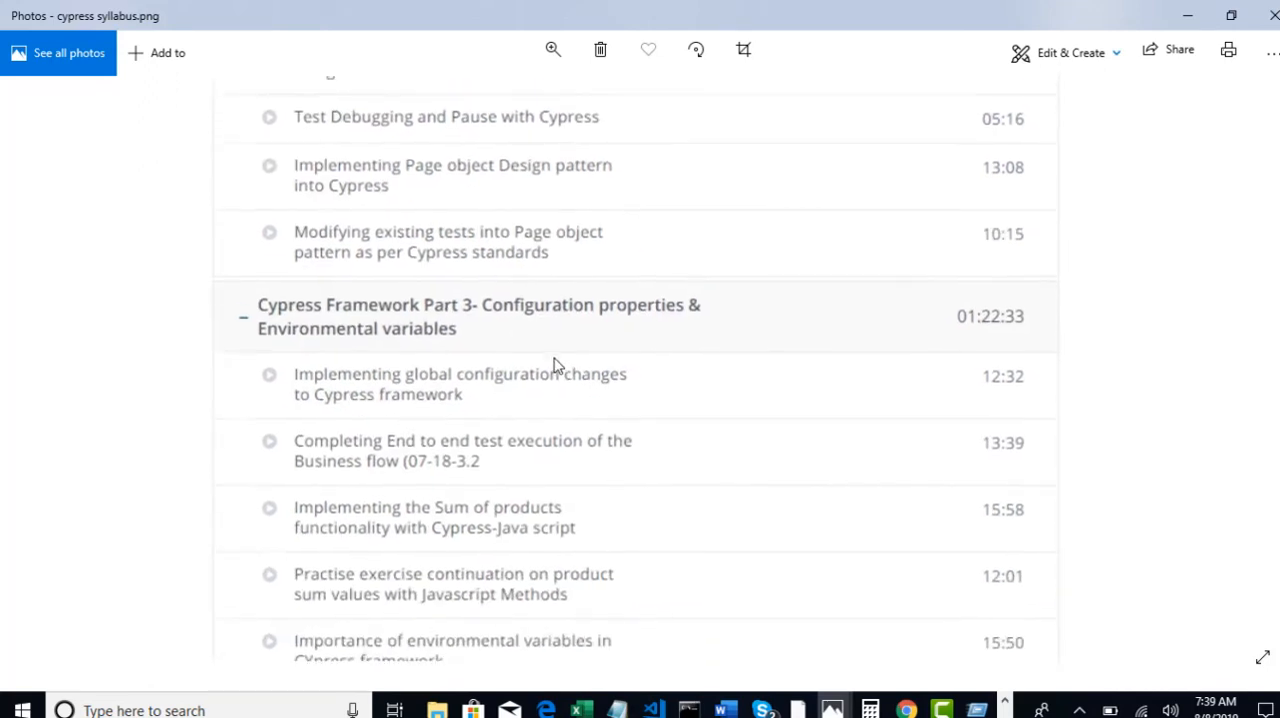
pyautogui.scroll(3)
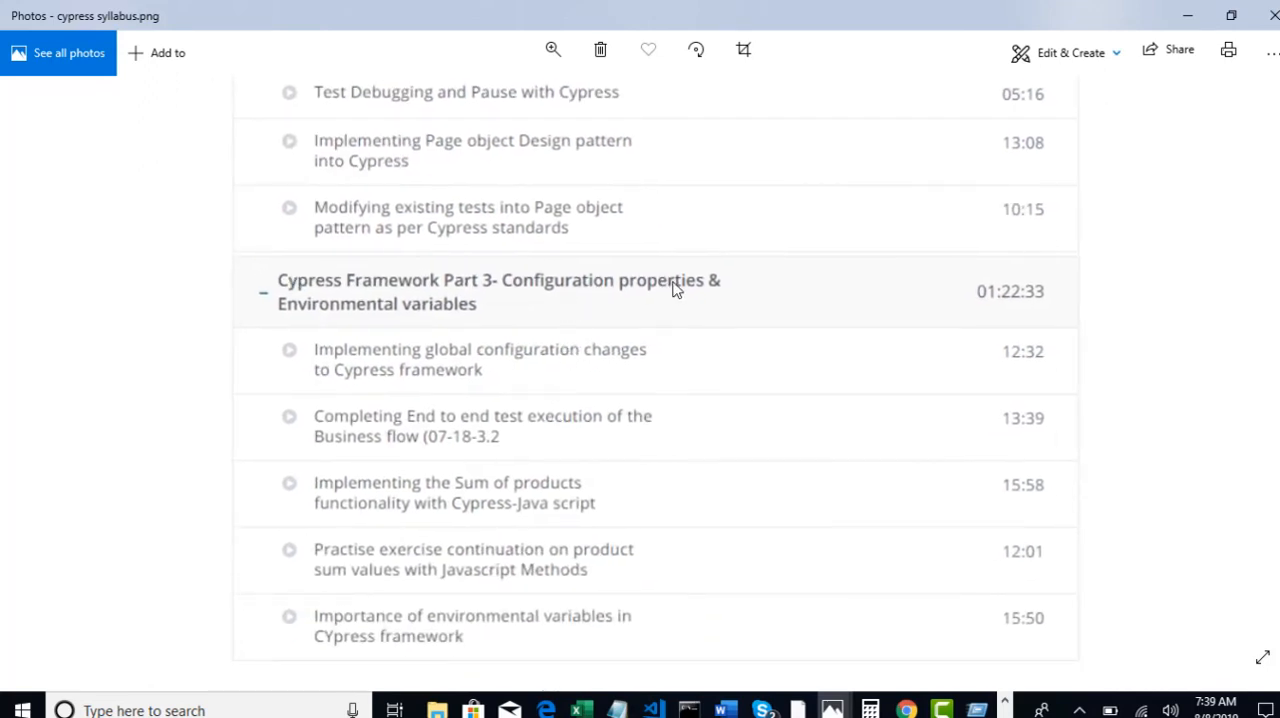
pyautogui.moveTo(458, 282)
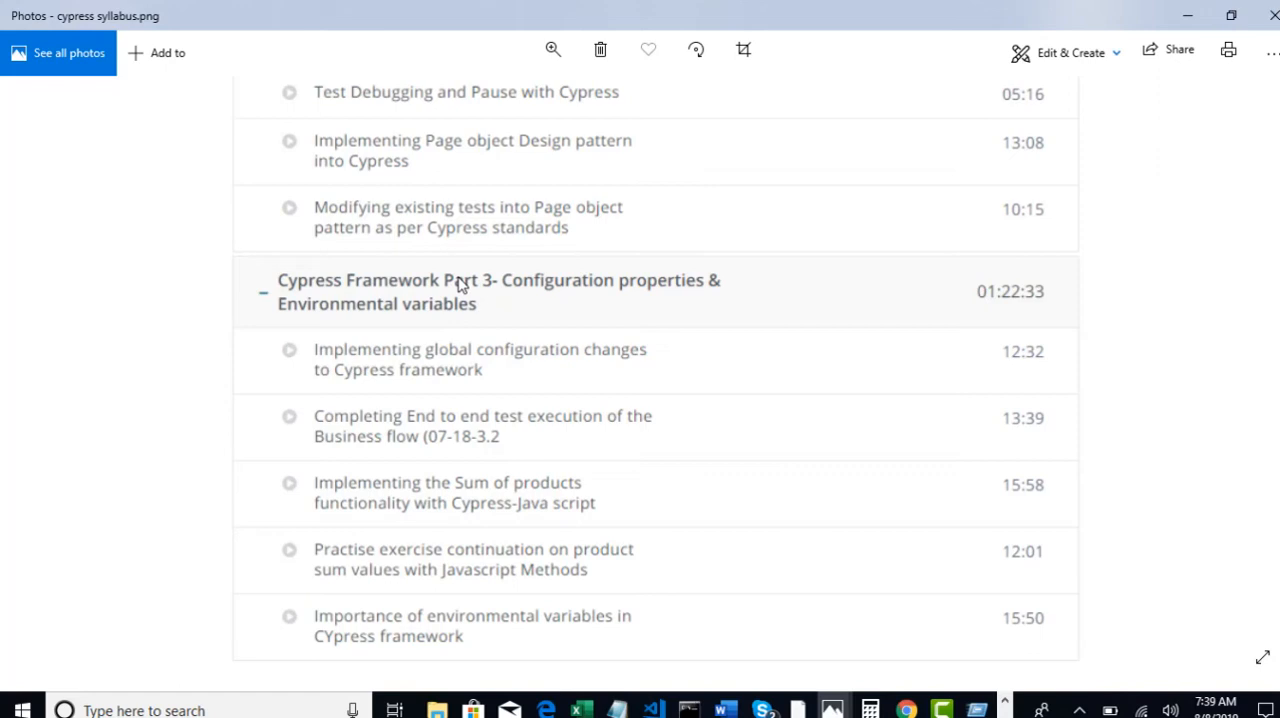
# - Scroll down to Framework Part 5 on npm scripts and Jenkins, with XHR testing below
pyautogui.scroll(-3)
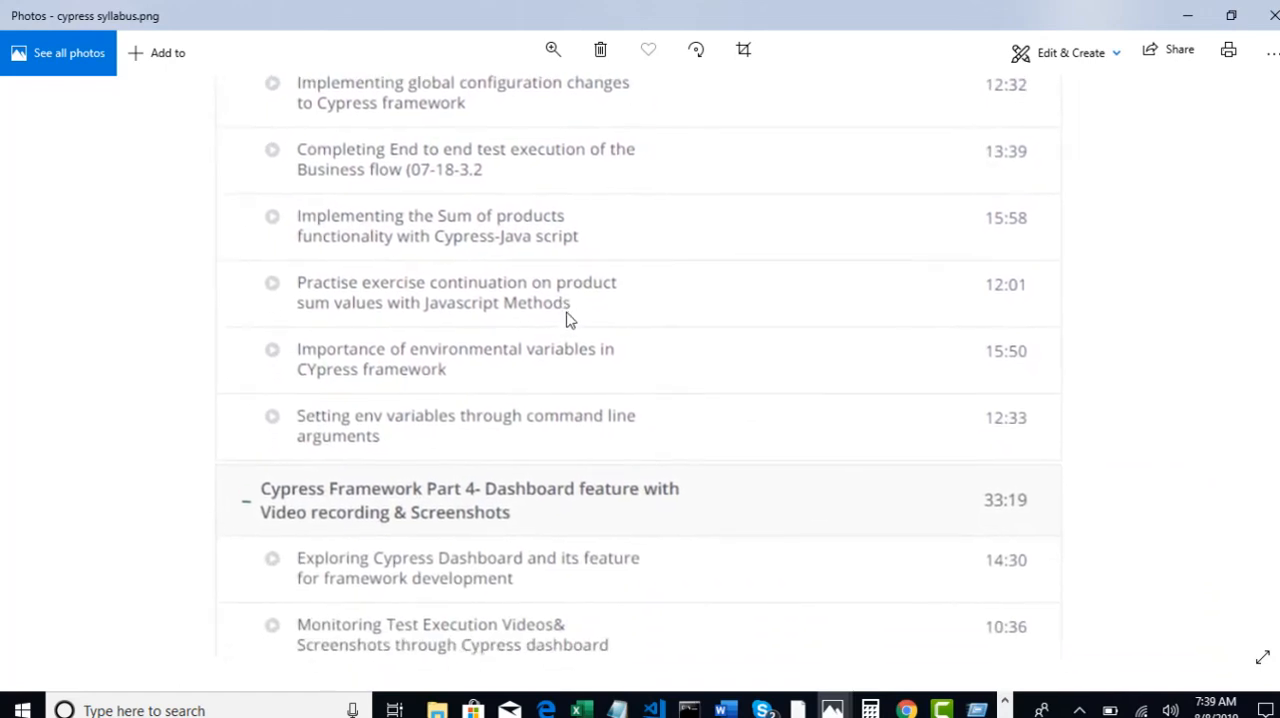
pyautogui.scroll(-3)
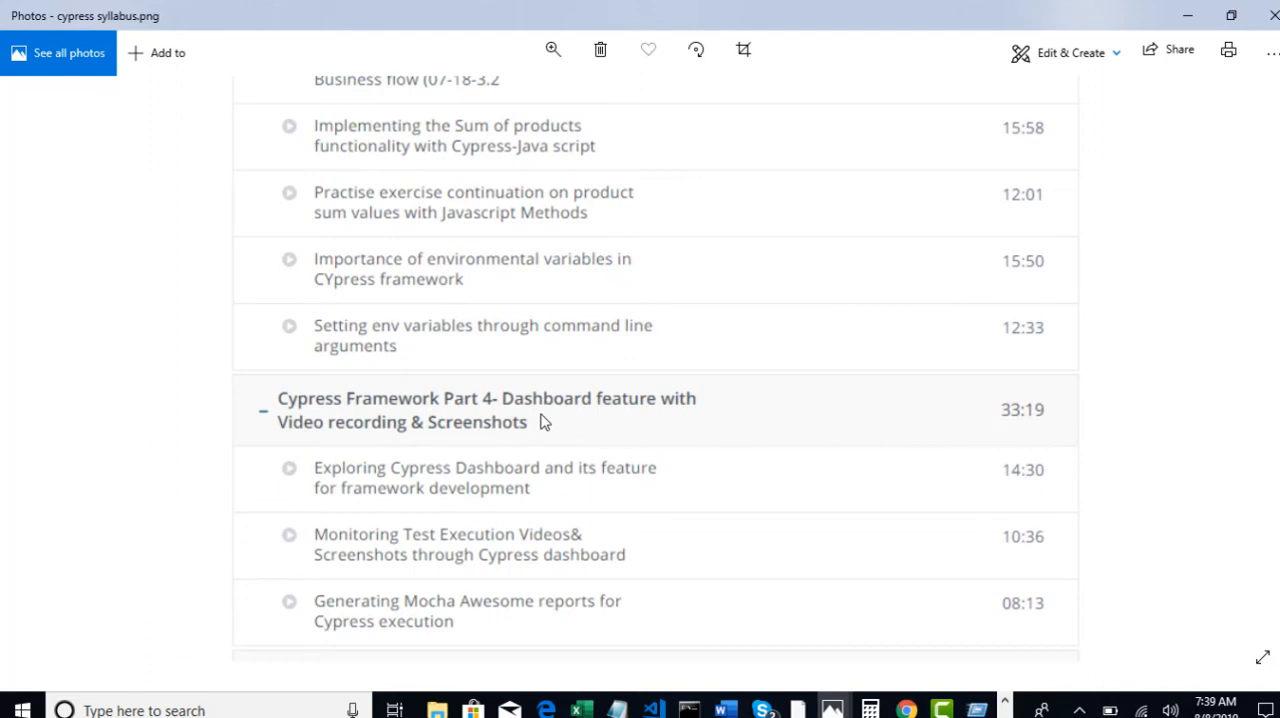
pyautogui.moveTo(576, 418)
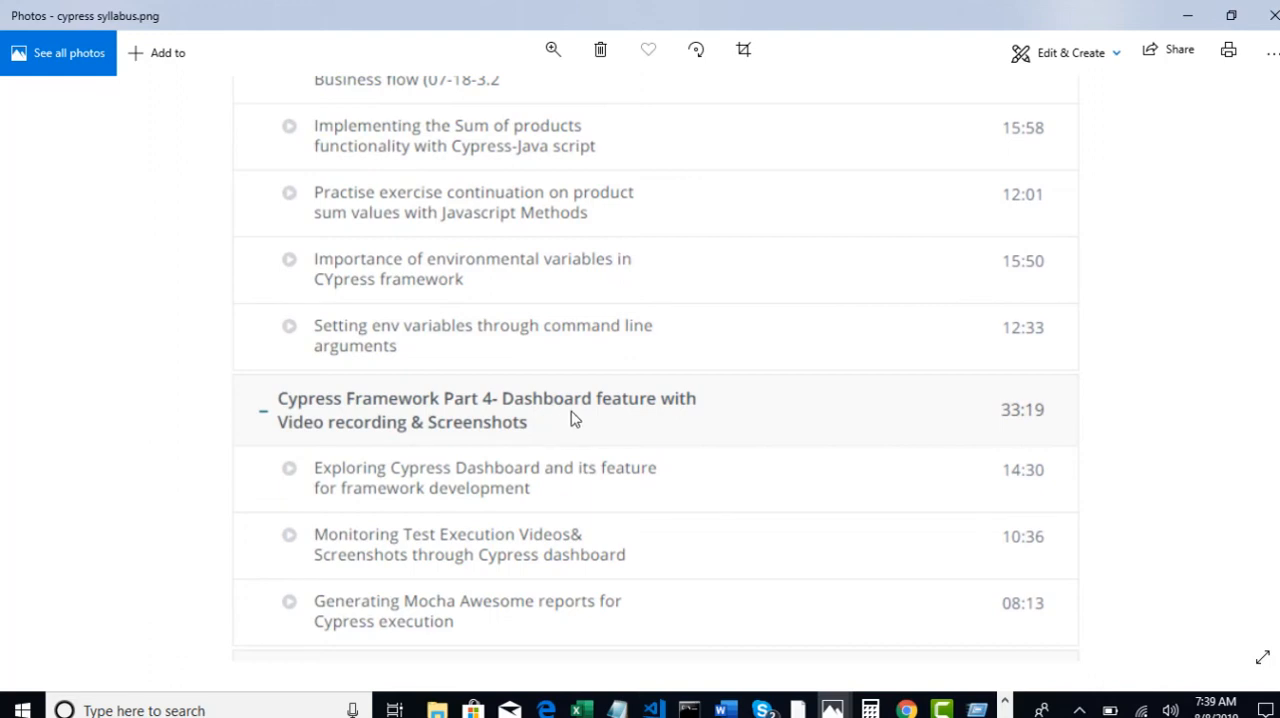
pyautogui.moveTo(588, 428)
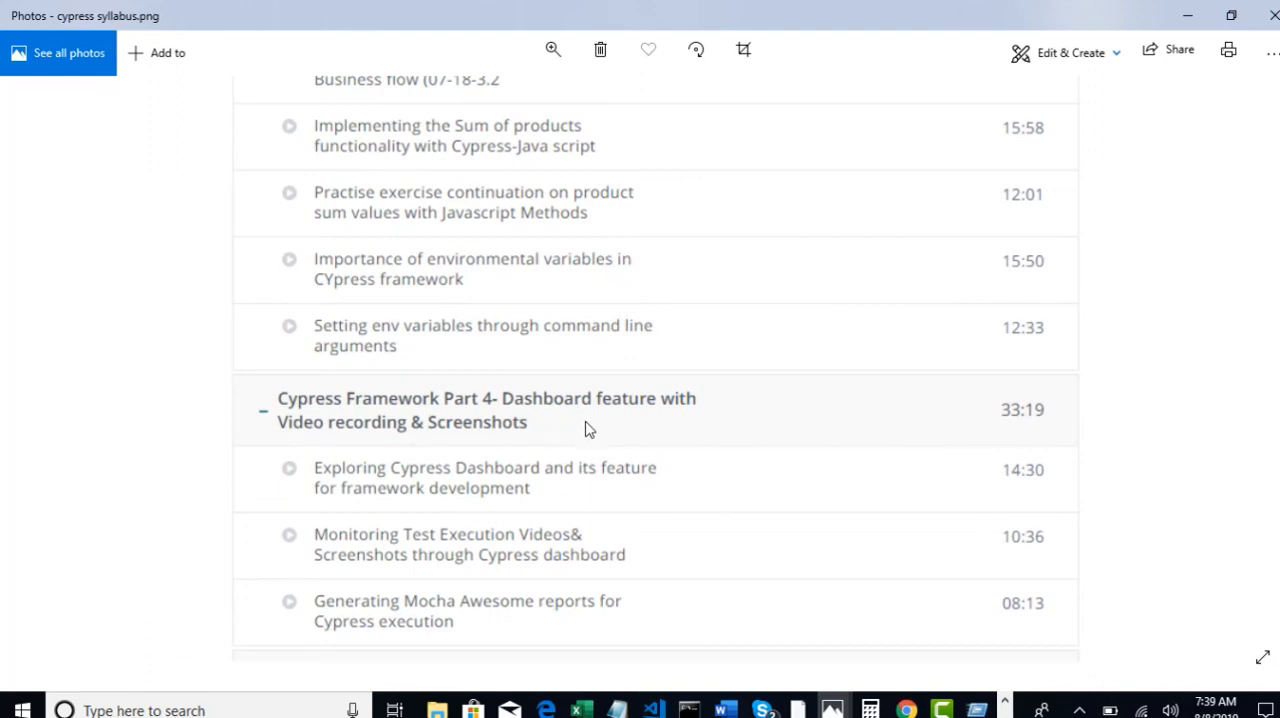
pyautogui.scroll(-3)
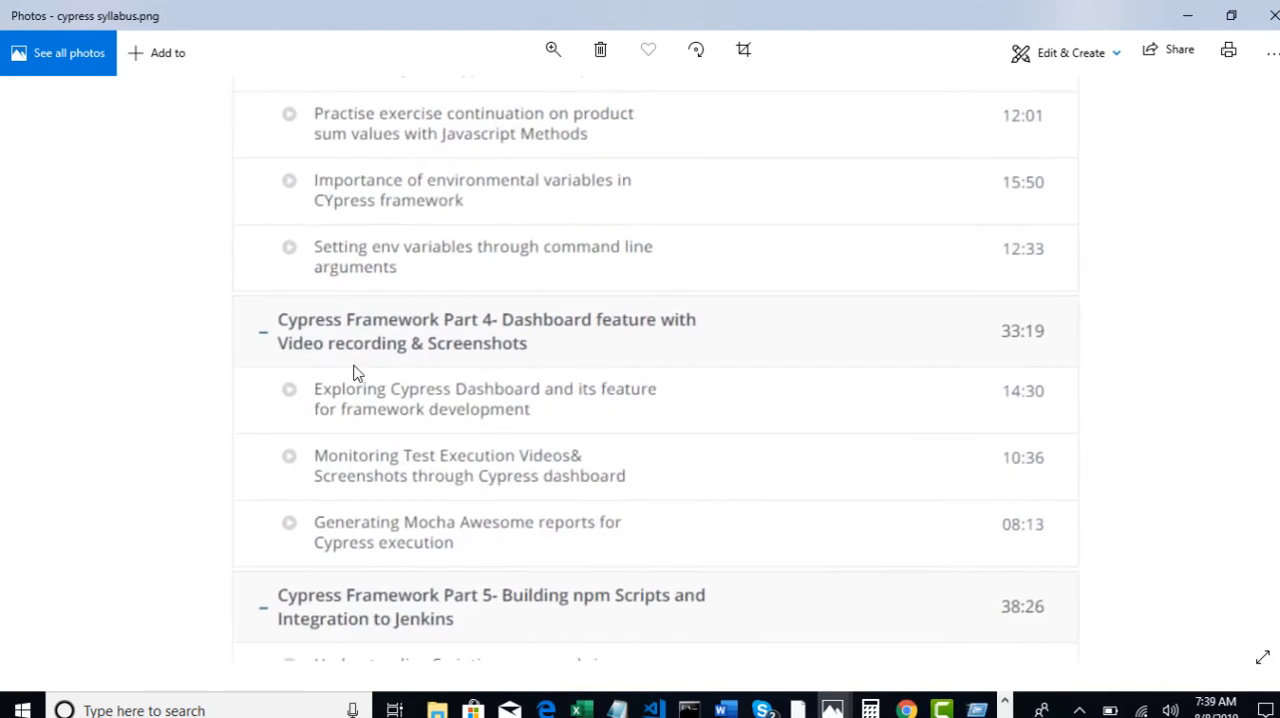
pyautogui.moveTo(480, 412)
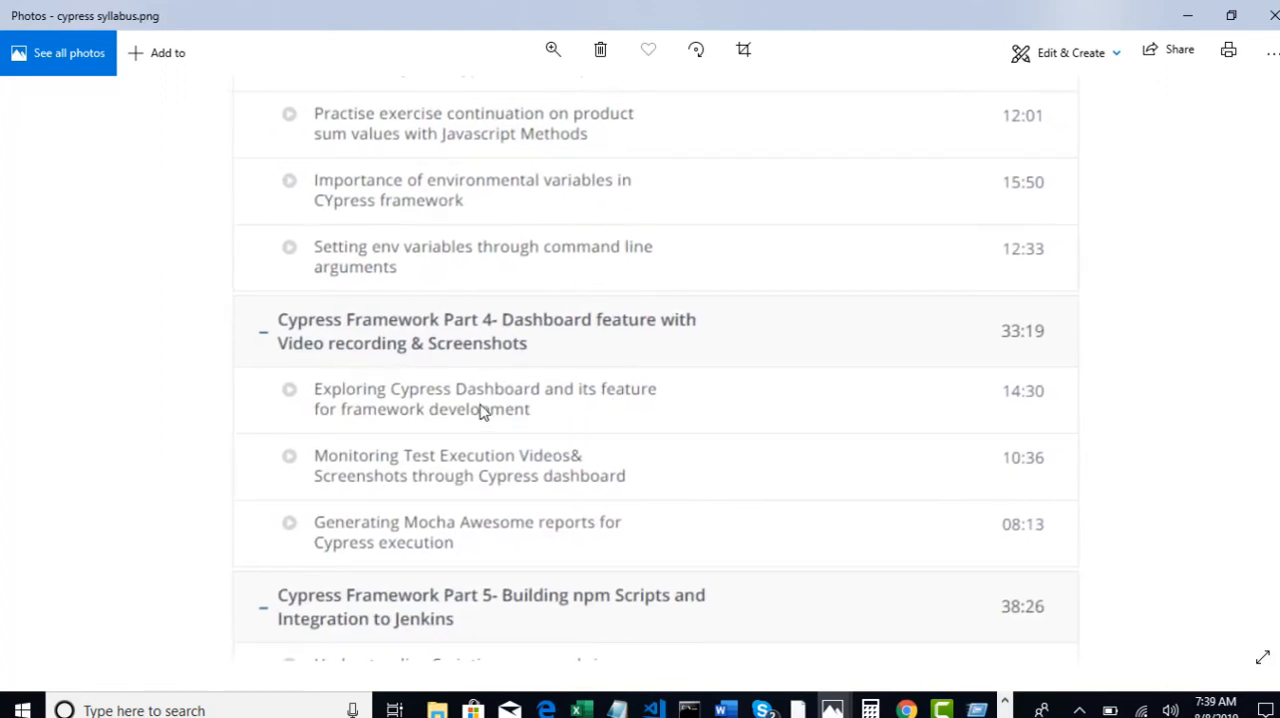
pyautogui.moveTo(512, 428)
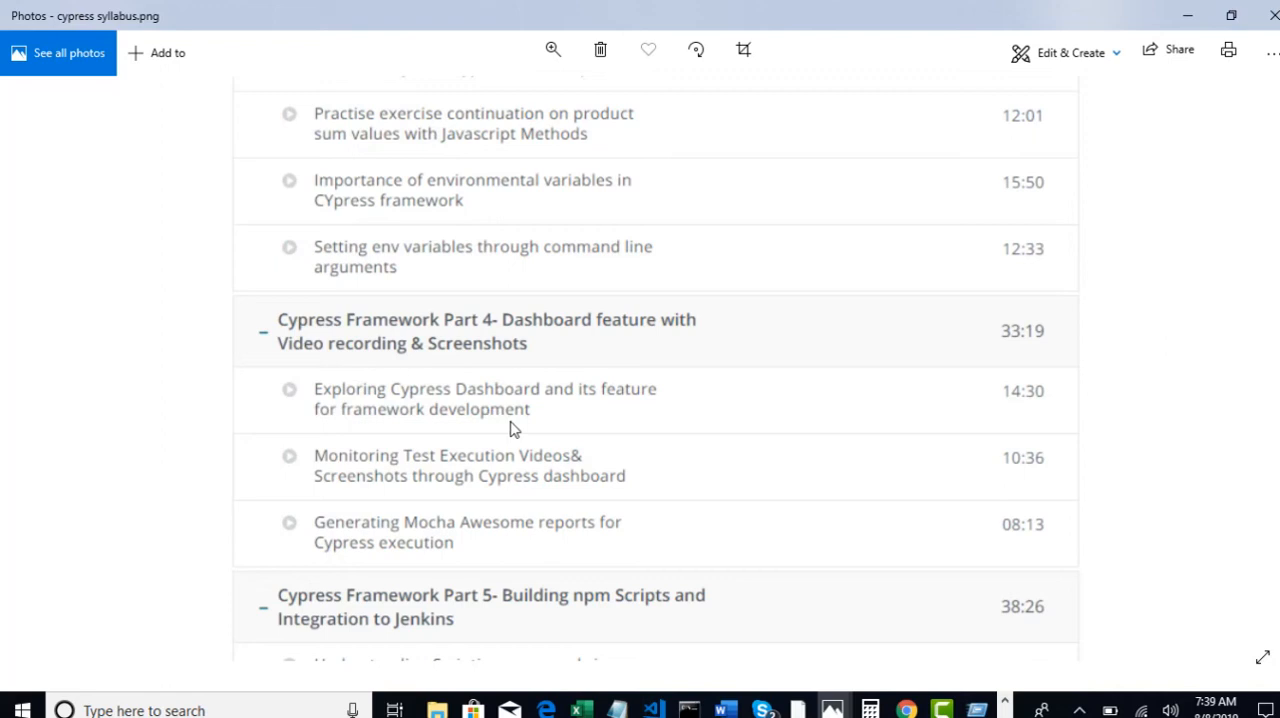
pyautogui.scroll(-3)
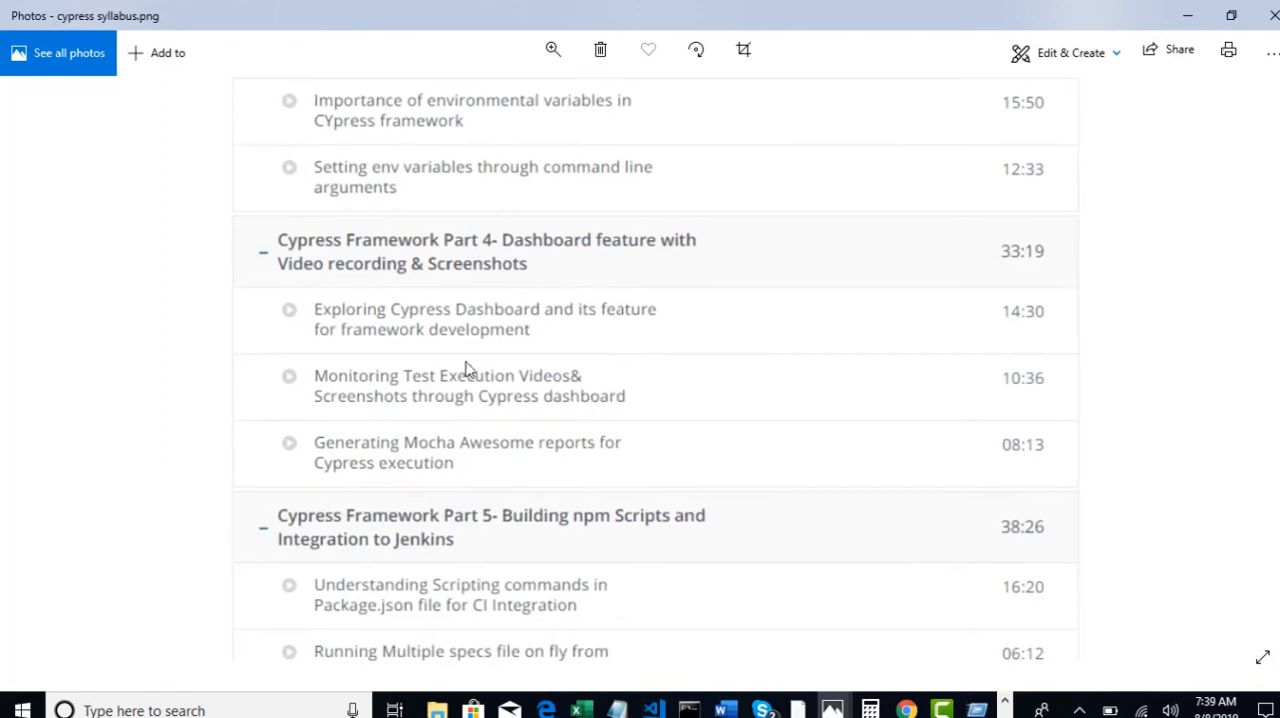
pyautogui.moveTo(504, 444)
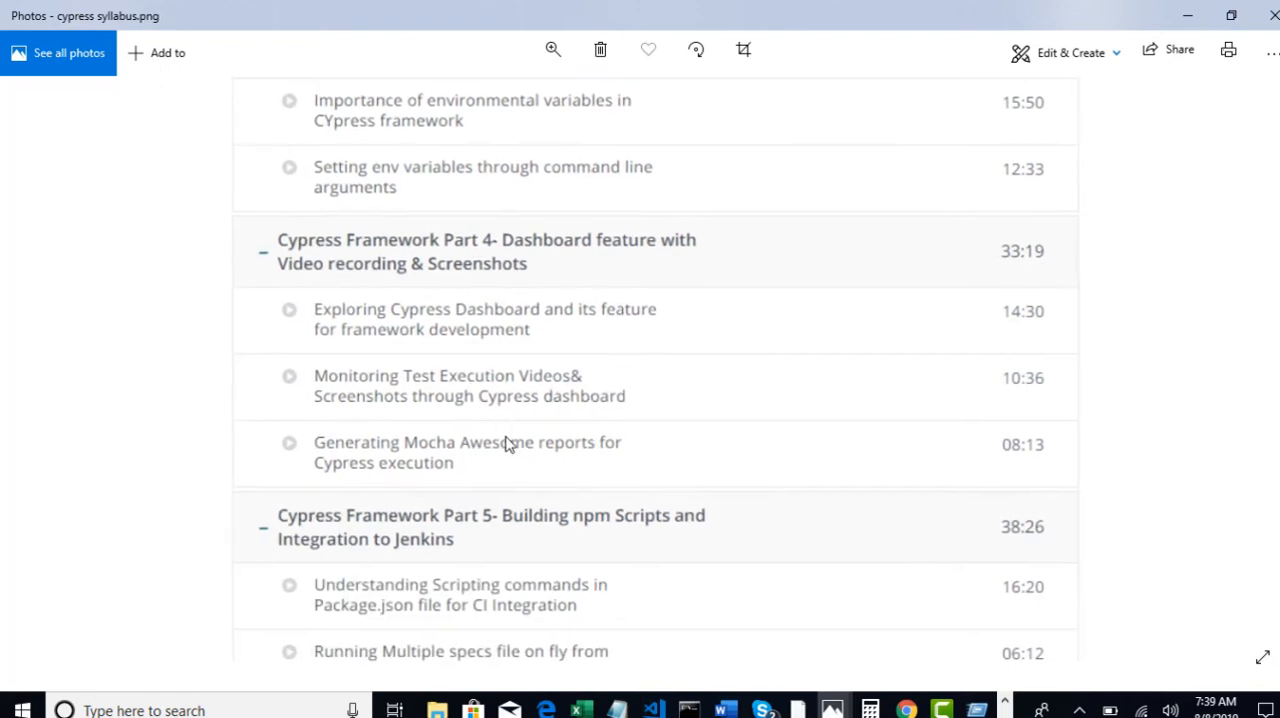
pyautogui.moveTo(638, 524)
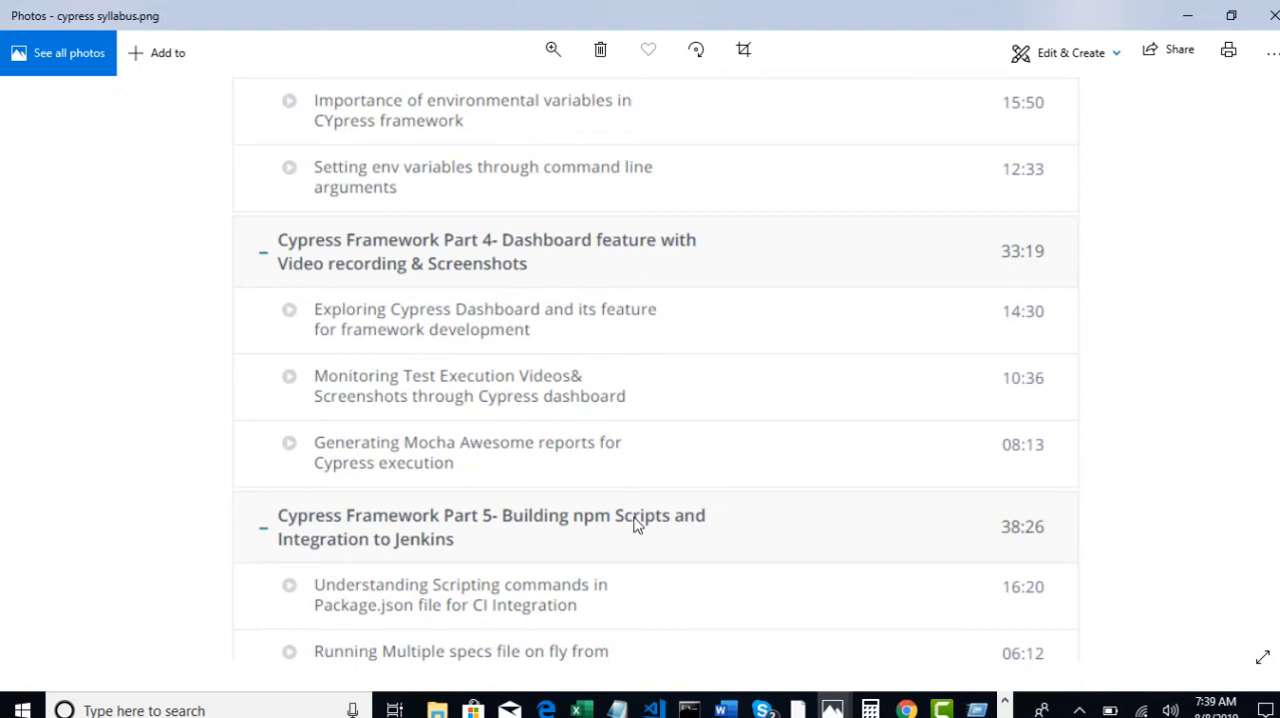
pyautogui.scroll(-3)
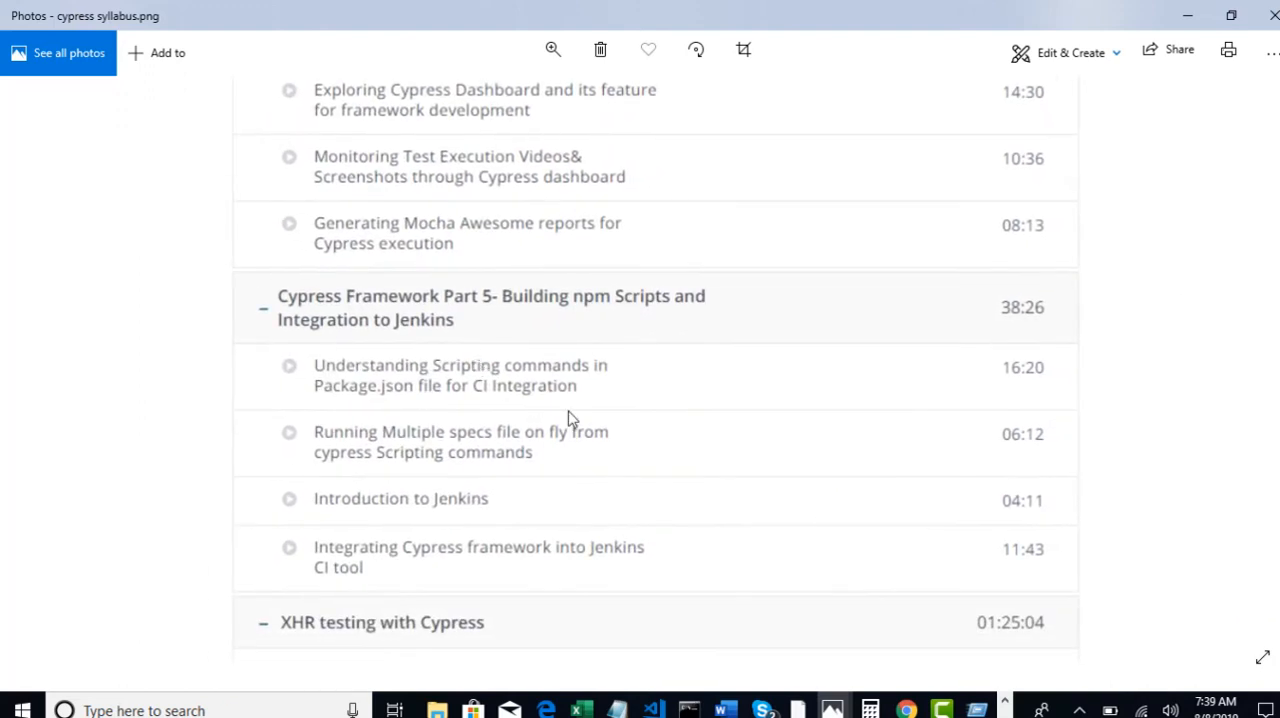
pyautogui.moveTo(648, 364)
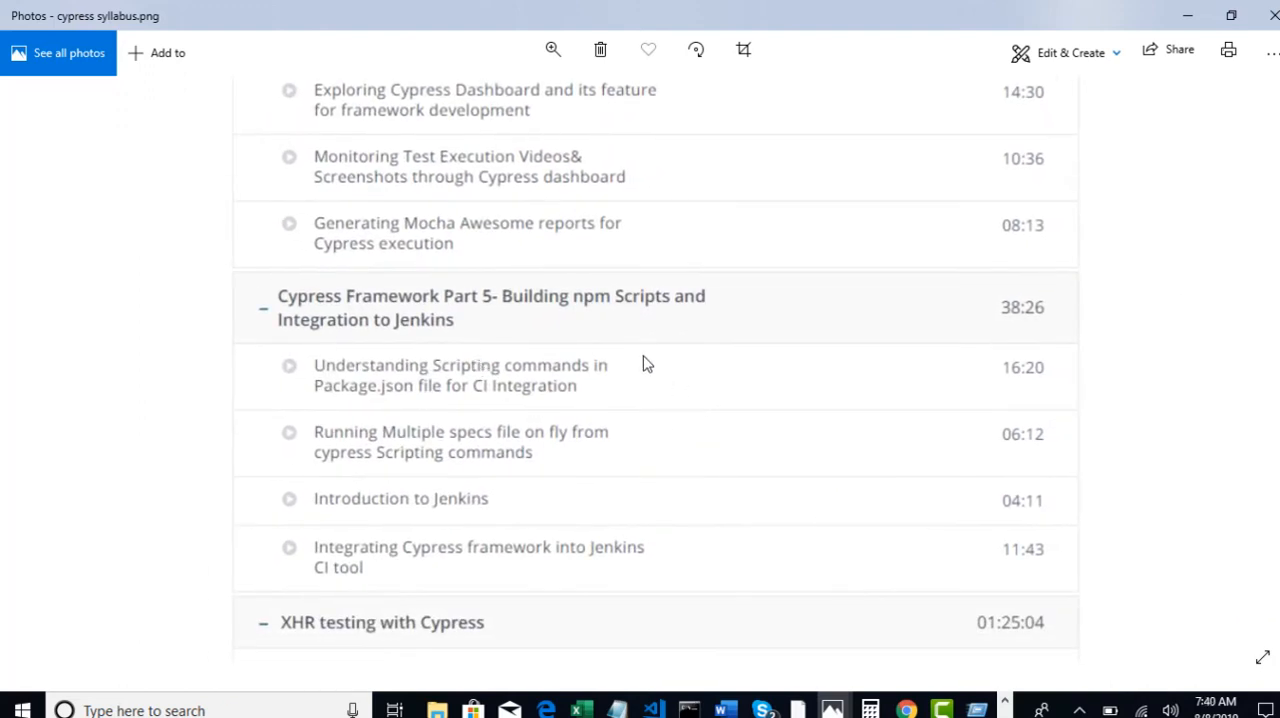
pyautogui.scroll(-3)
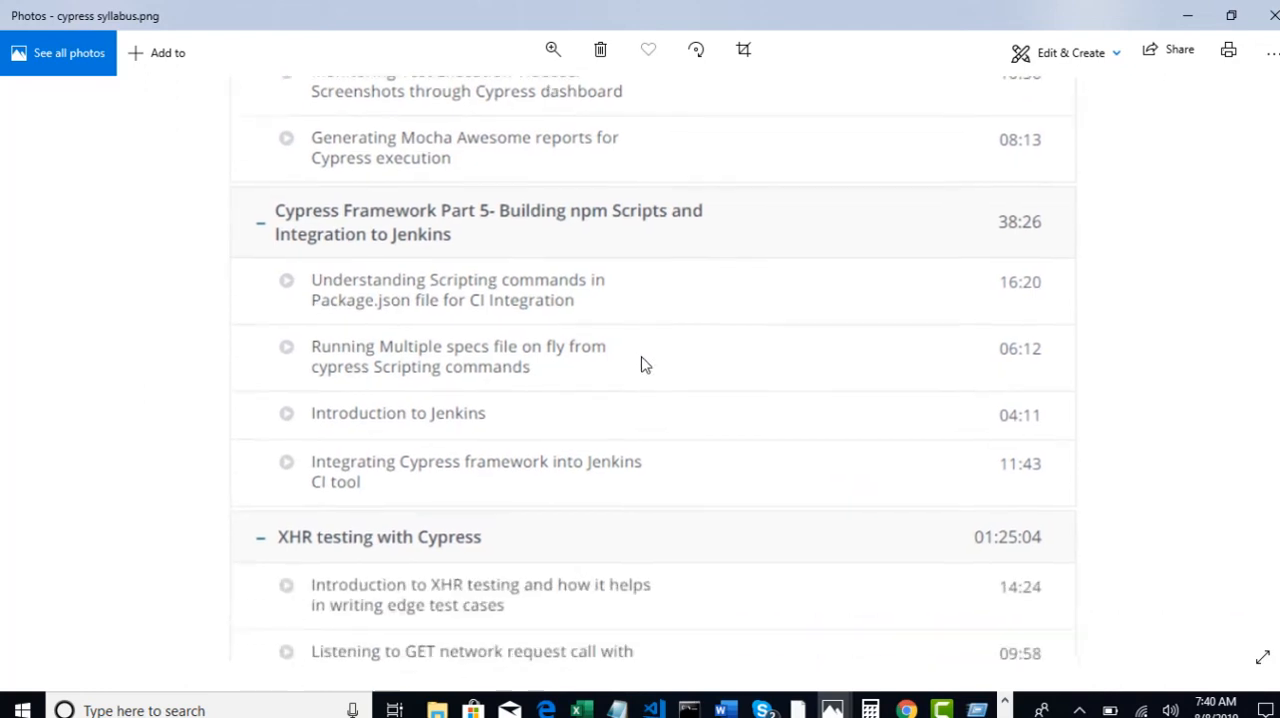
pyautogui.scroll(3)
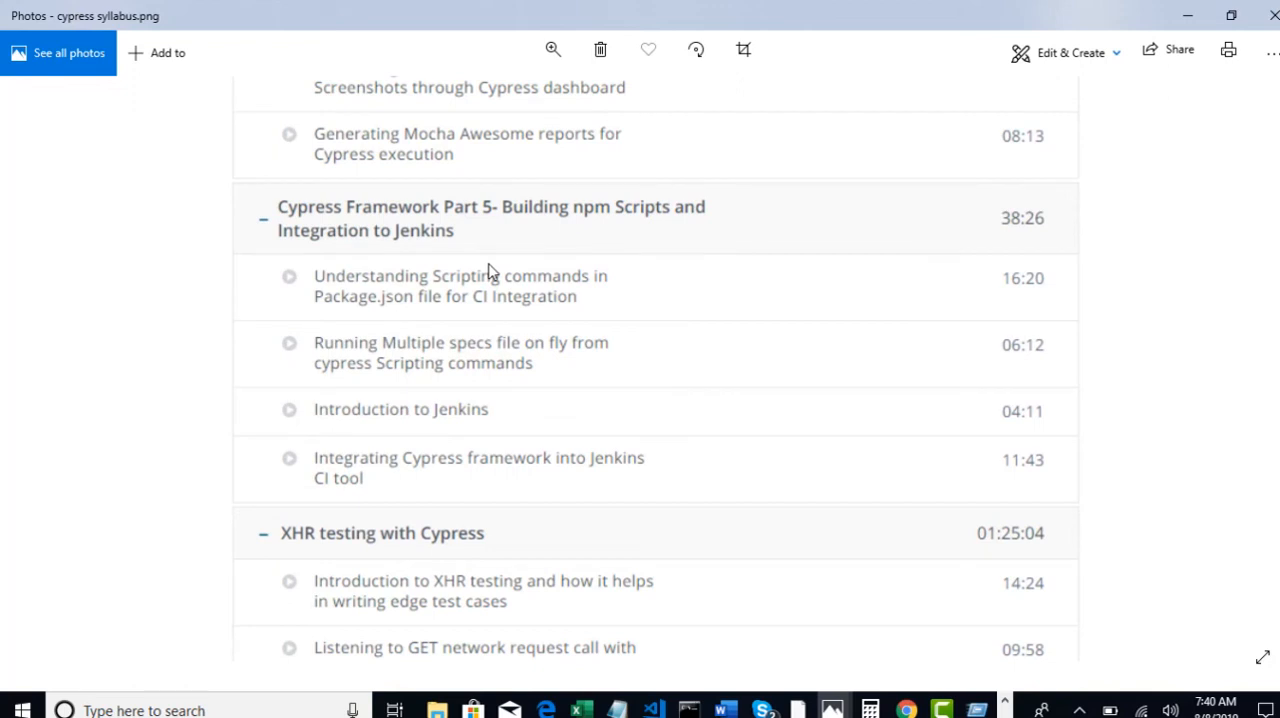
pyautogui.moveTo(488, 372)
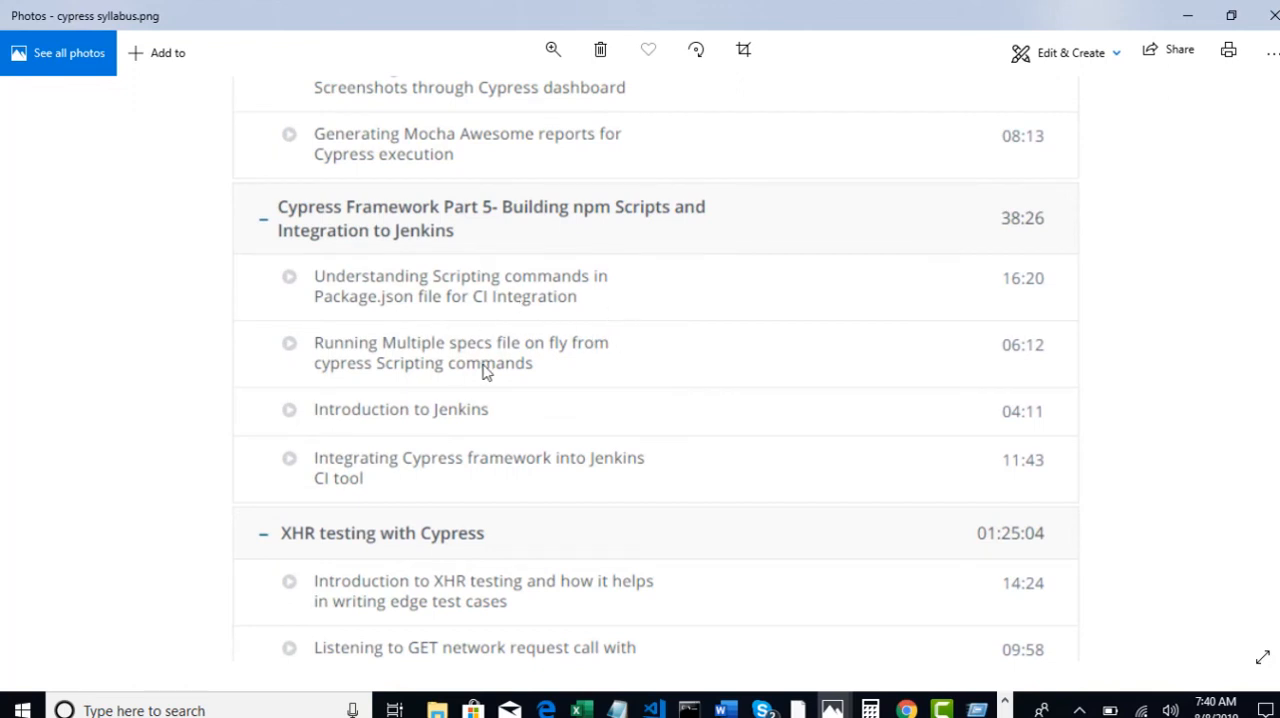
pyautogui.moveTo(388, 470)
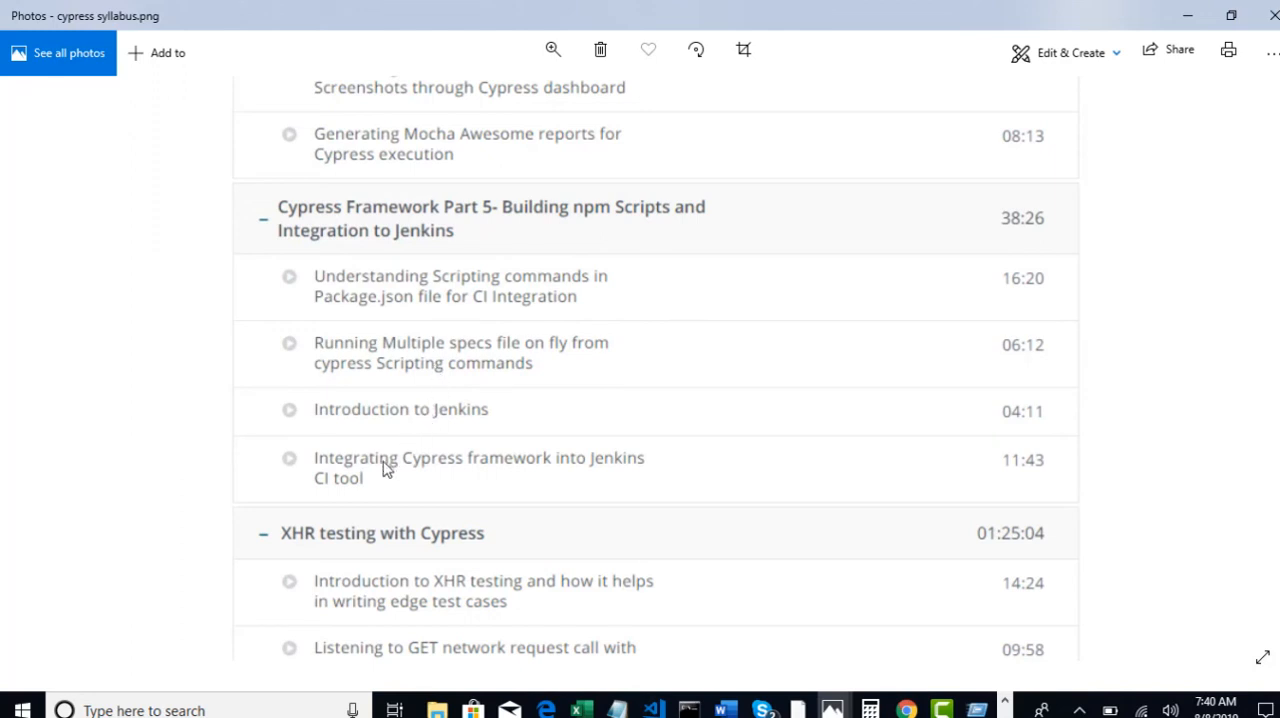
pyautogui.moveTo(466, 482)
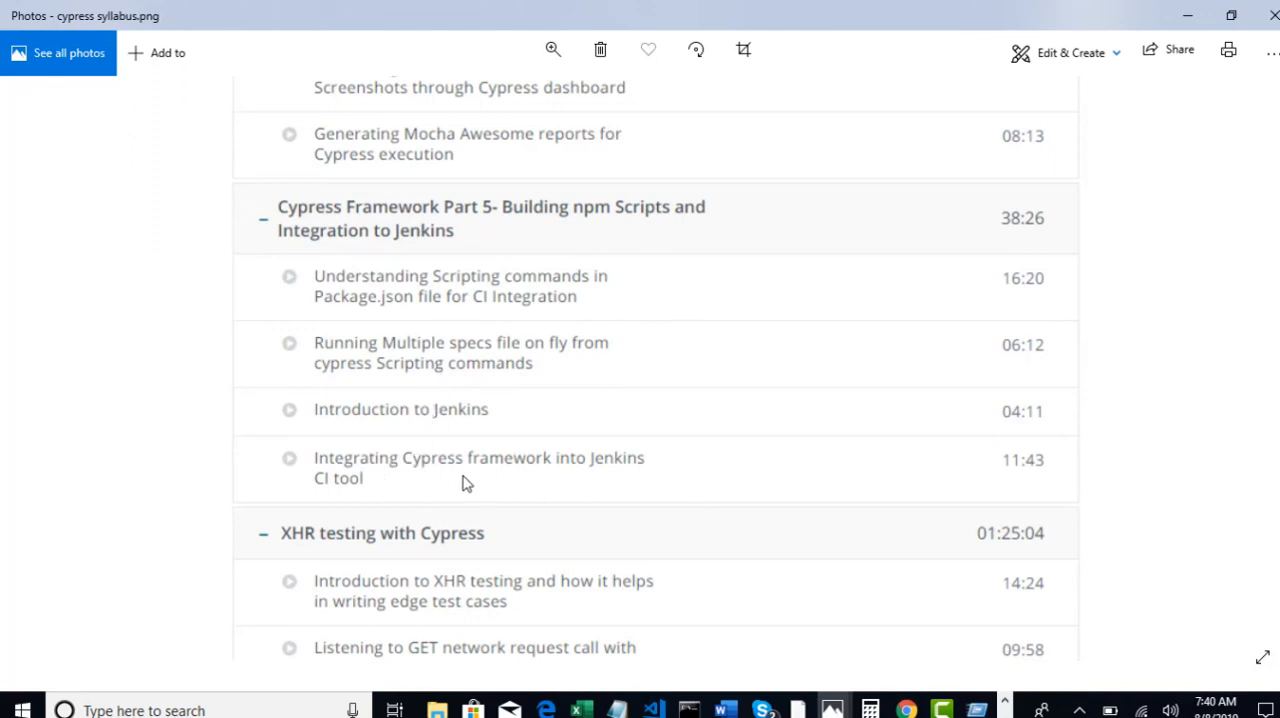
pyautogui.moveTo(560, 504)
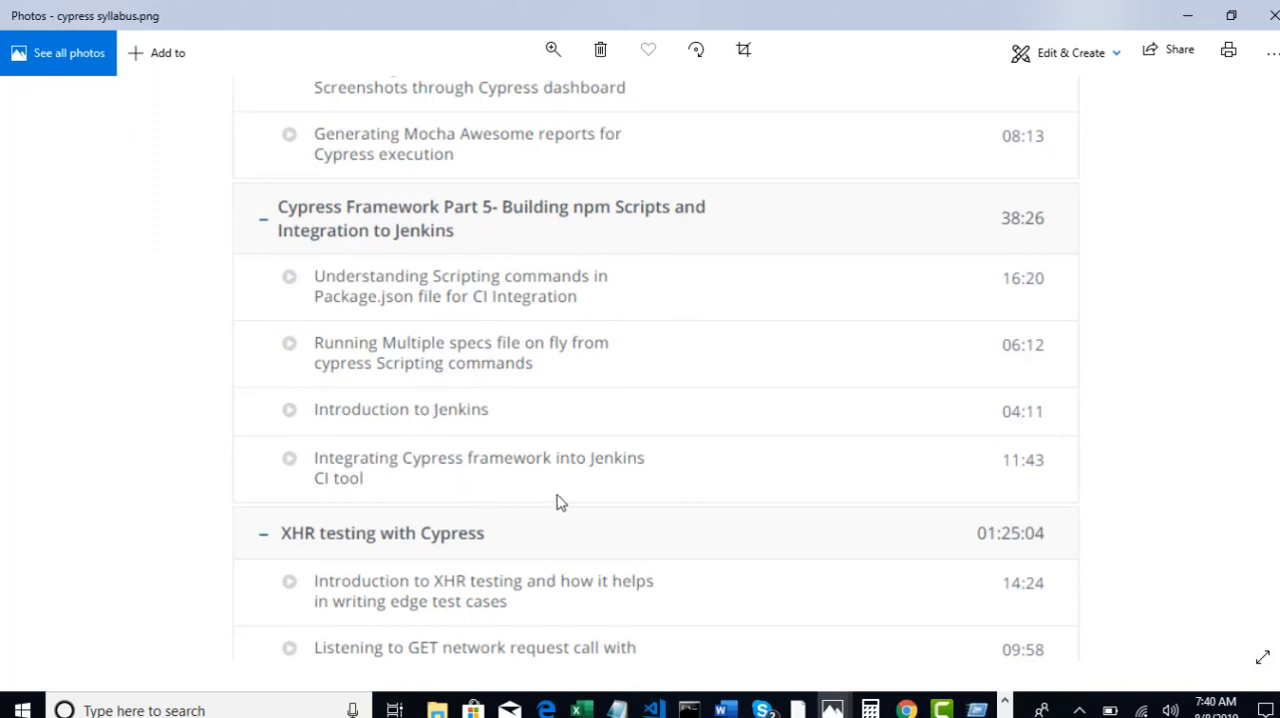
pyautogui.moveTo(582, 560)
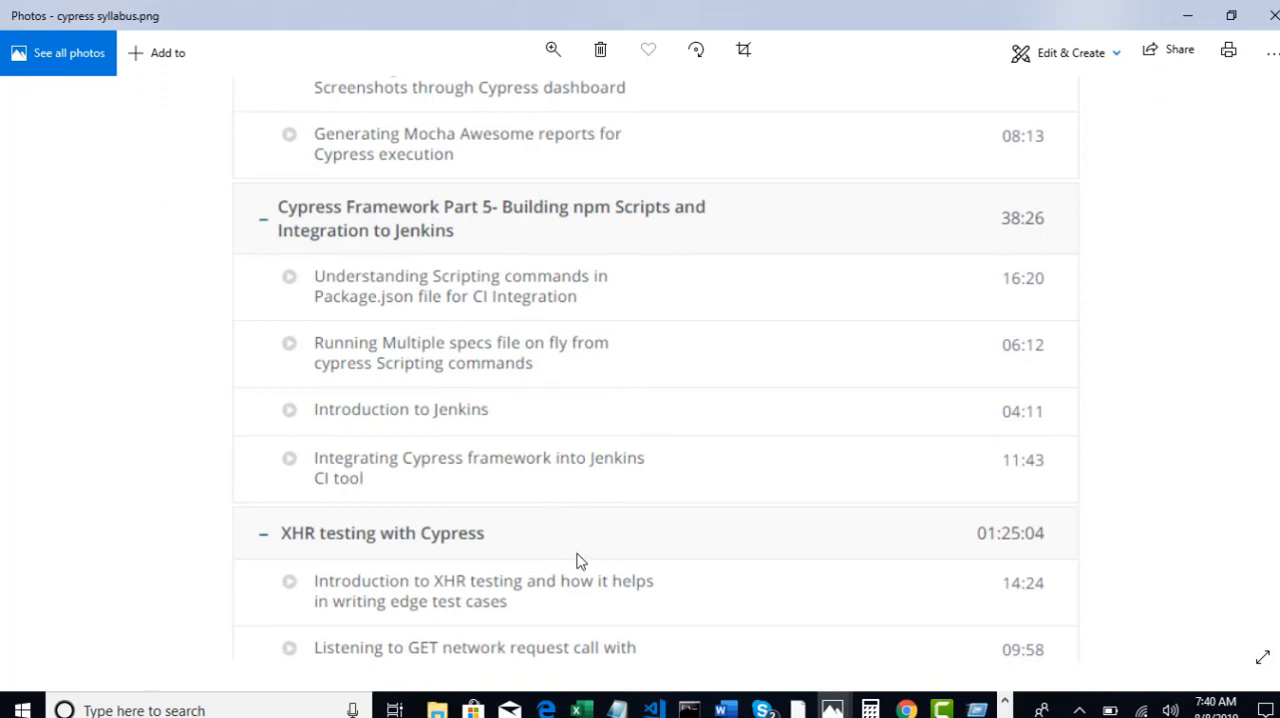
pyautogui.scroll(-3)
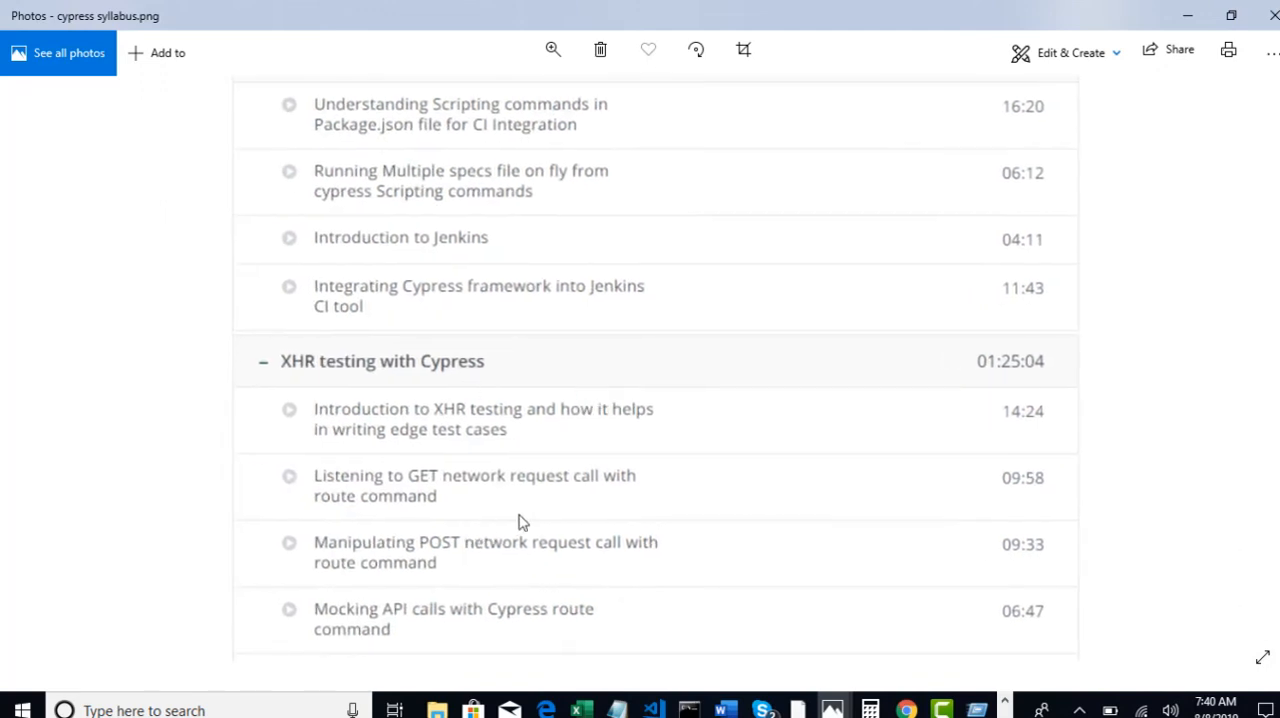
# - Scroll from the XHR API mocking lectures back up to the Part 5 npm Scripts and Jenkins section
pyautogui.scroll(-3)
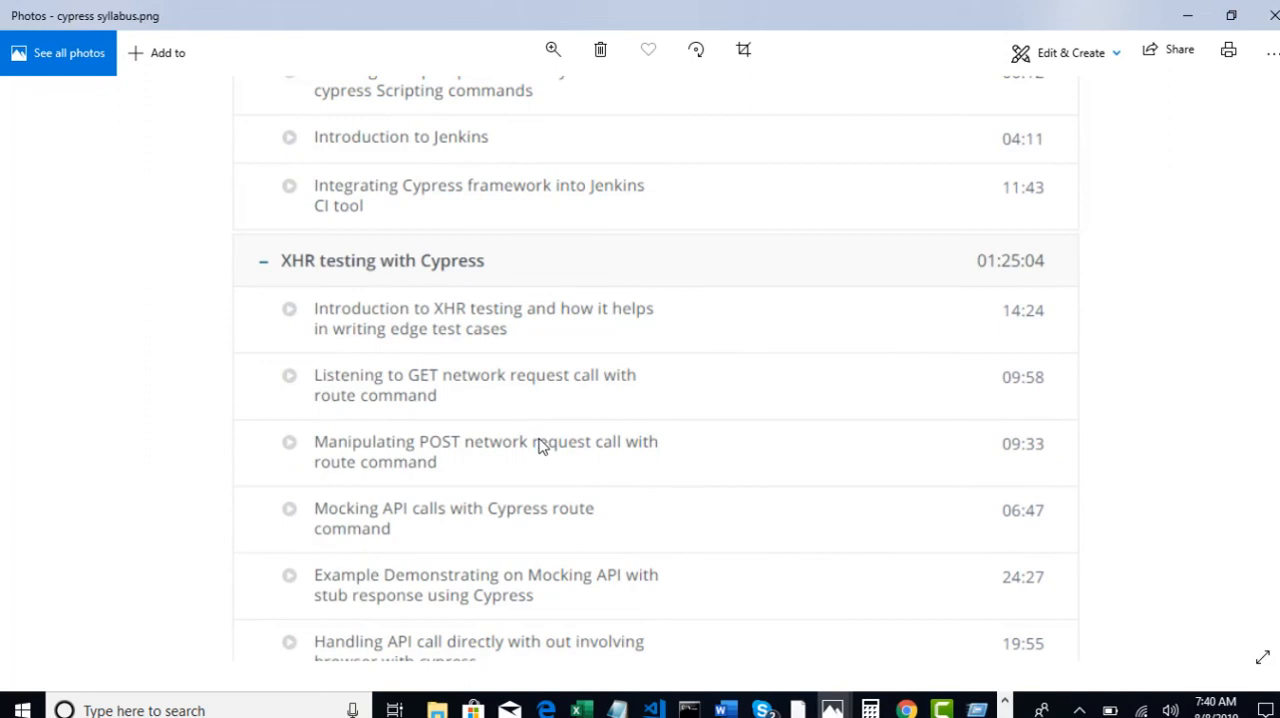
pyautogui.scroll(3)
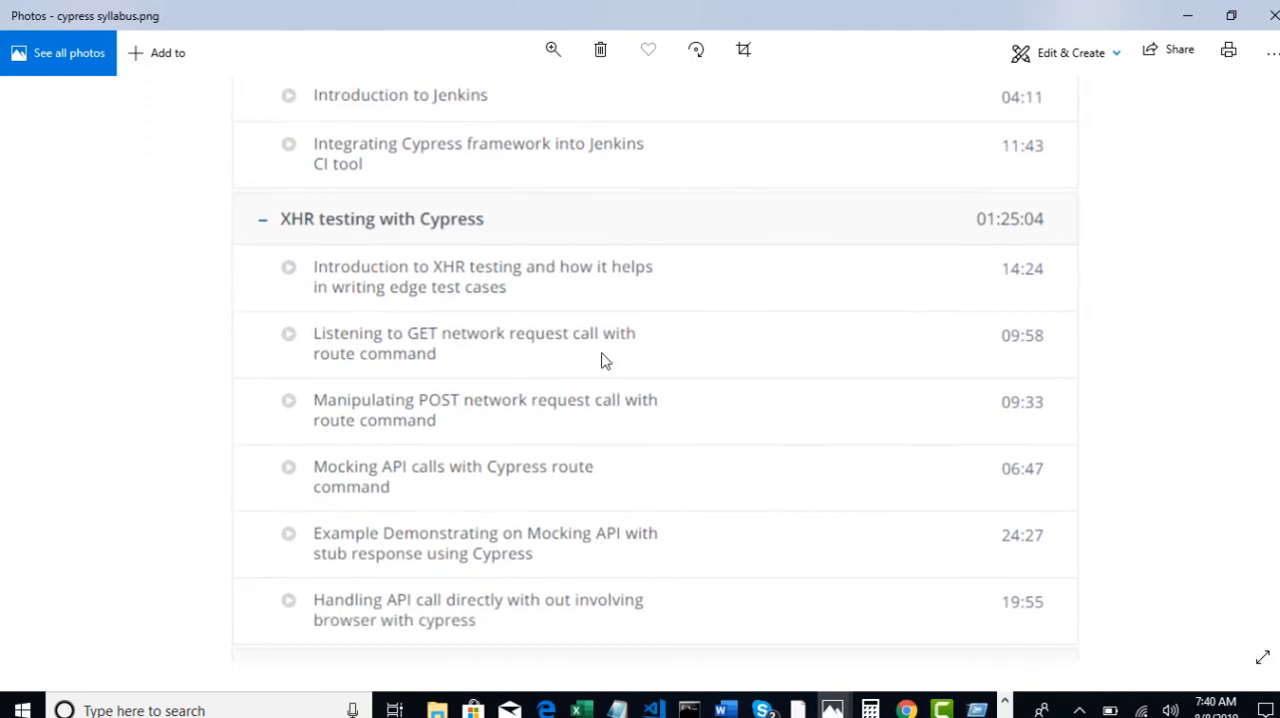
pyautogui.moveTo(536, 460)
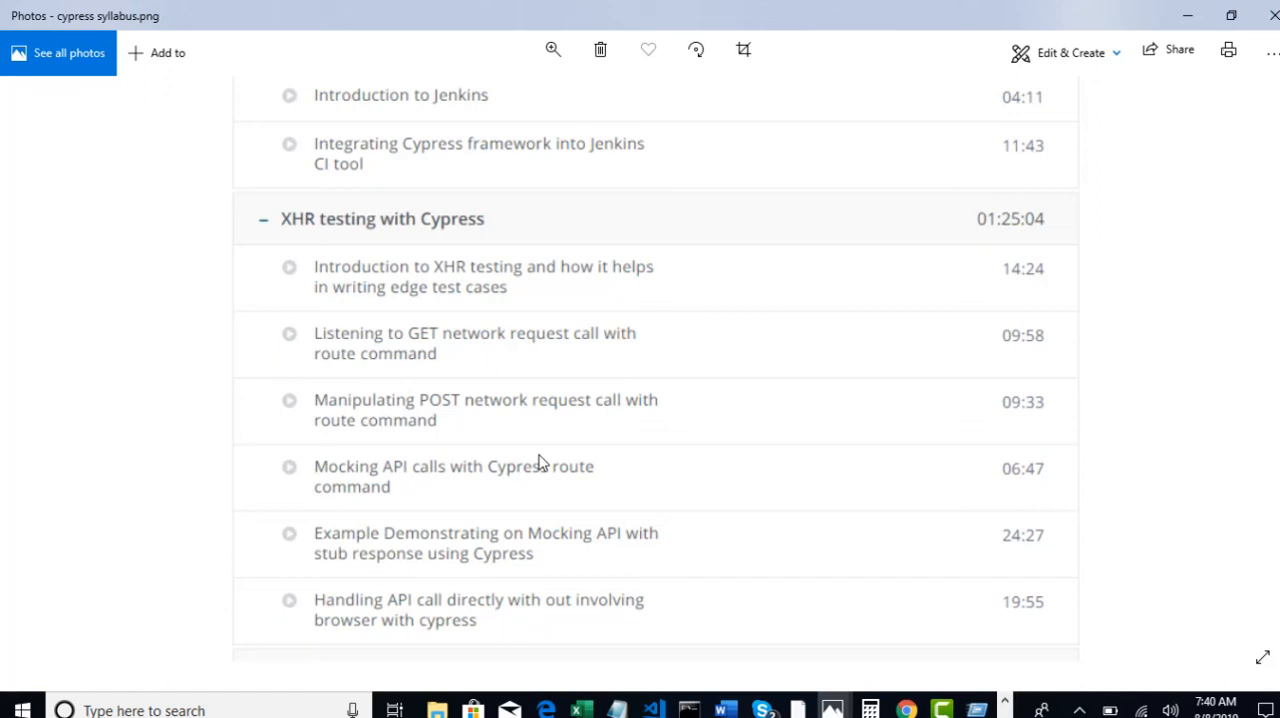
pyautogui.moveTo(592, 418)
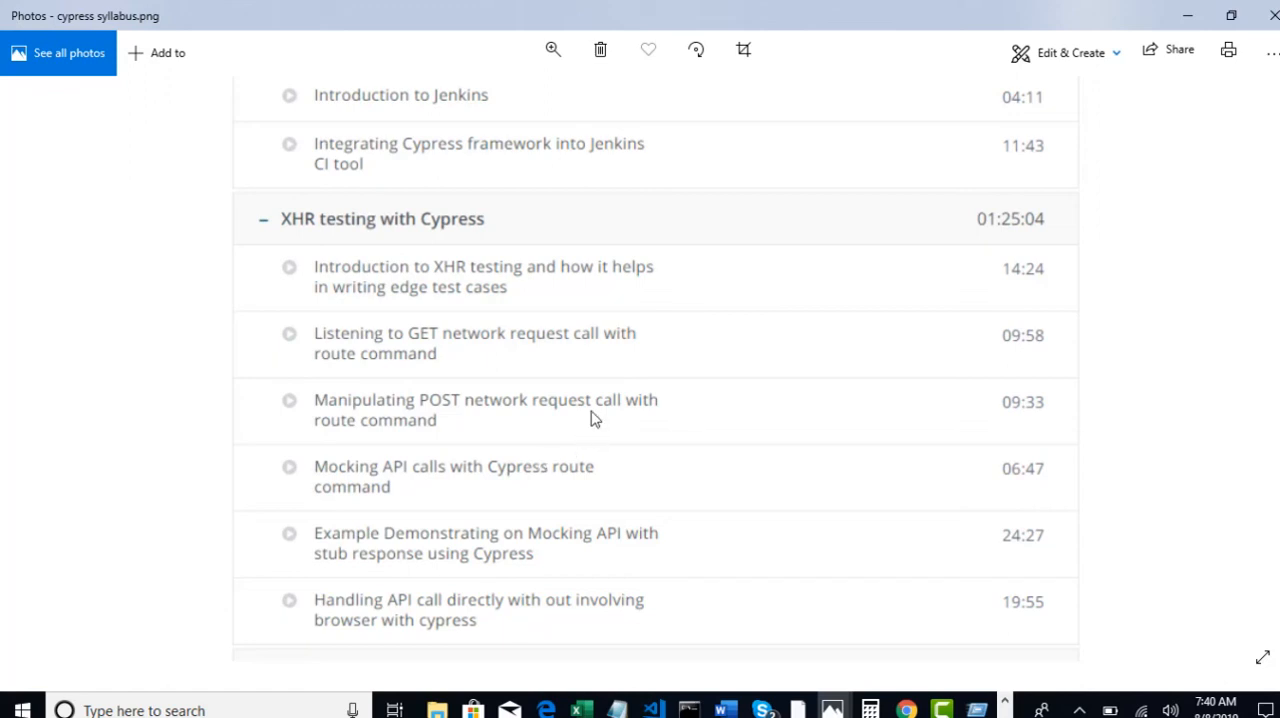
pyautogui.scroll(3)
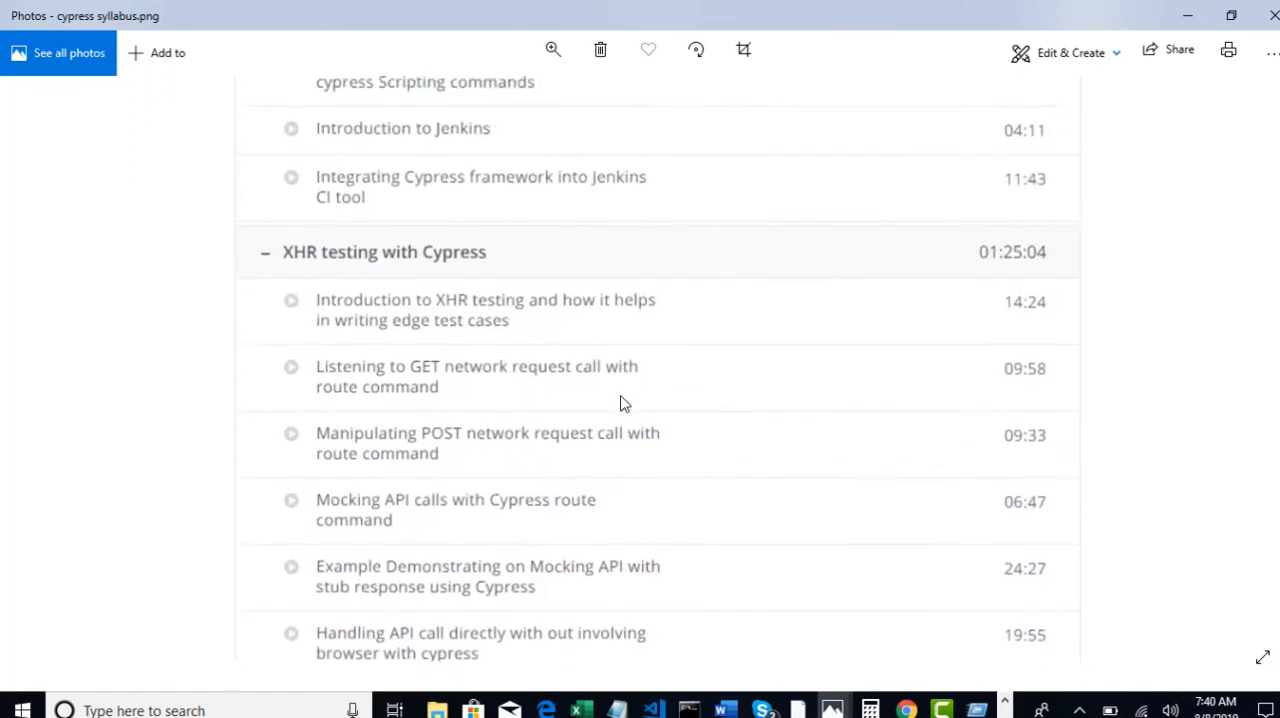
pyautogui.scroll(3)
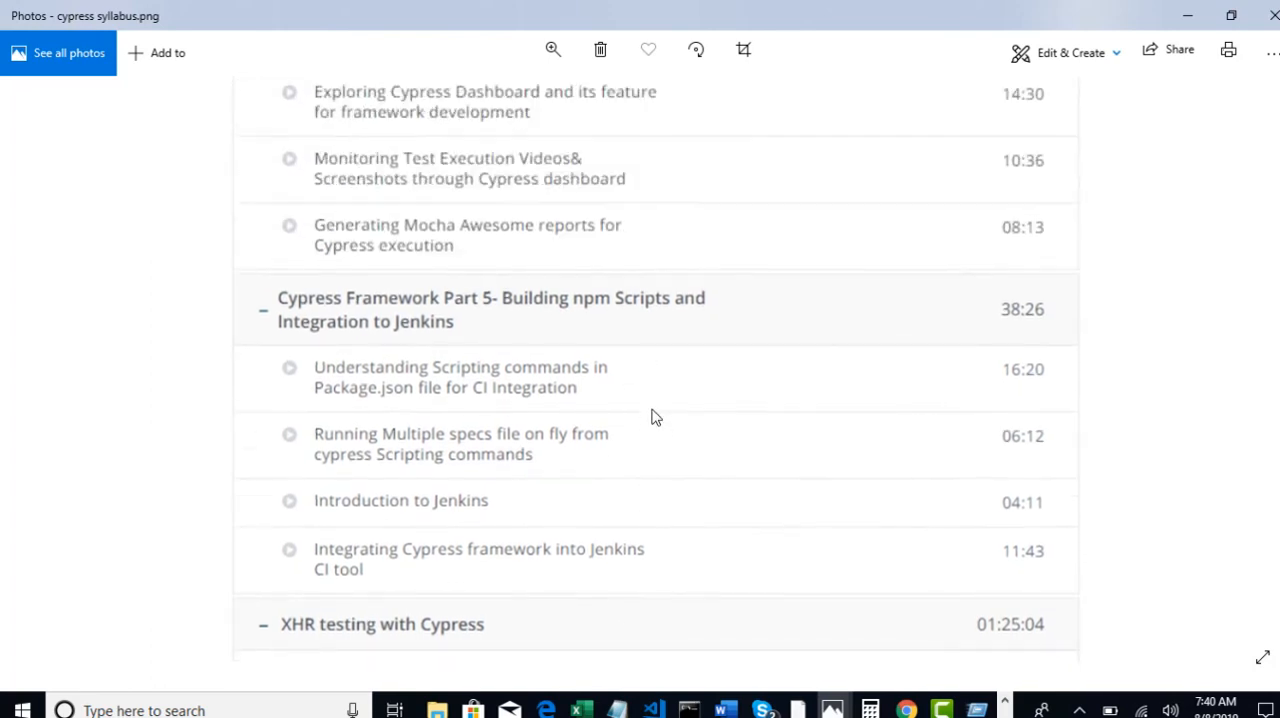
# - Scroll the syllabus image all the way back up to its top sections
pyautogui.scroll(3)
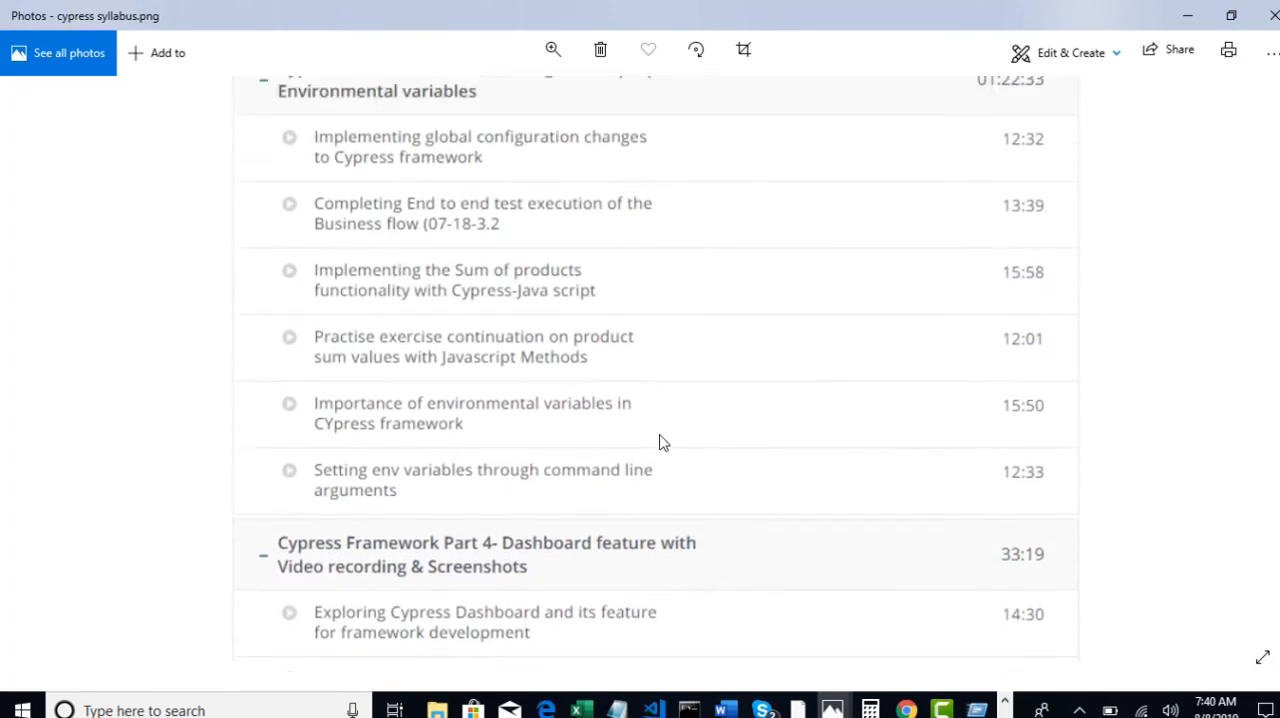
pyautogui.scroll(3)
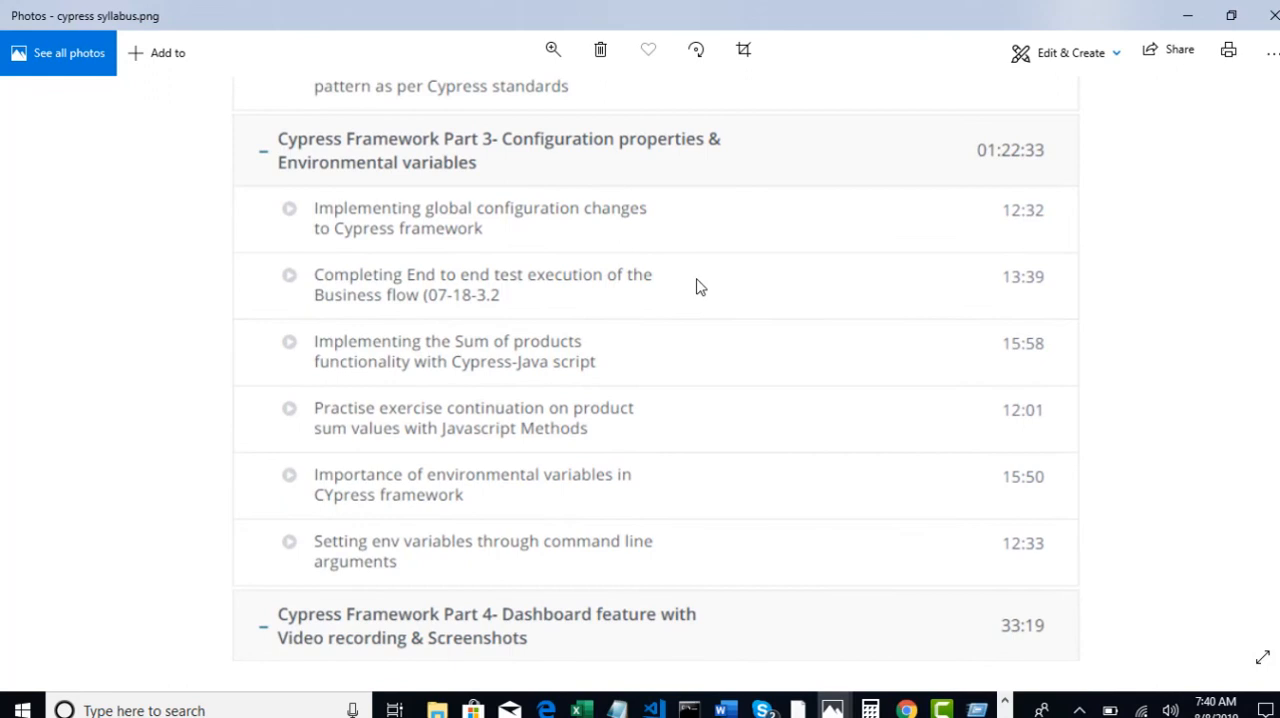
pyautogui.scroll(3)
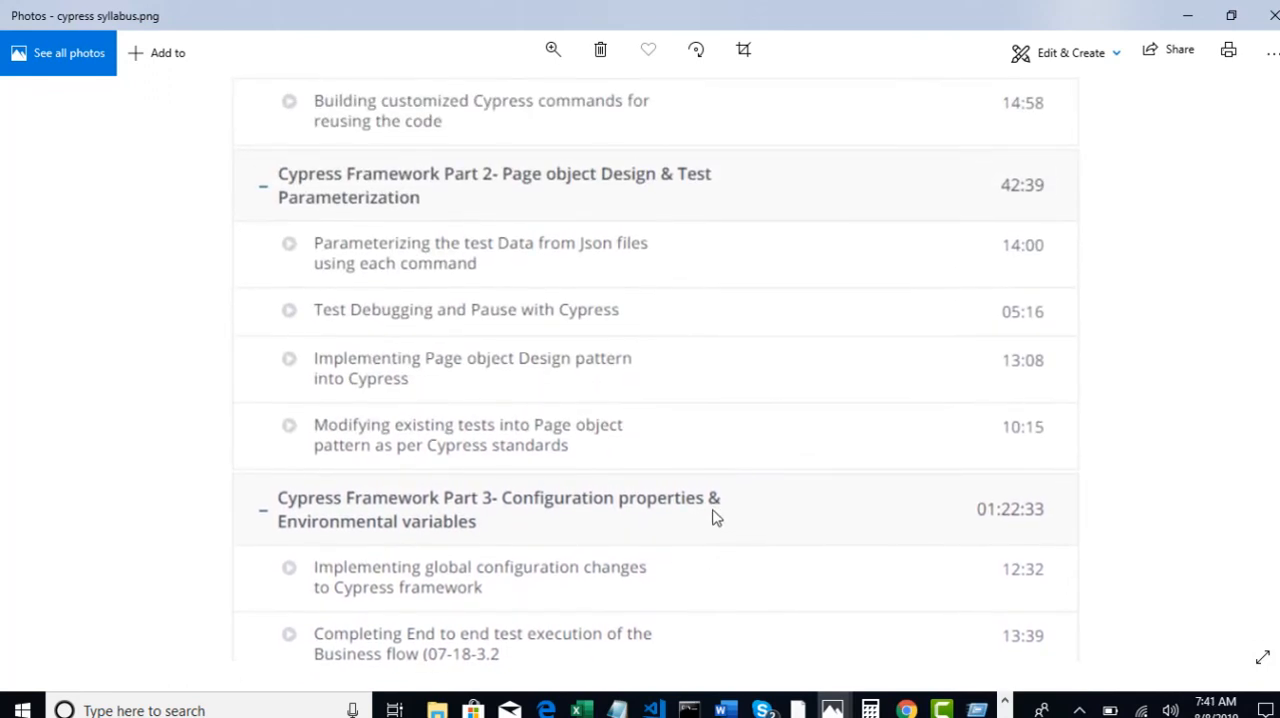
pyautogui.moveTo(700, 290)
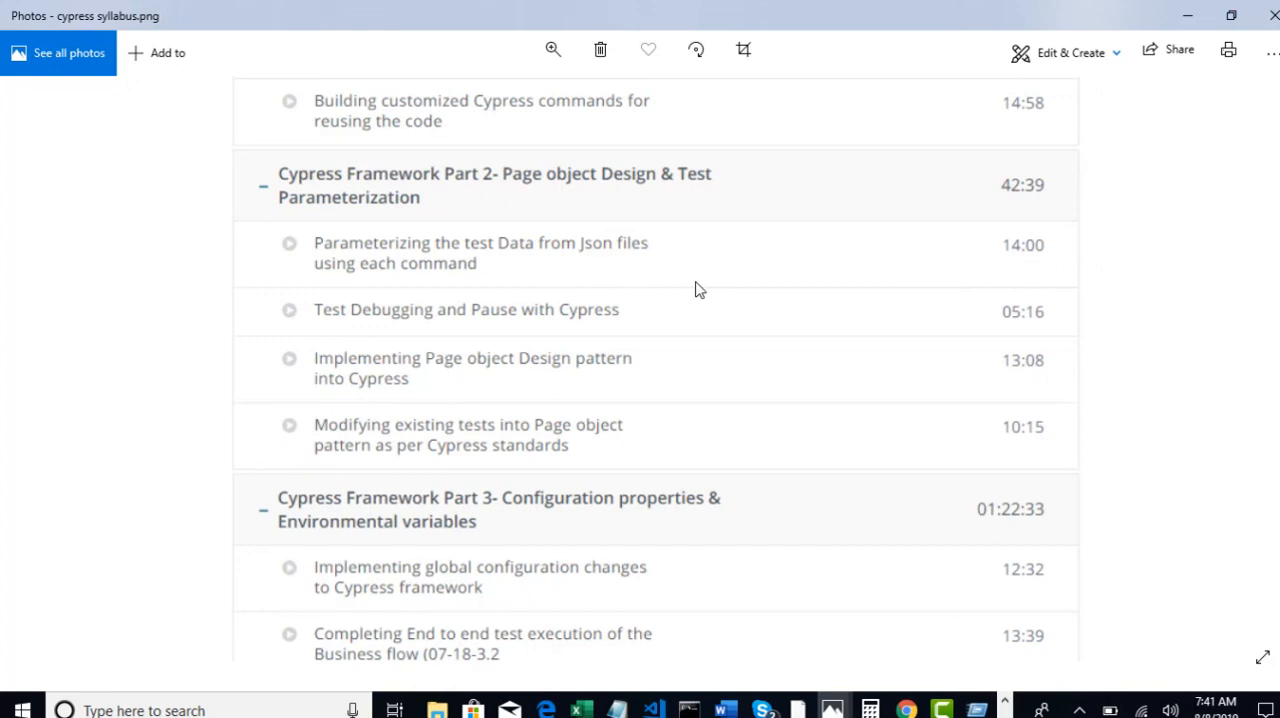
pyautogui.scroll(3)
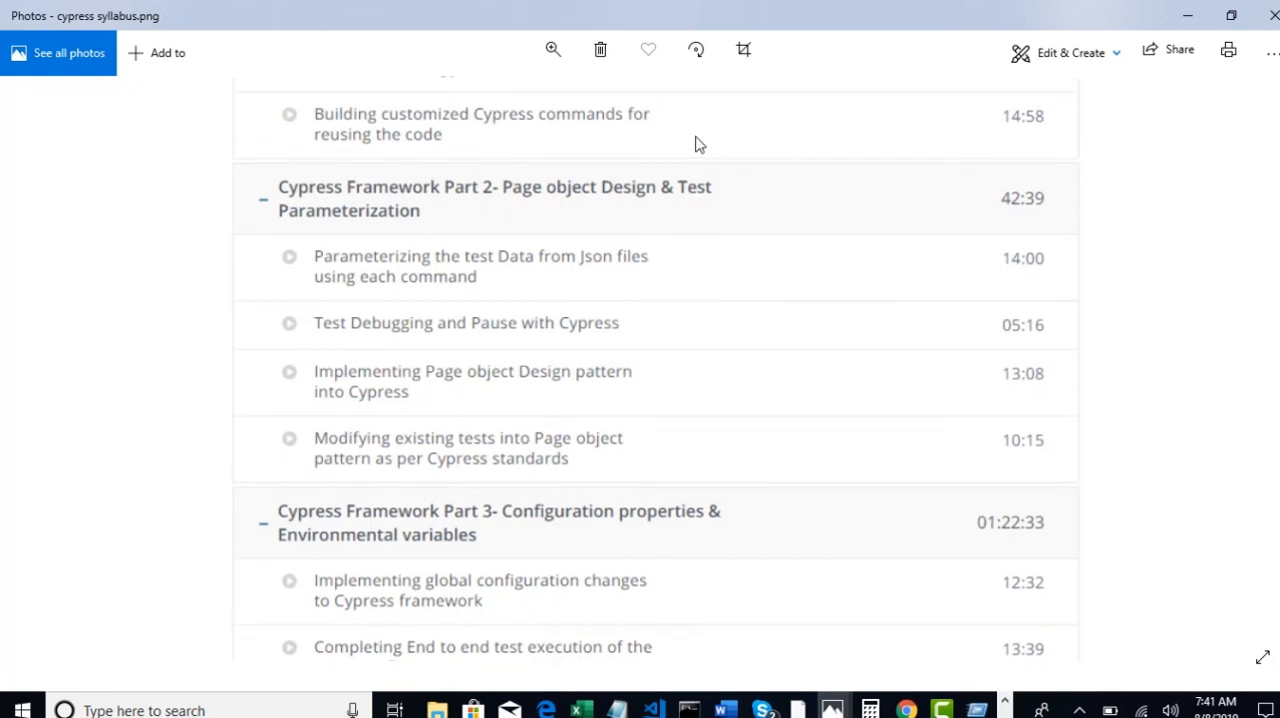
pyautogui.scroll(3)
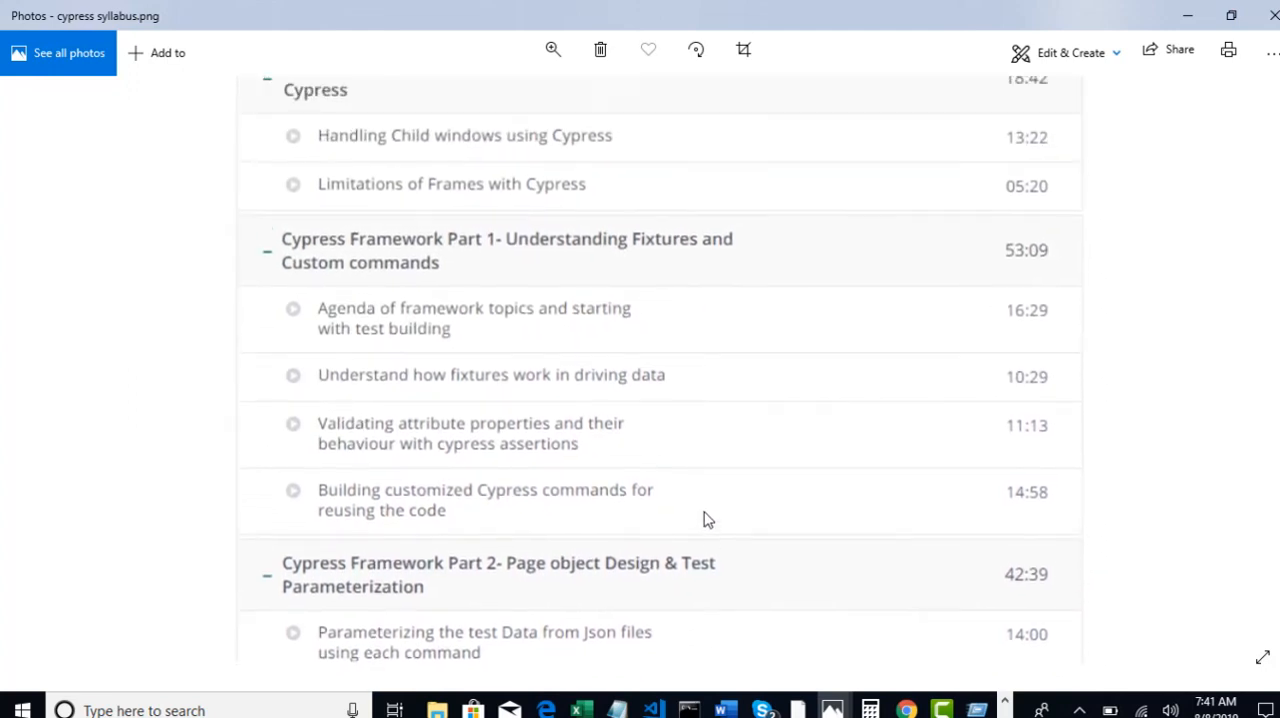
pyautogui.scroll(3)
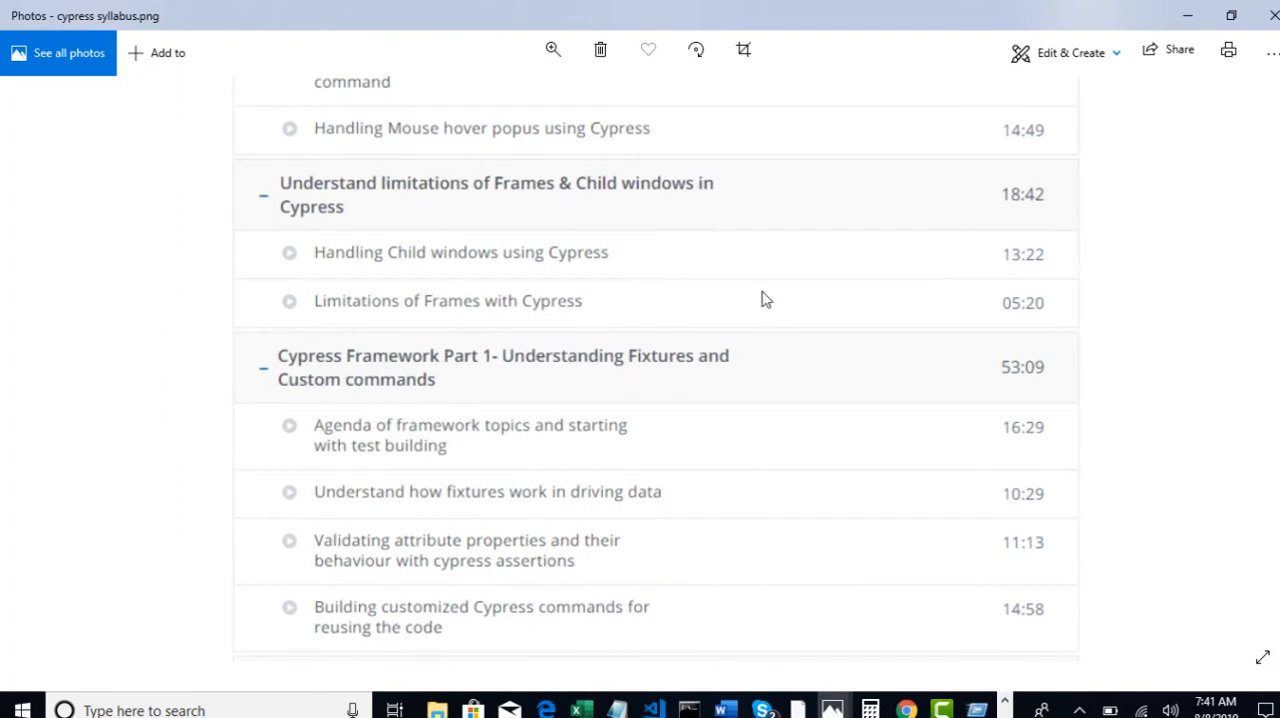
pyautogui.scroll(3)
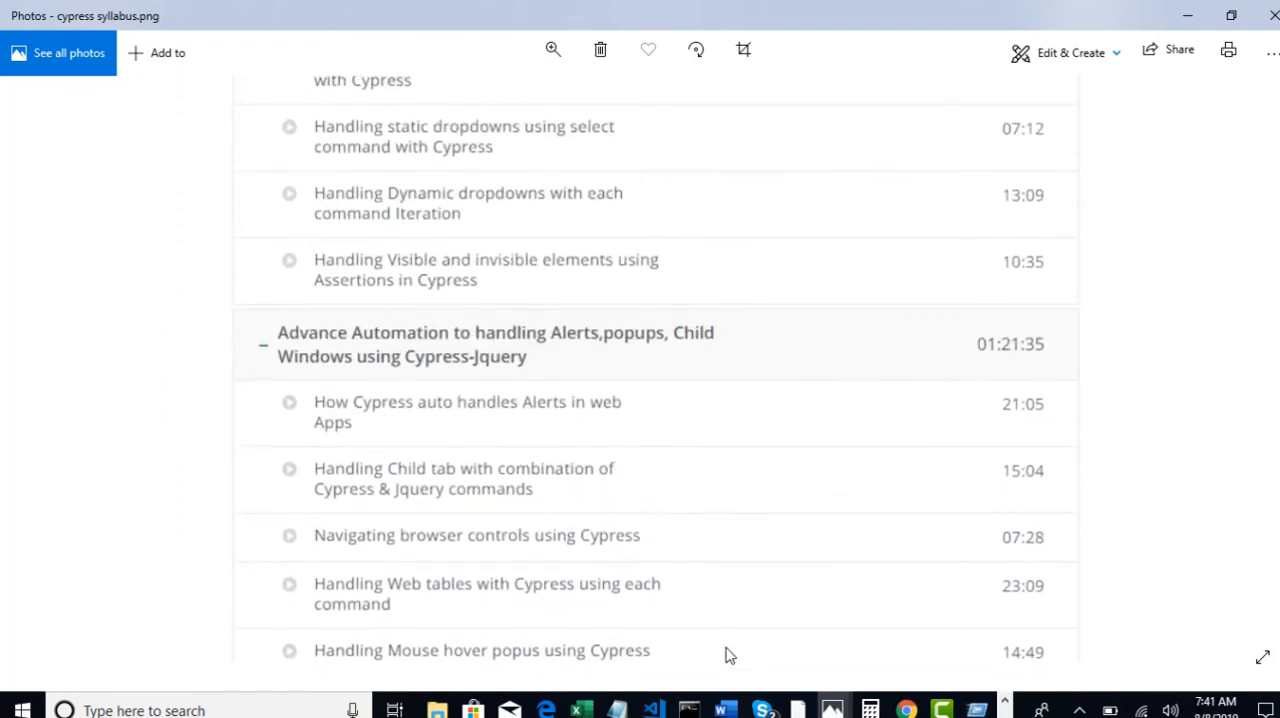
pyautogui.scroll(3)
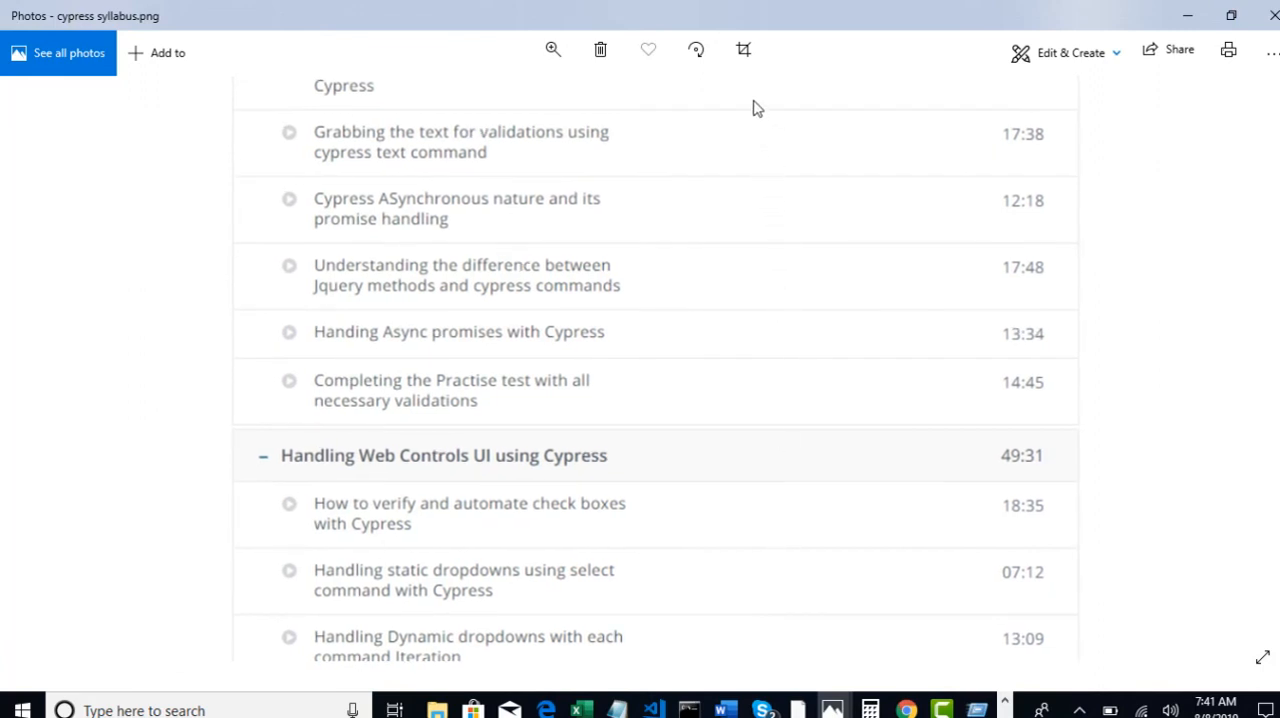
pyautogui.scroll(3)
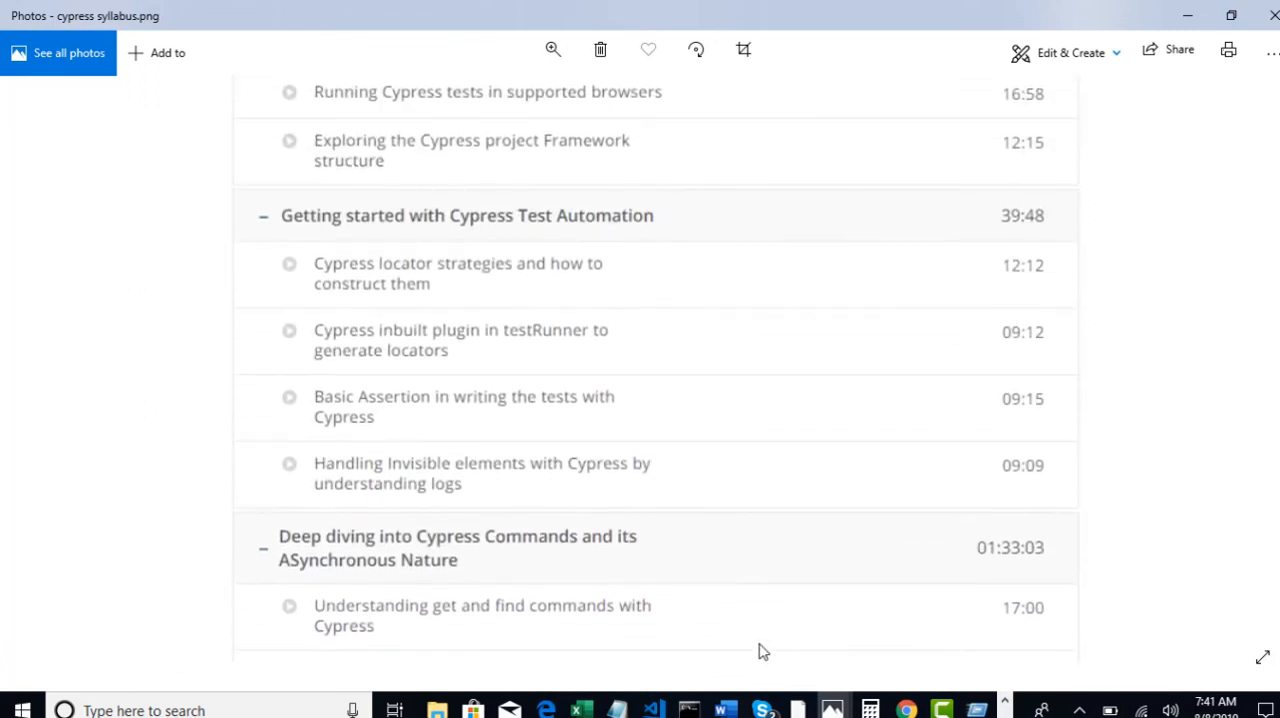
pyautogui.moveTo(730, 134)
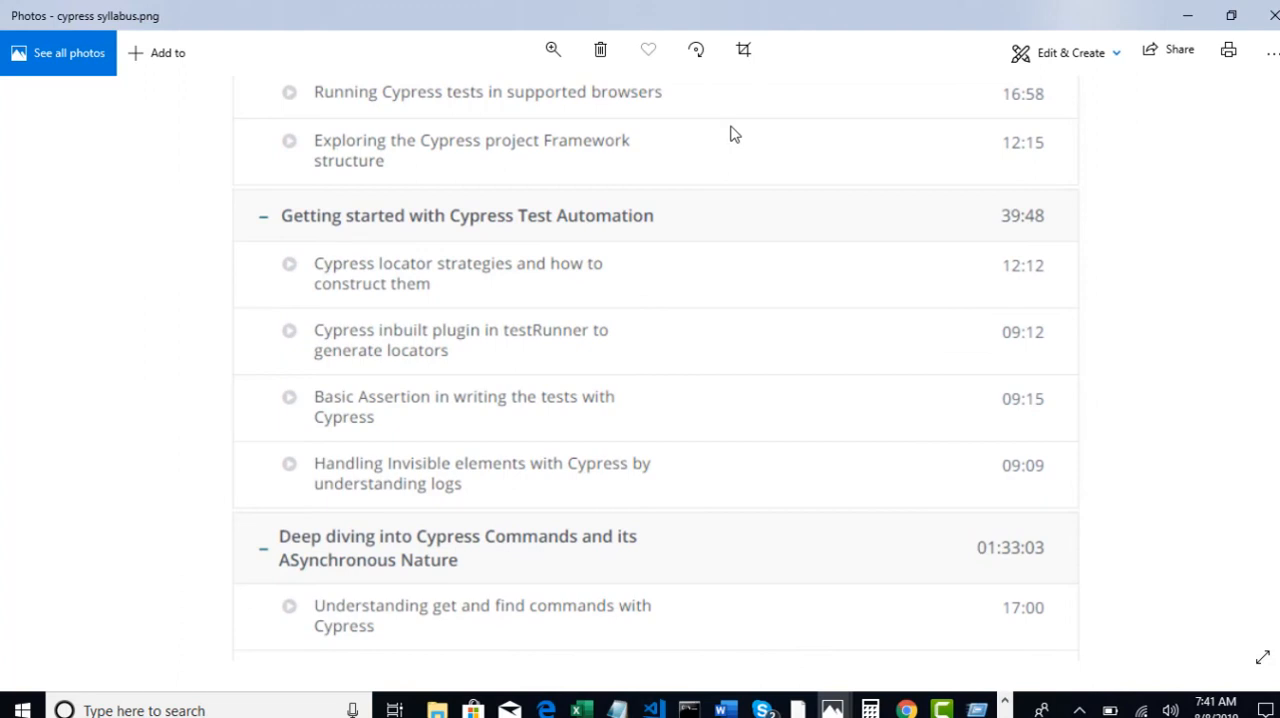
pyautogui.moveTo(740, 112)
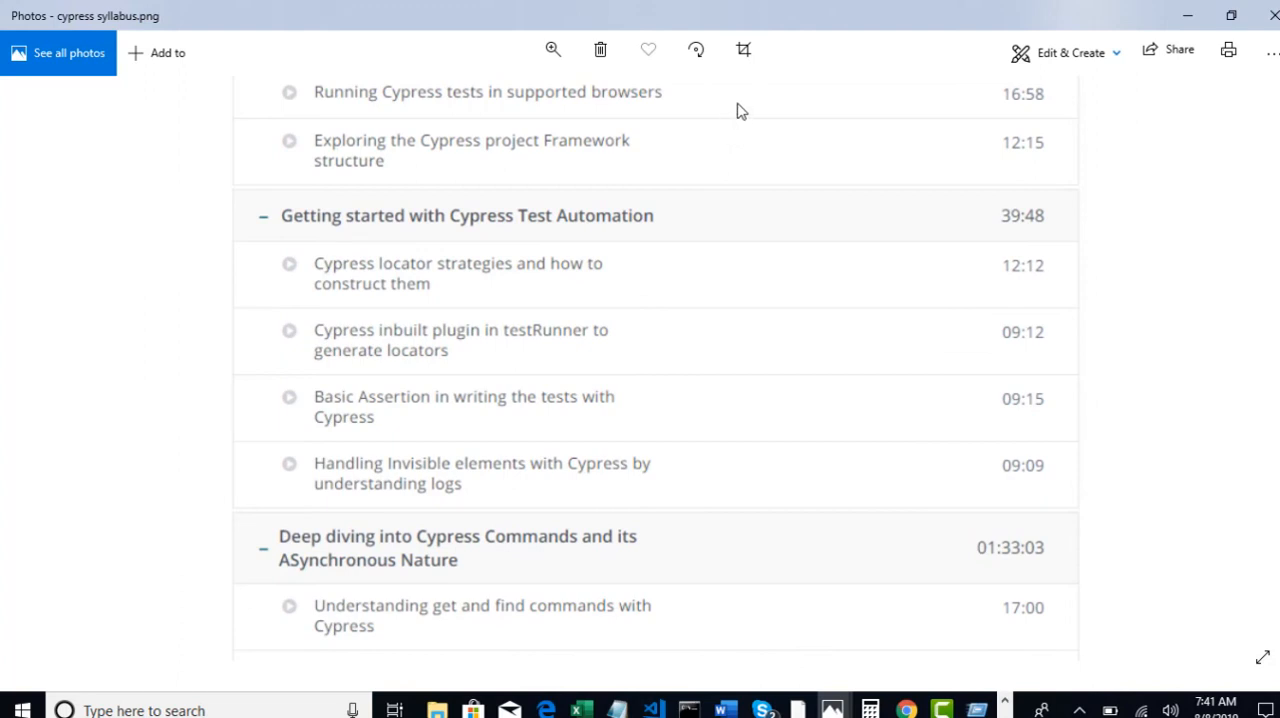
pyautogui.scroll(3)
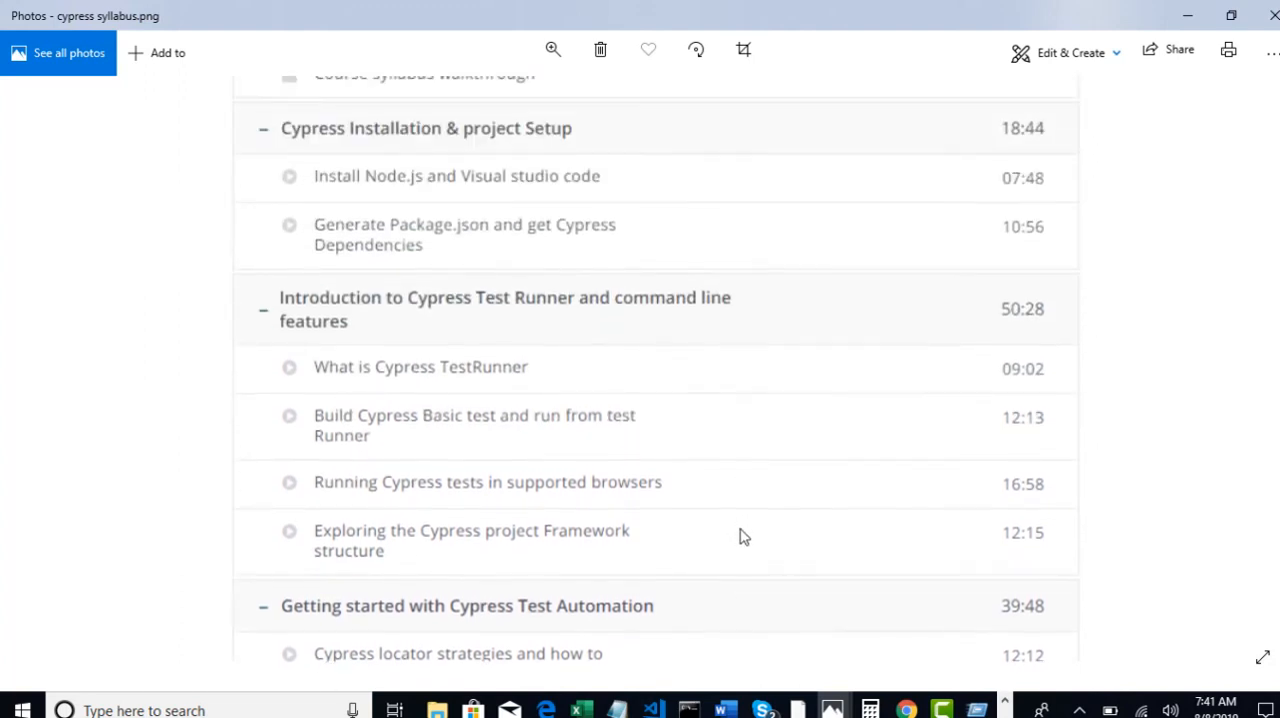
pyautogui.scroll(3)
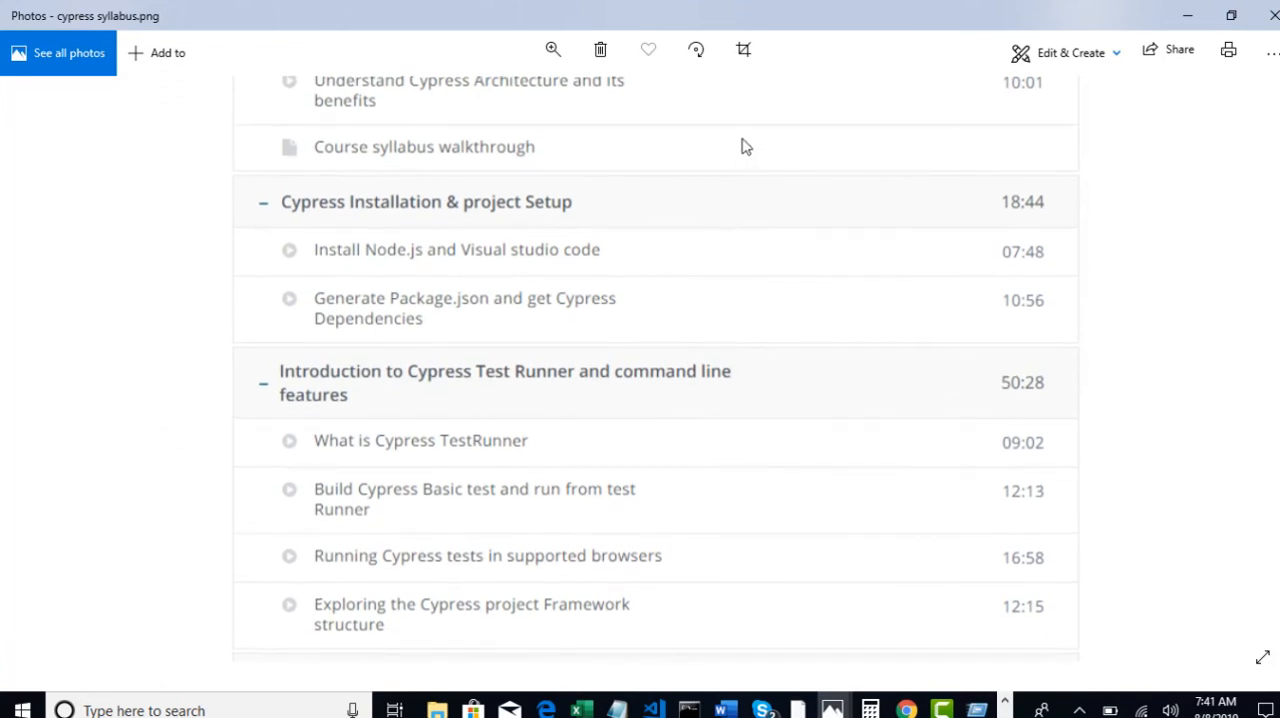
pyautogui.moveTo(744, 704)
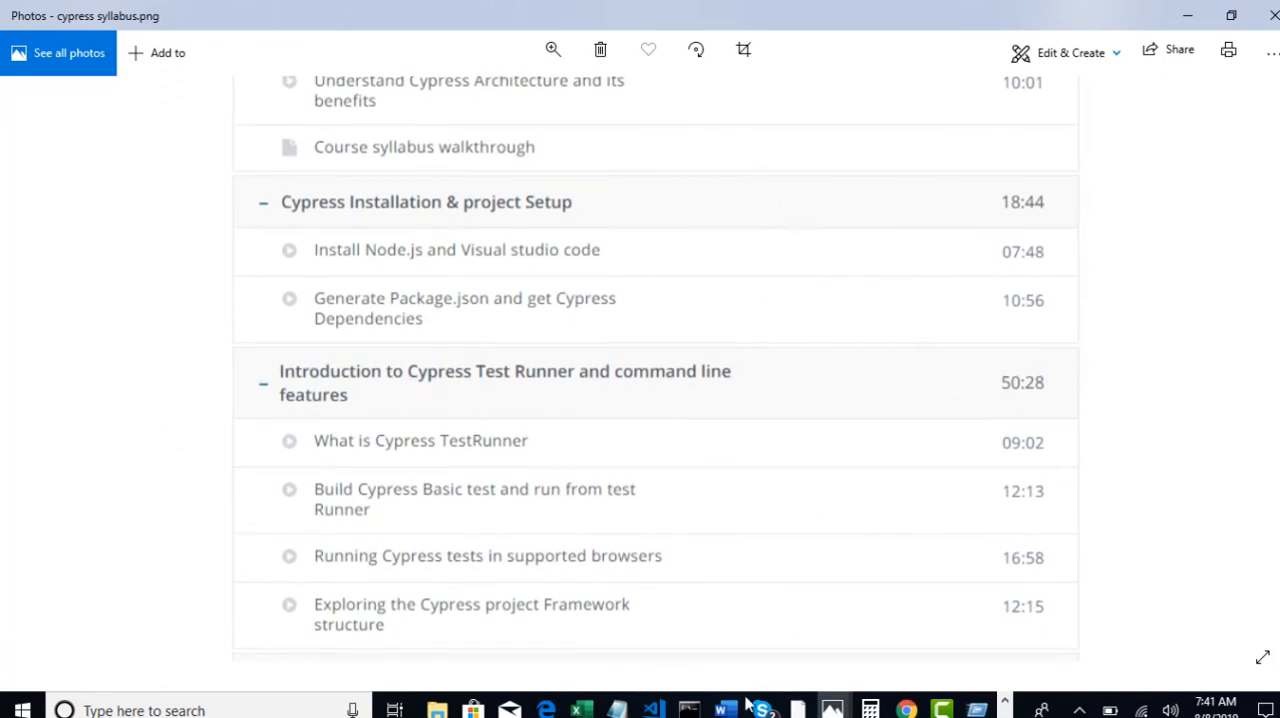
pyautogui.moveTo(800, 540)
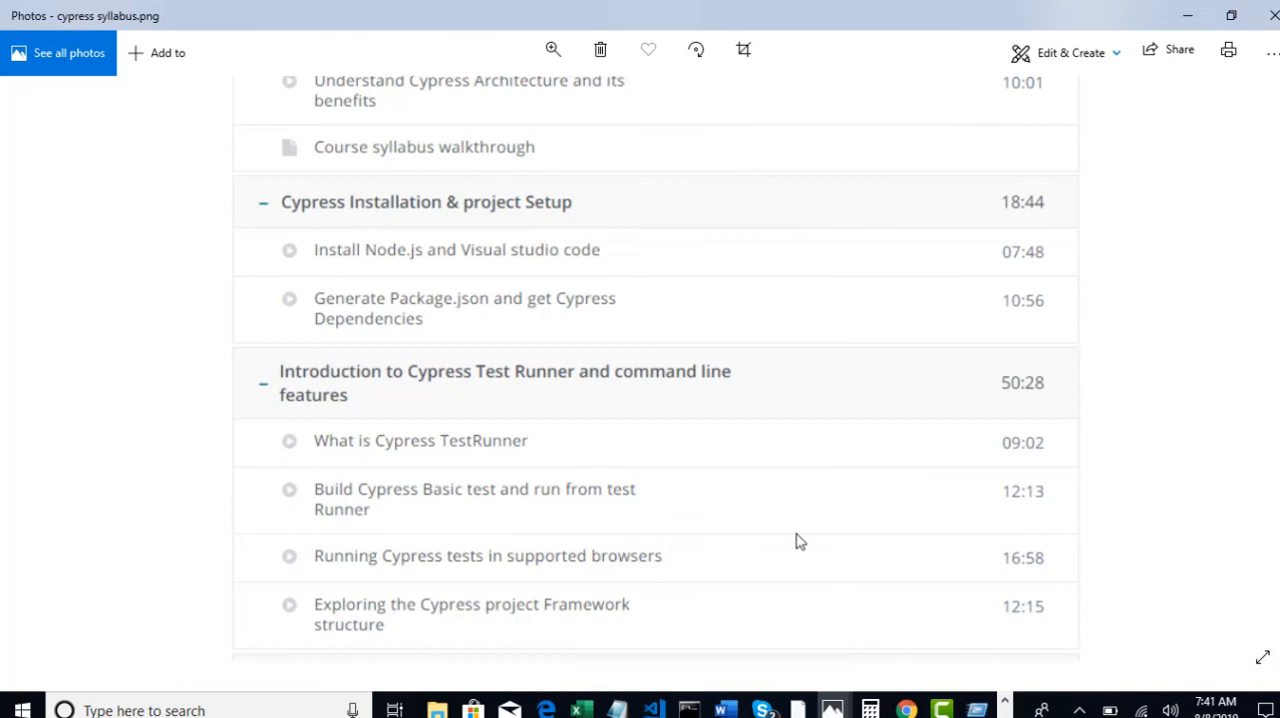
# - Return to the cypressintro Word document at its Course Outcome and Prerequisites section
pyautogui.click(724, 710)
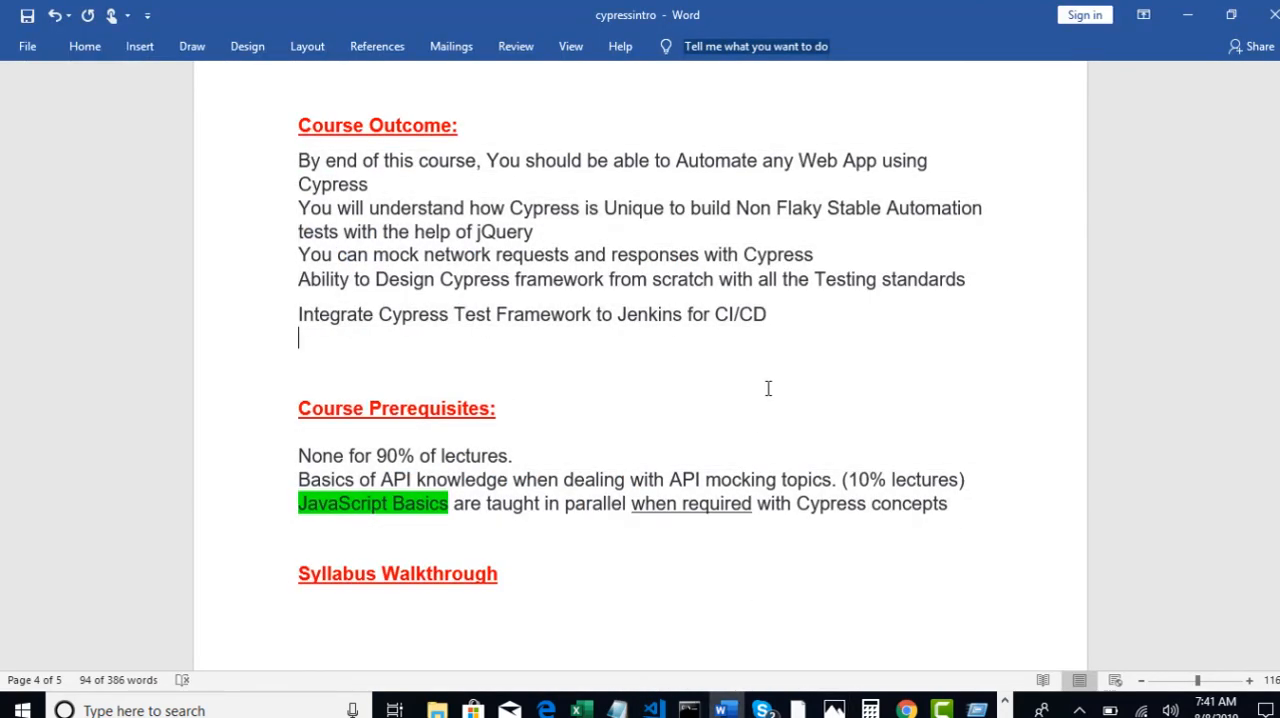
pyautogui.scroll(3)
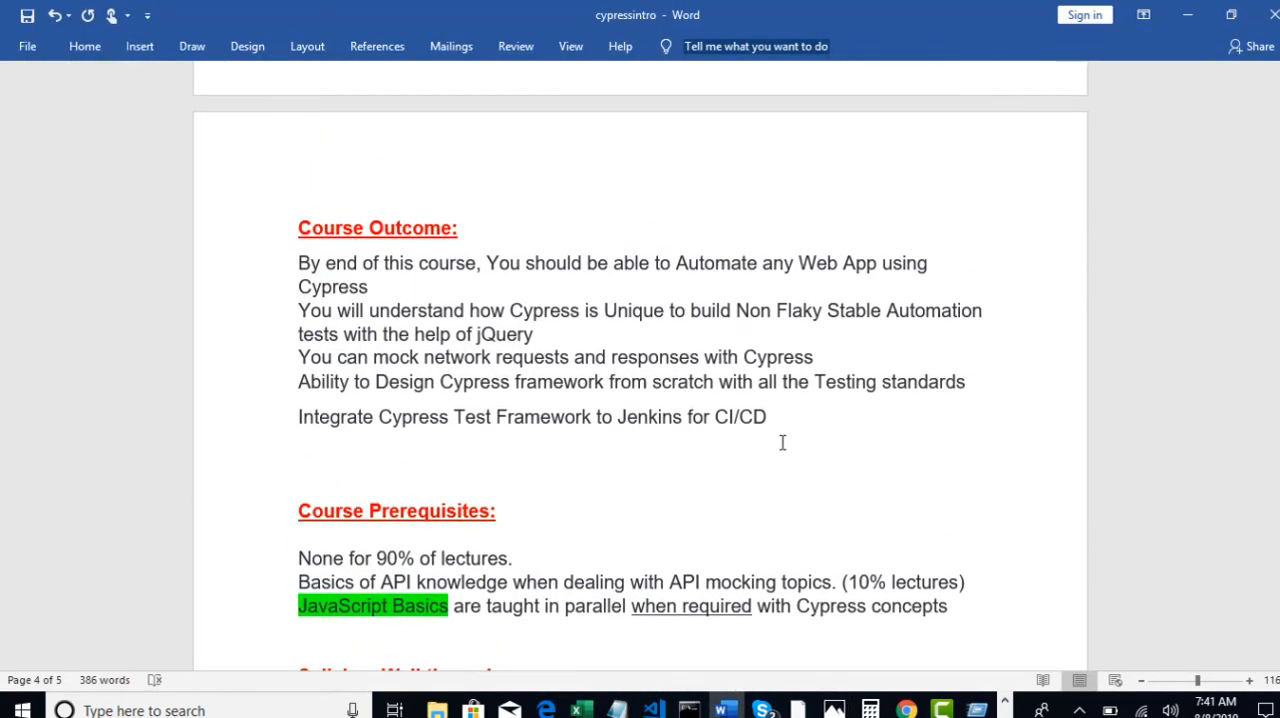